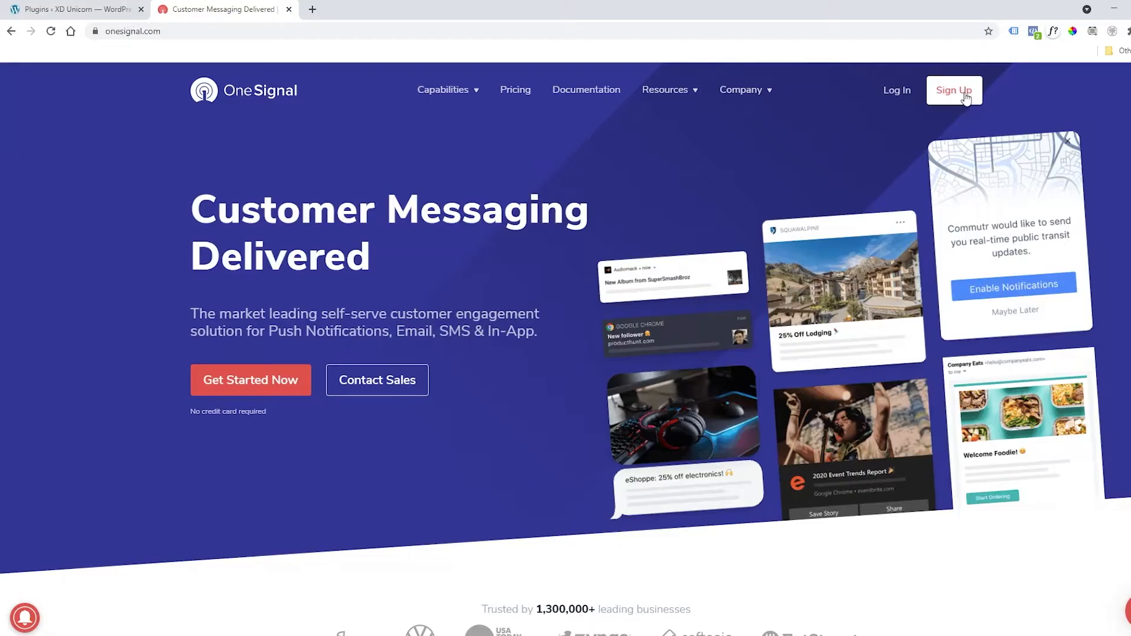
{"action": "mouse_move", "coordinate": [896, 94]}
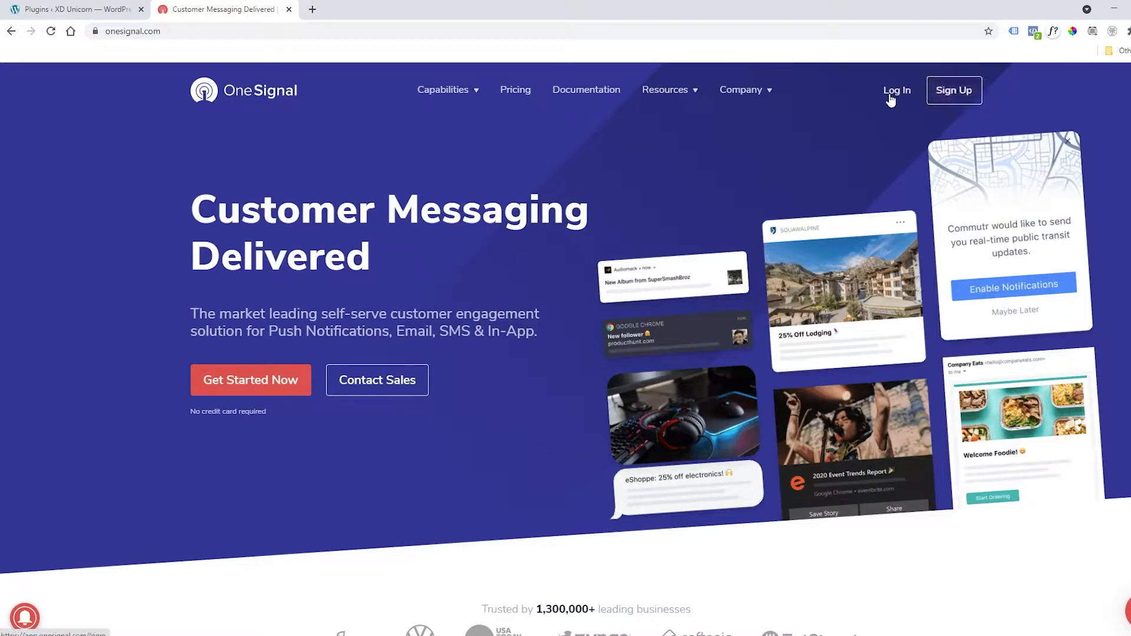
Log in to OneSignal with a Google account to reach the All Applications list.
{"action": "left_click", "coordinate": [896, 90]}
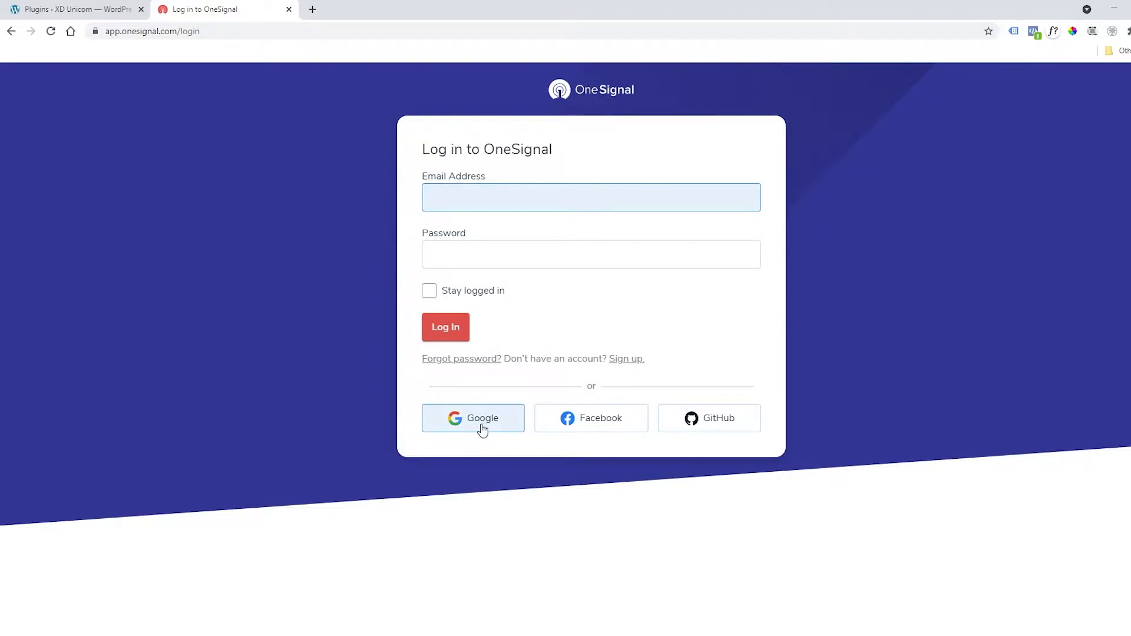
{"action": "left_click", "coordinate": [473, 418]}
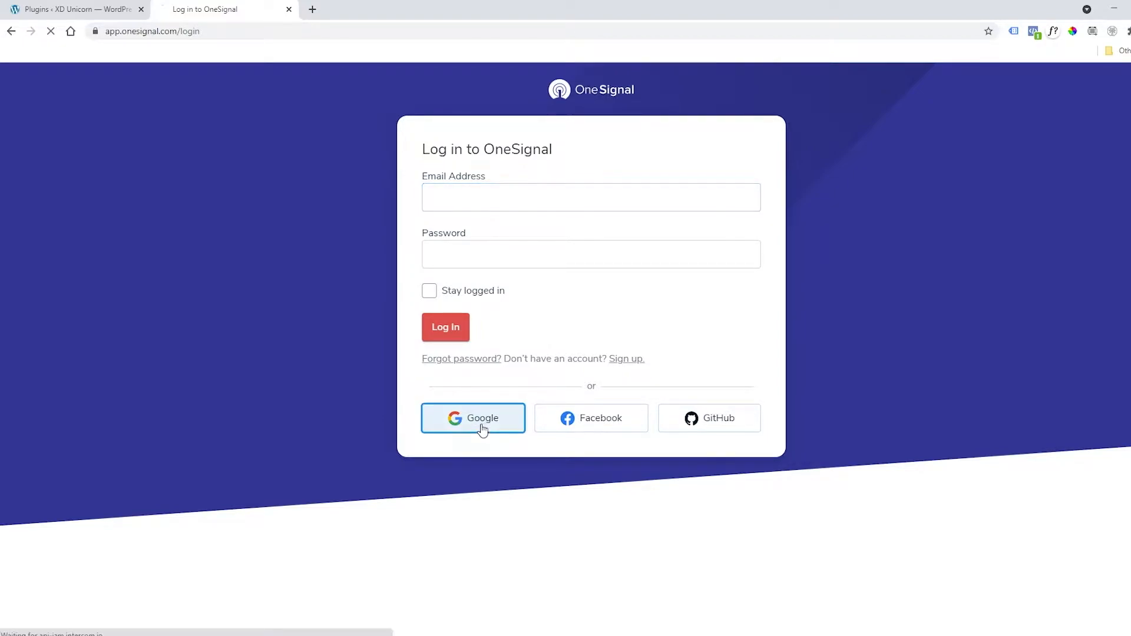
{"action": "left_click", "coordinate": [473, 418]}
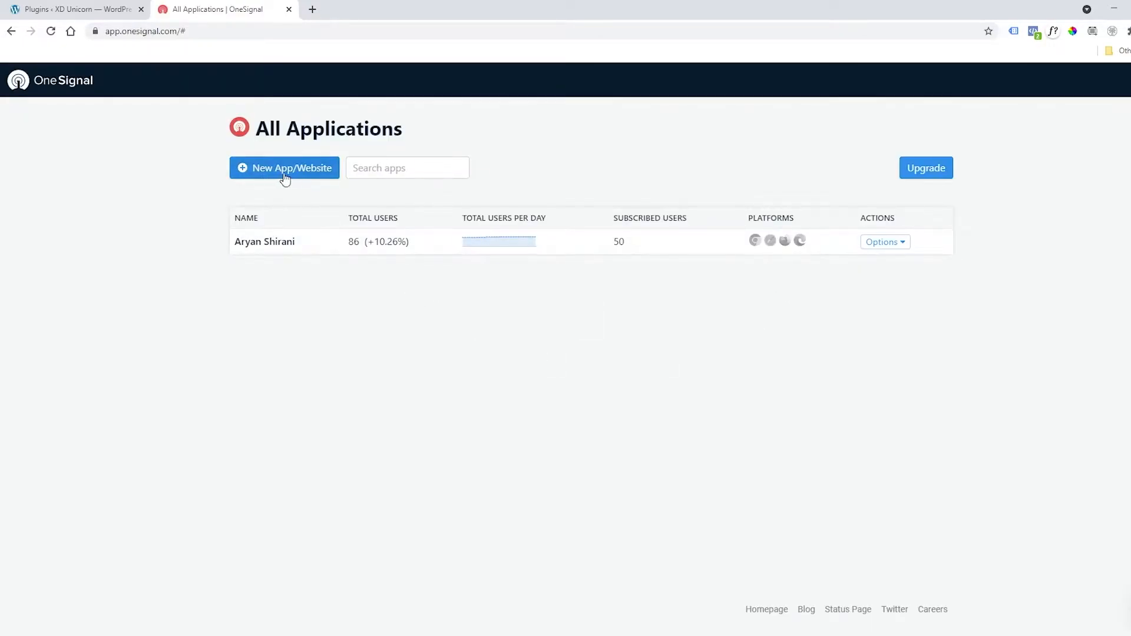
Create a new Web app named XDUnicorn.com and proceed to its platform configuration.
{"action": "left_click", "coordinate": [284, 167]}
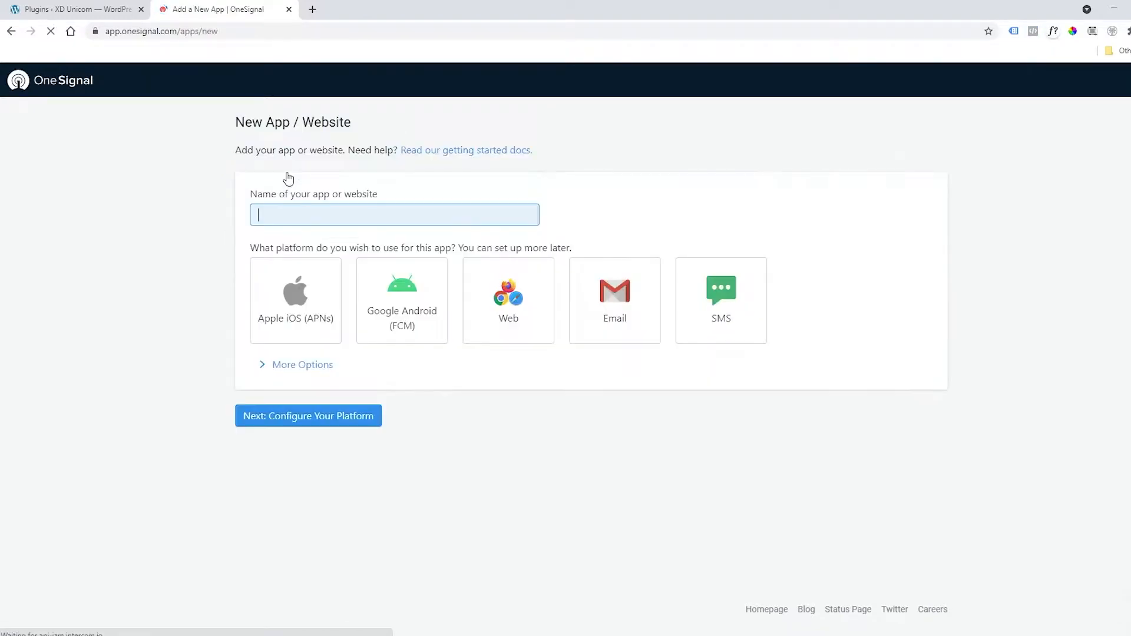
{"action": "type", "text": "XD"}
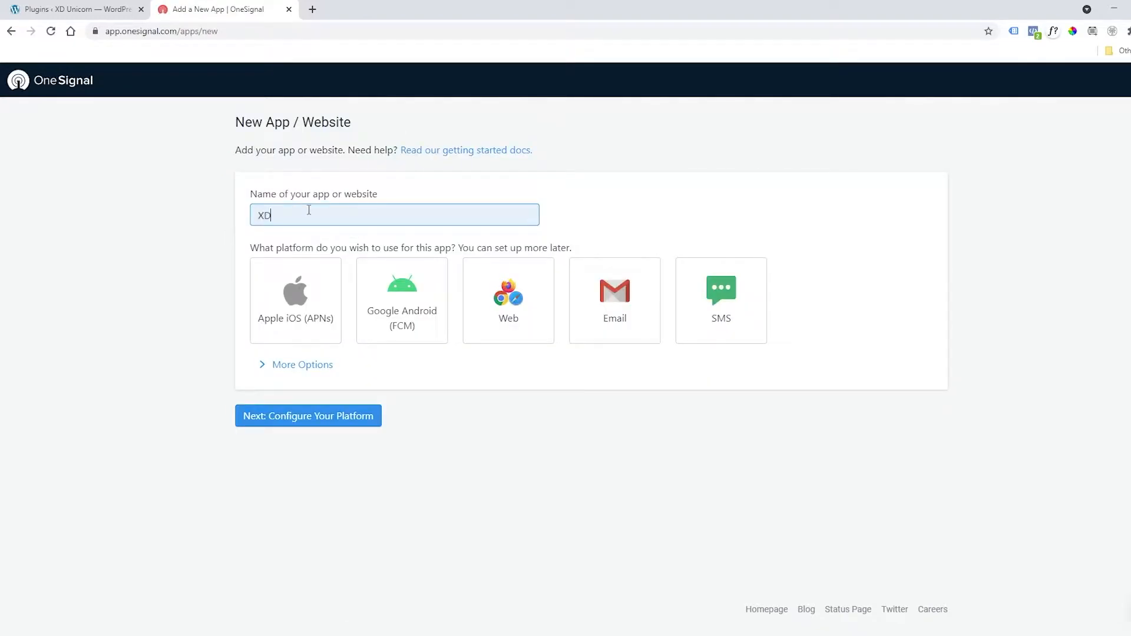
{"action": "type", "text": "Unicorn.com"}
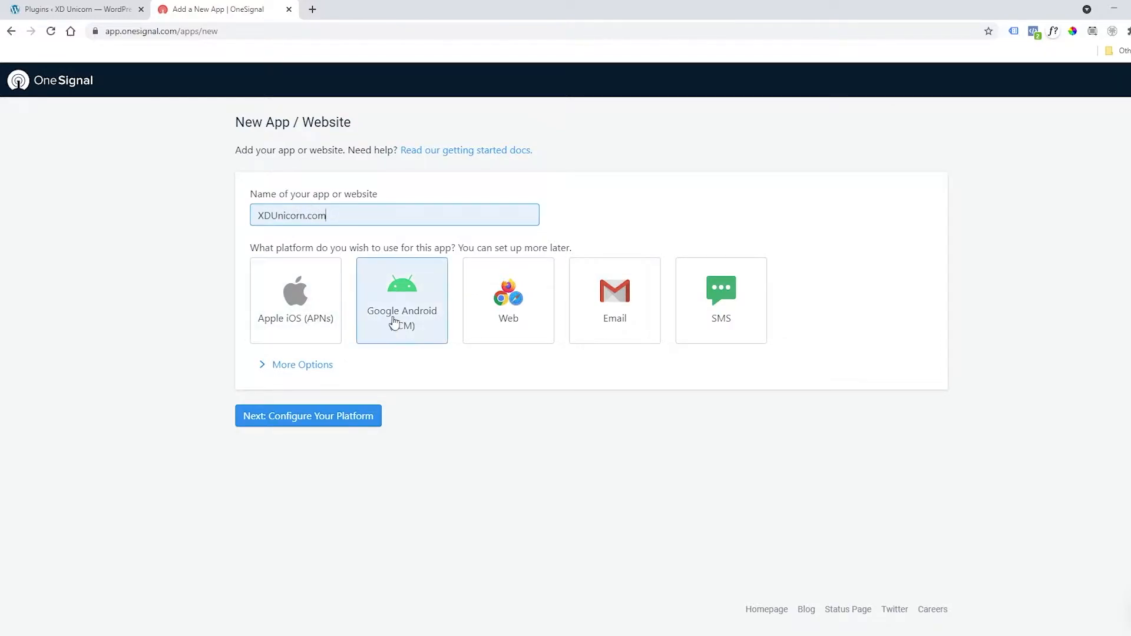
{"action": "left_click", "coordinate": [508, 299]}
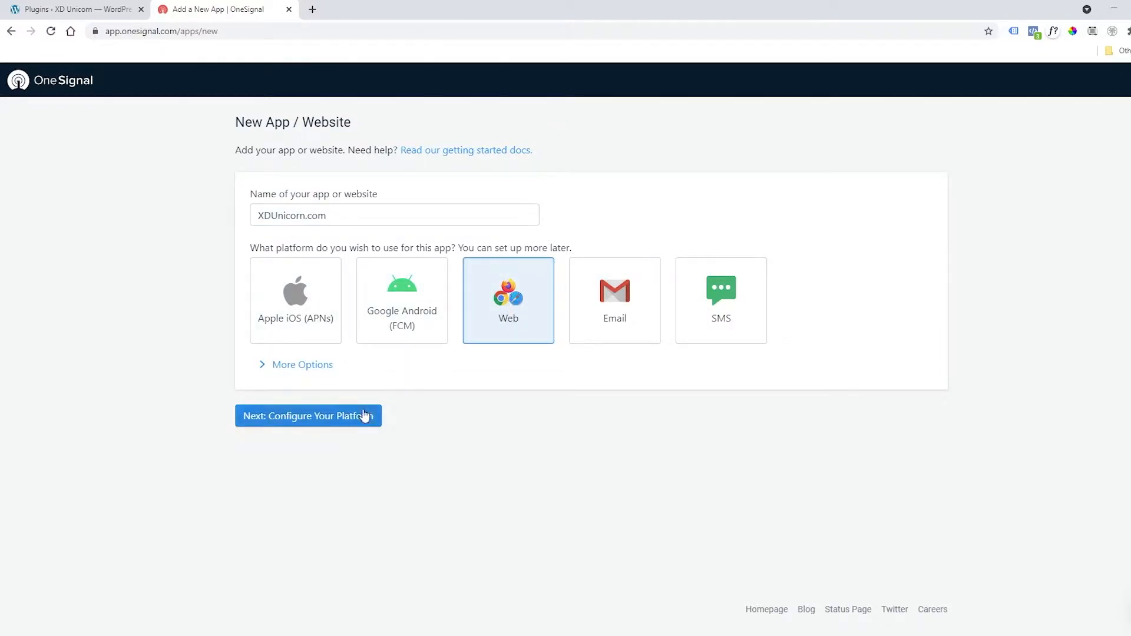
{"action": "left_click", "coordinate": [307, 416]}
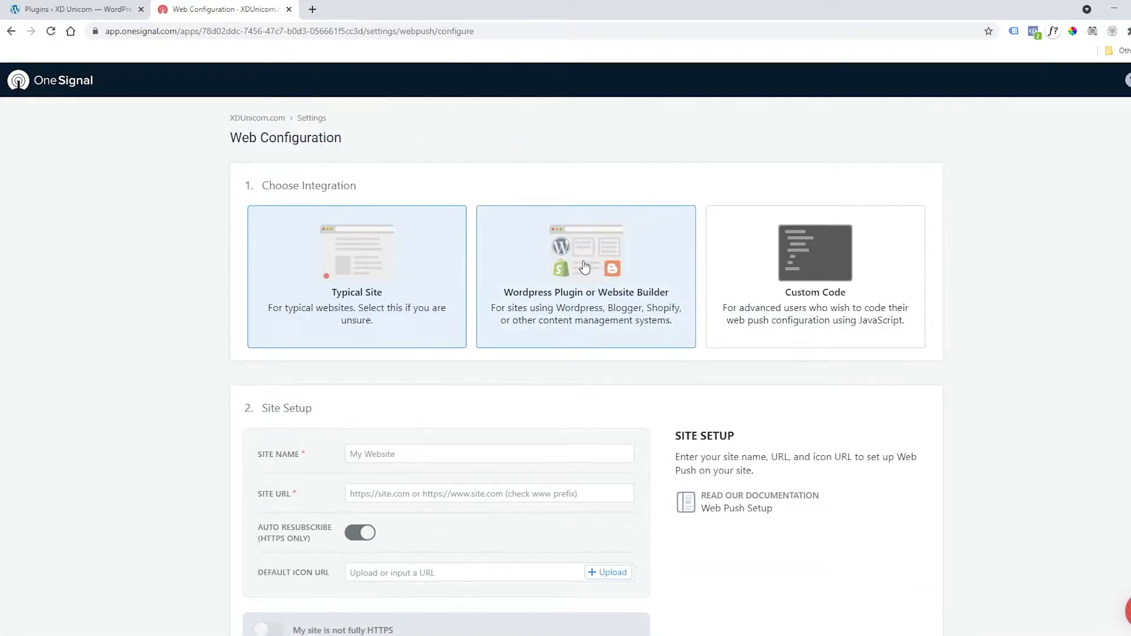
Choose the WordPress integration and enter XDUnicorn as the site name.
{"action": "left_click", "coordinate": [585, 277]}
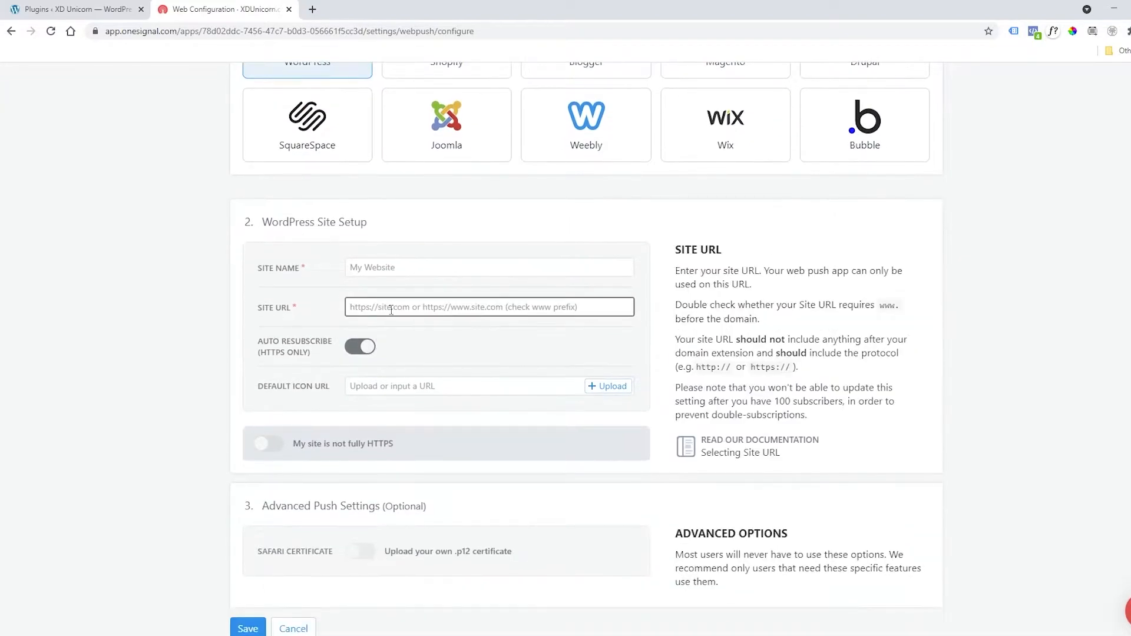
{"action": "left_click", "coordinate": [489, 267]}
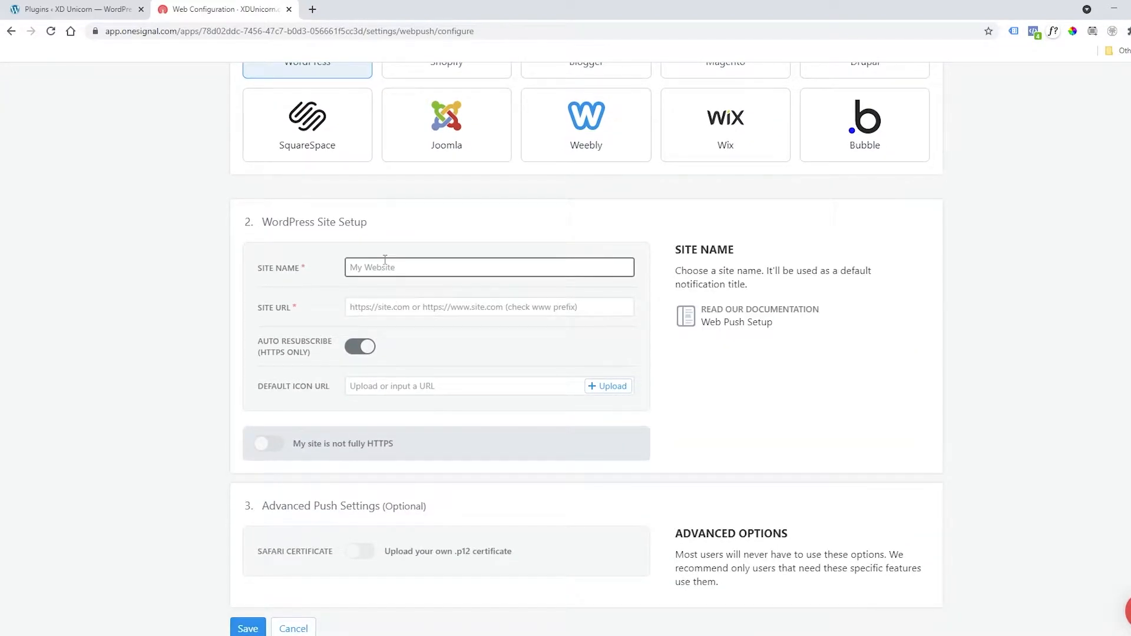
{"action": "type", "text": "XDUnicorn"}
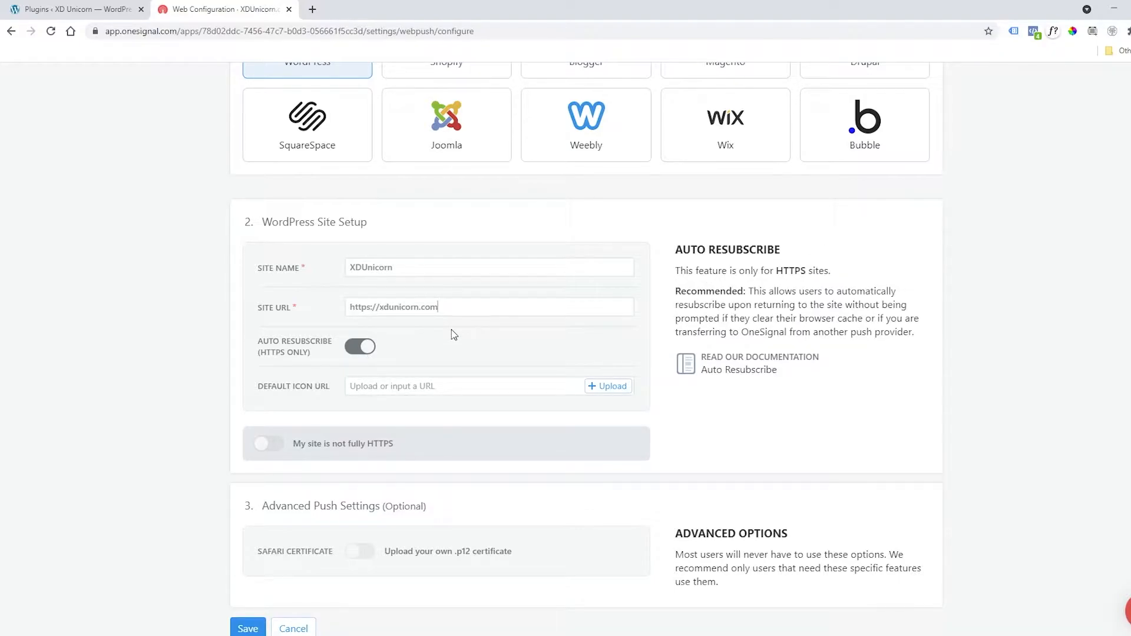
Upload a default notification icon and save the WordPress site setup.
{"action": "left_click", "coordinate": [462, 386]}
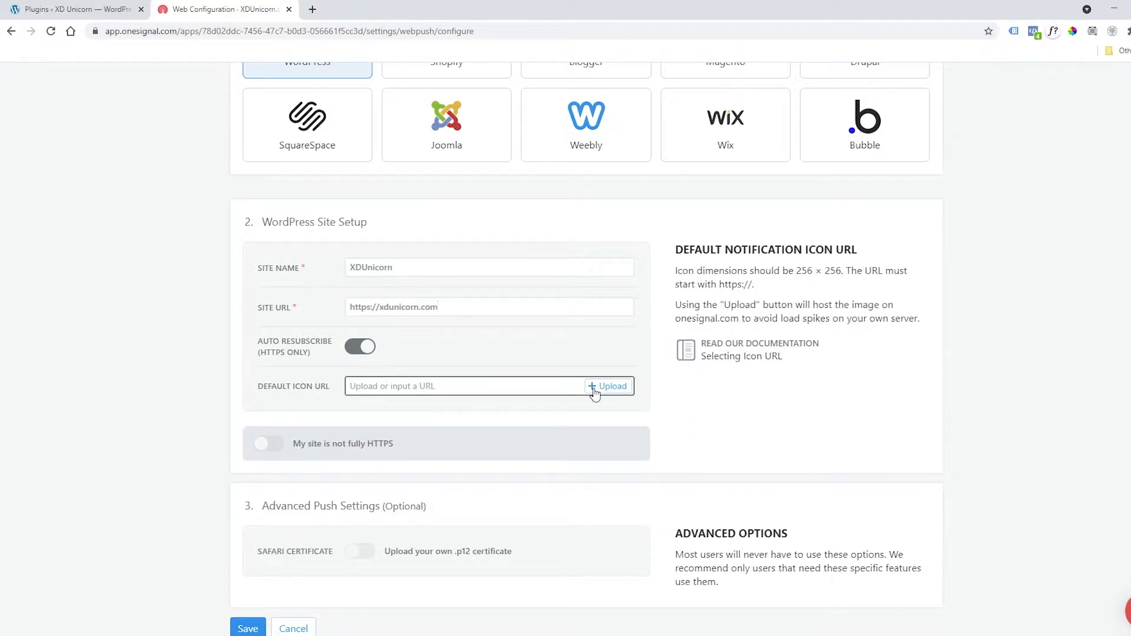
{"action": "left_click", "coordinate": [608, 386]}
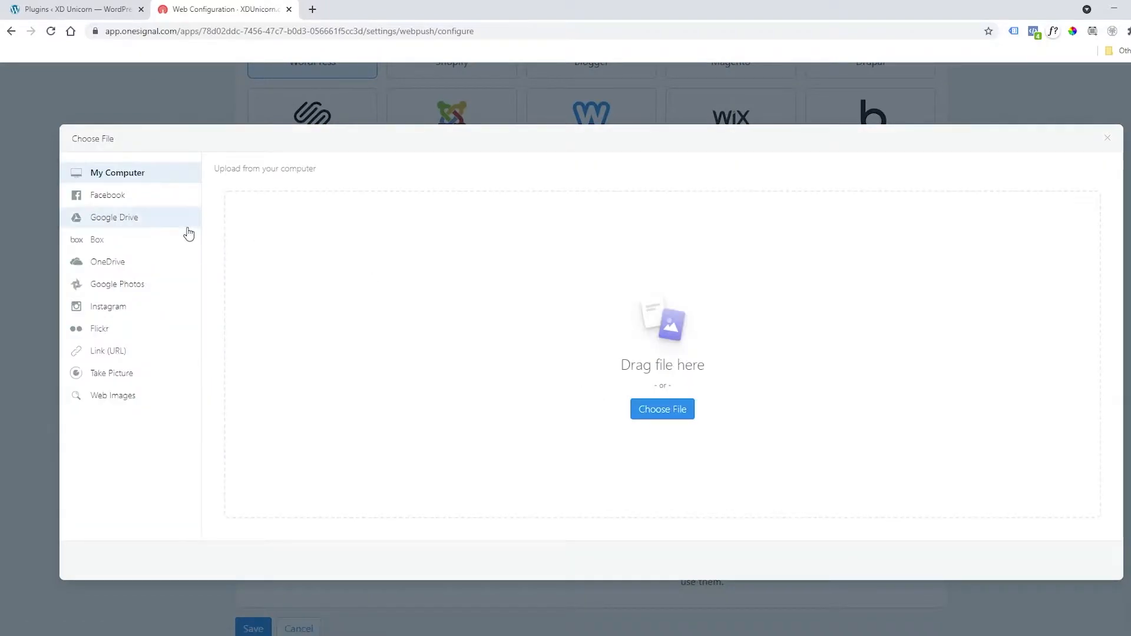
{"action": "left_click", "coordinate": [661, 409]}
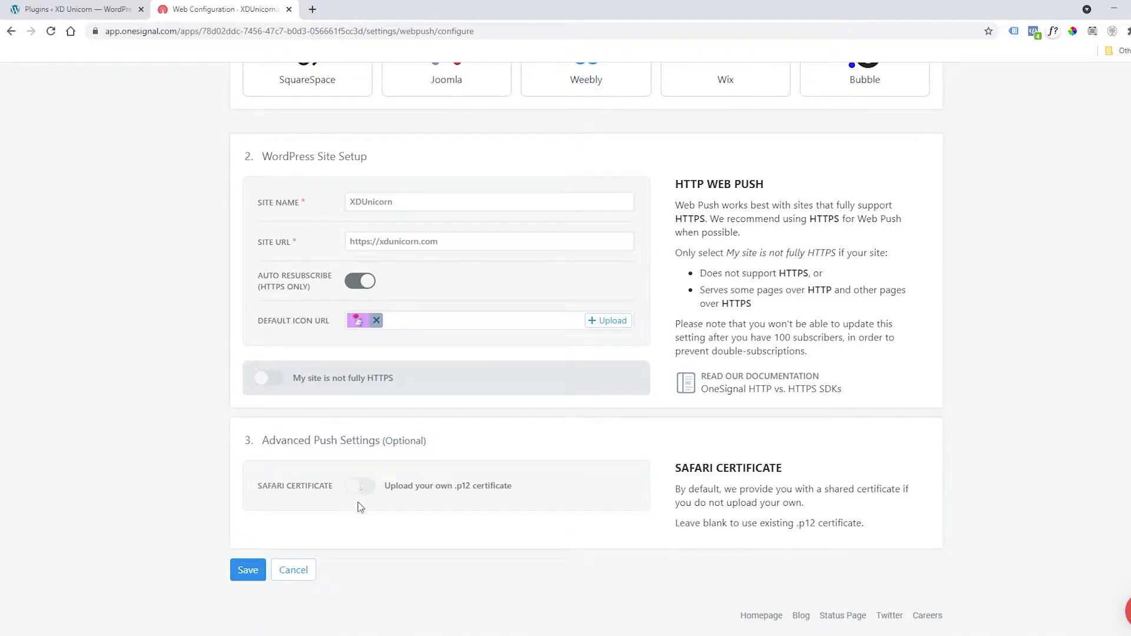
{"action": "left_click", "coordinate": [248, 570]}
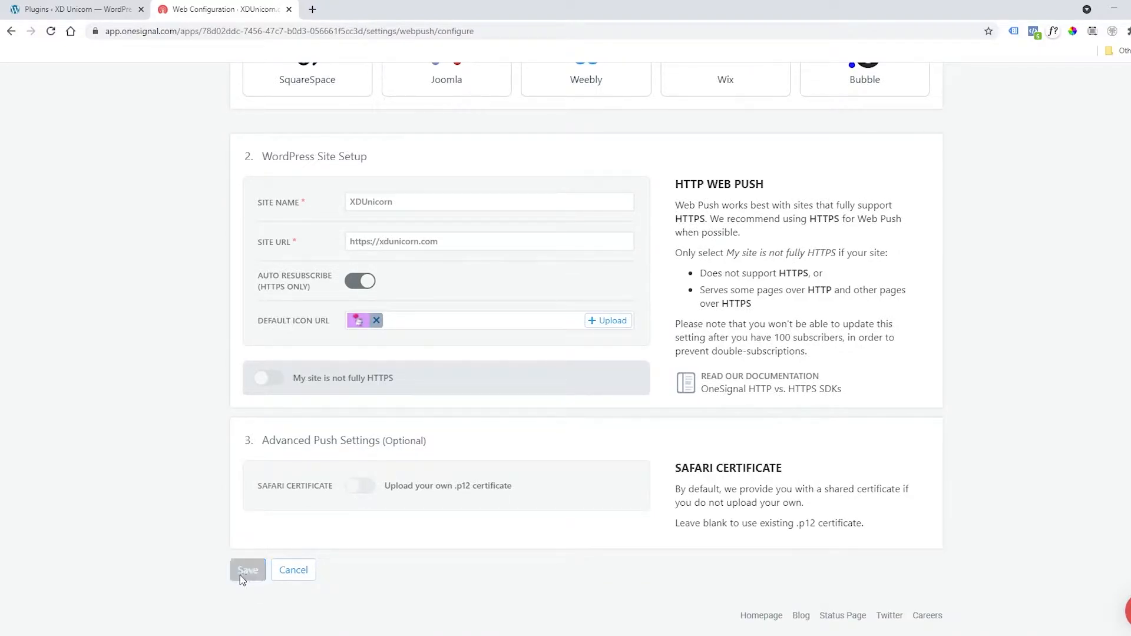
{"action": "left_click", "coordinate": [247, 570]}
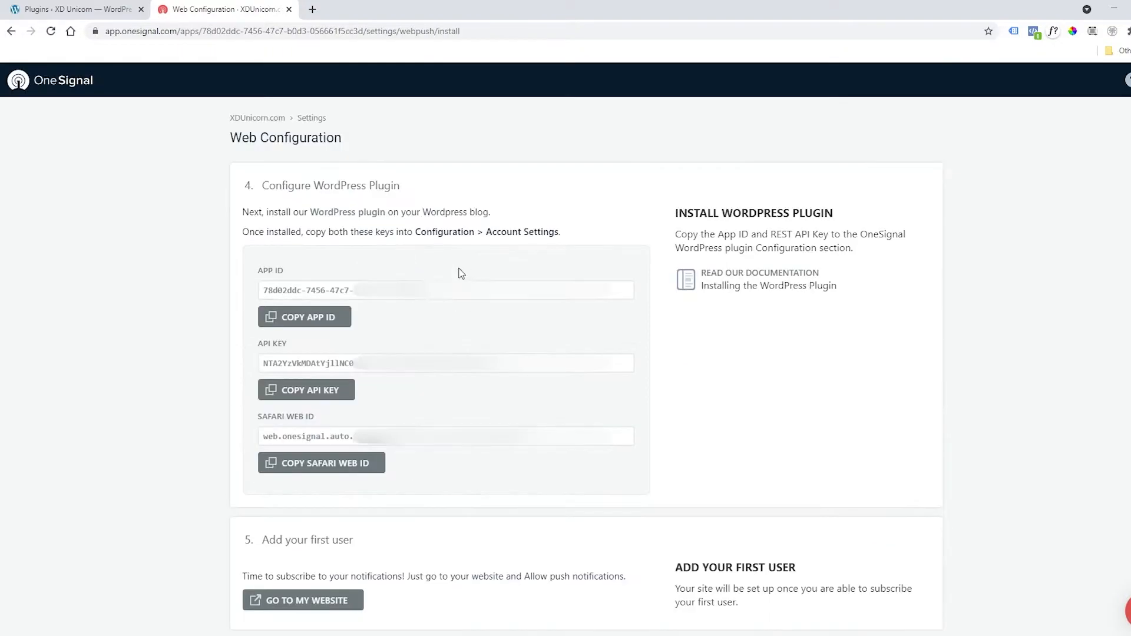
{"action": "mouse_move", "coordinate": [341, 450]}
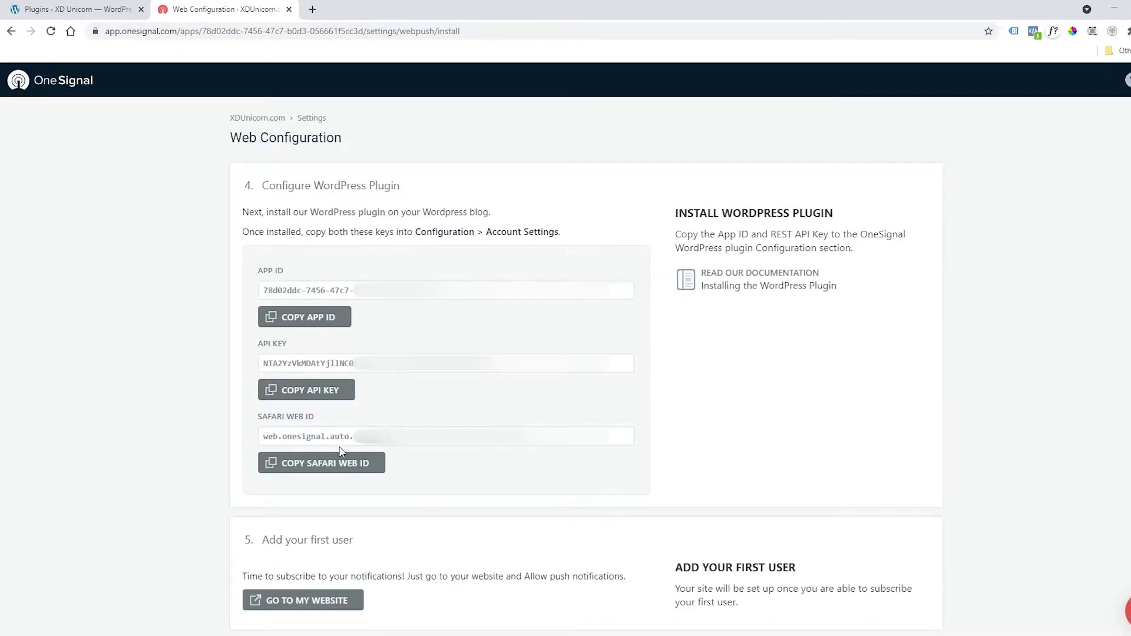
{"action": "left_click", "coordinate": [71, 9]}
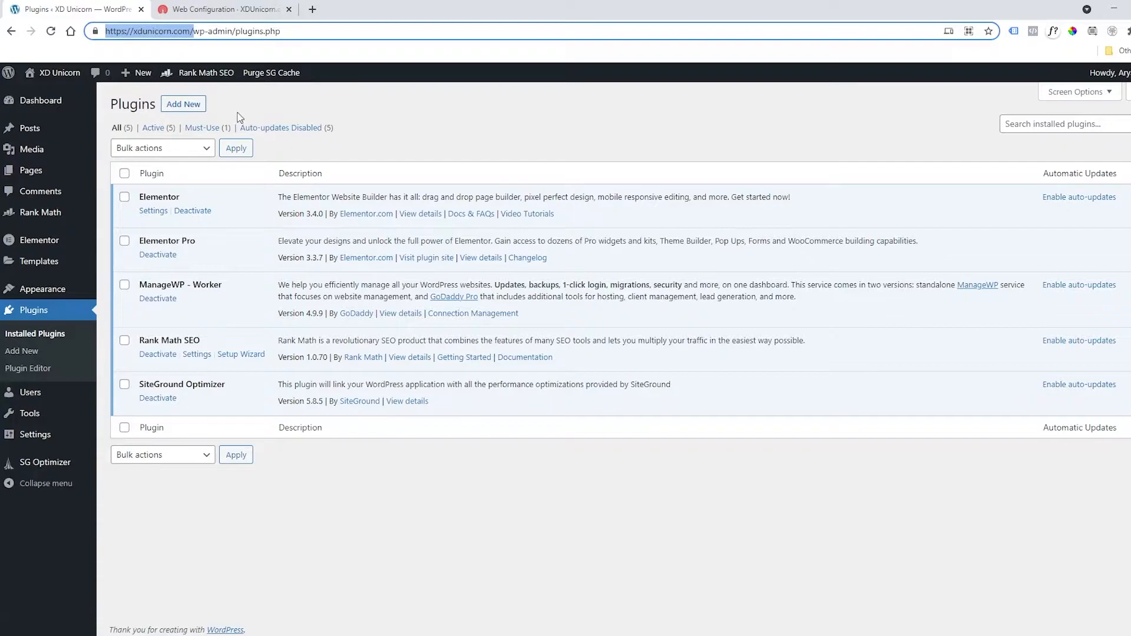
Install and activate the OneSignal – Web Push Notifications plugin and view its settings.
{"action": "left_click", "coordinate": [183, 104]}
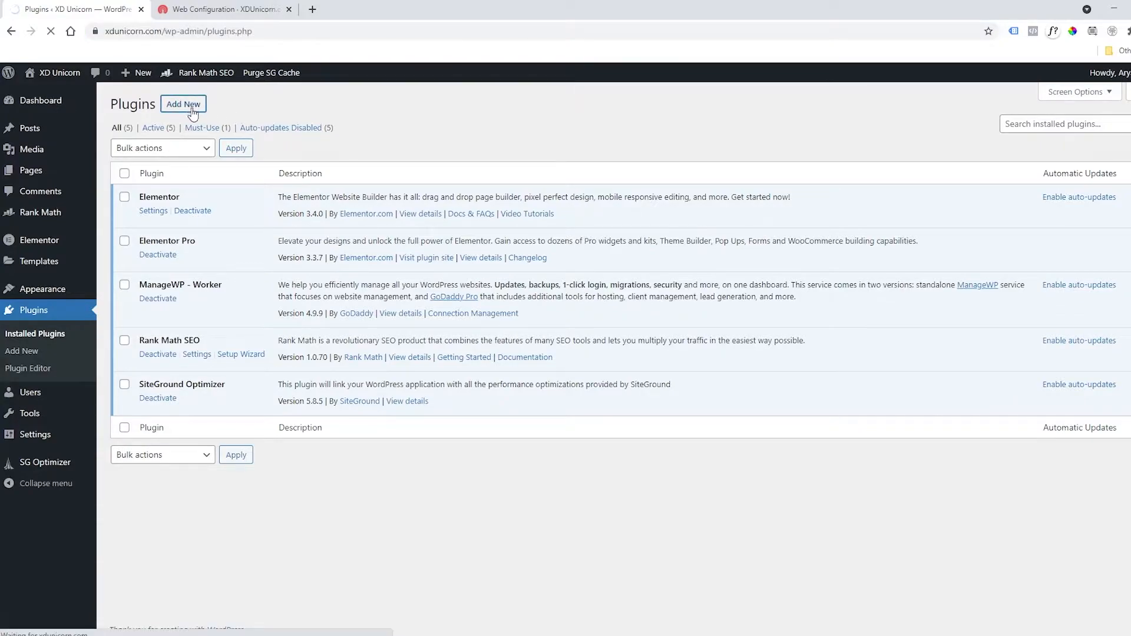
{"action": "left_click", "coordinate": [182, 103]}
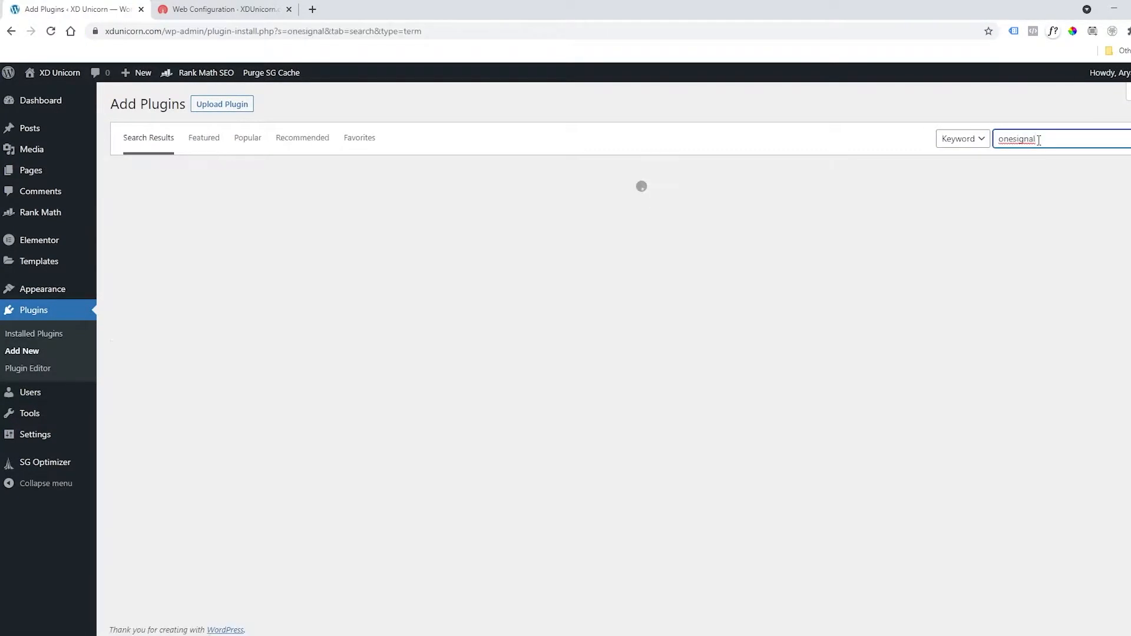
{"action": "key", "text": "Return"}
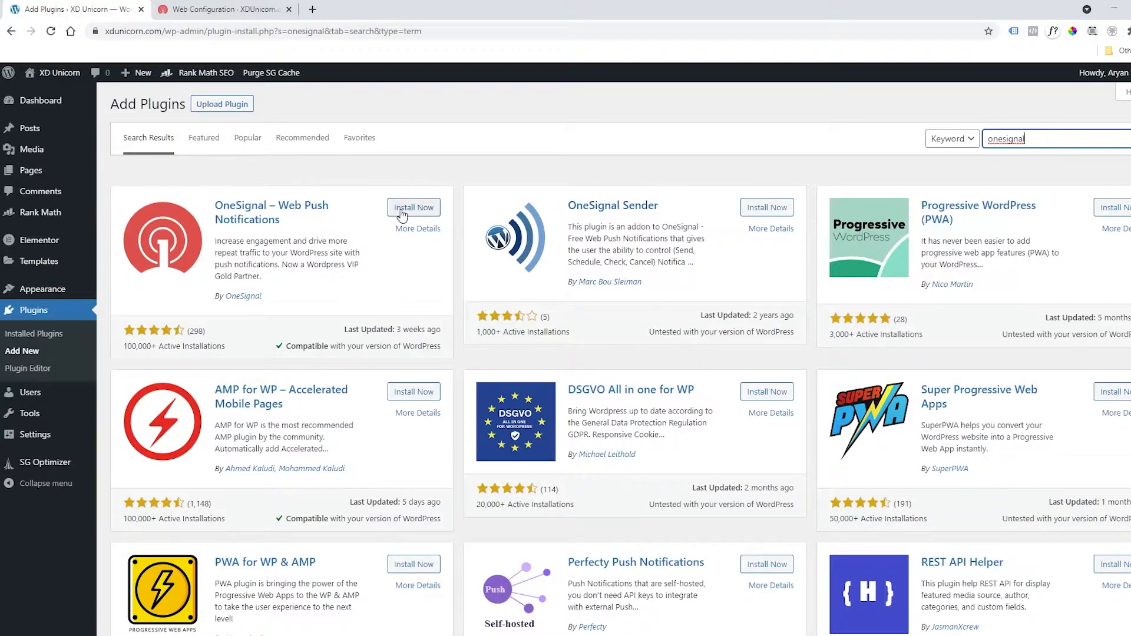
{"action": "left_click", "coordinate": [413, 208]}
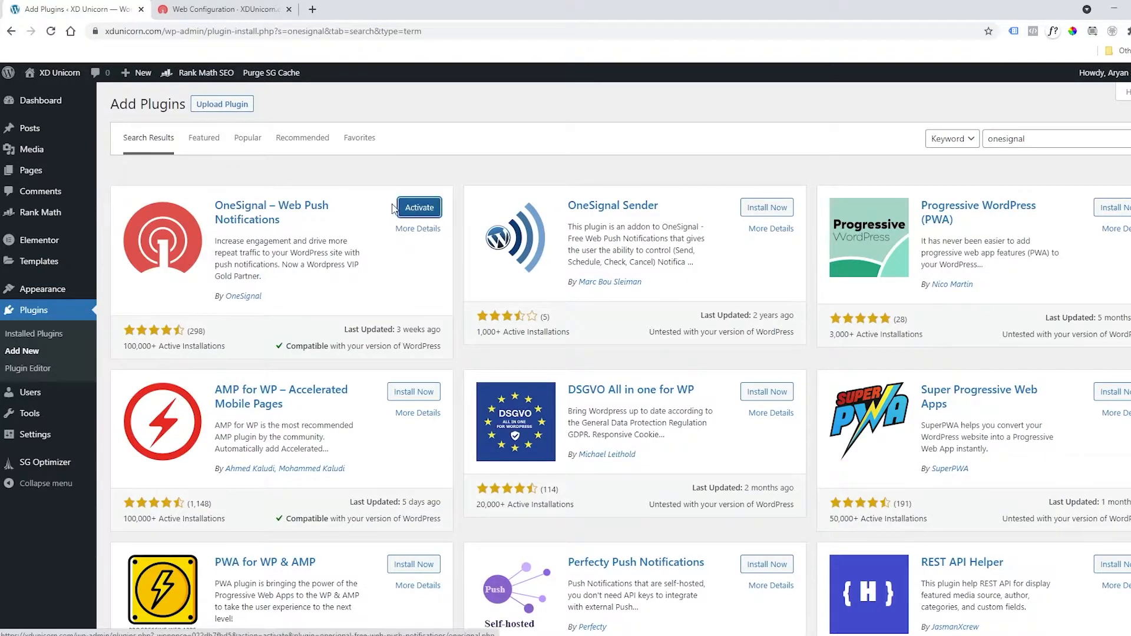
{"action": "left_click", "coordinate": [419, 208]}
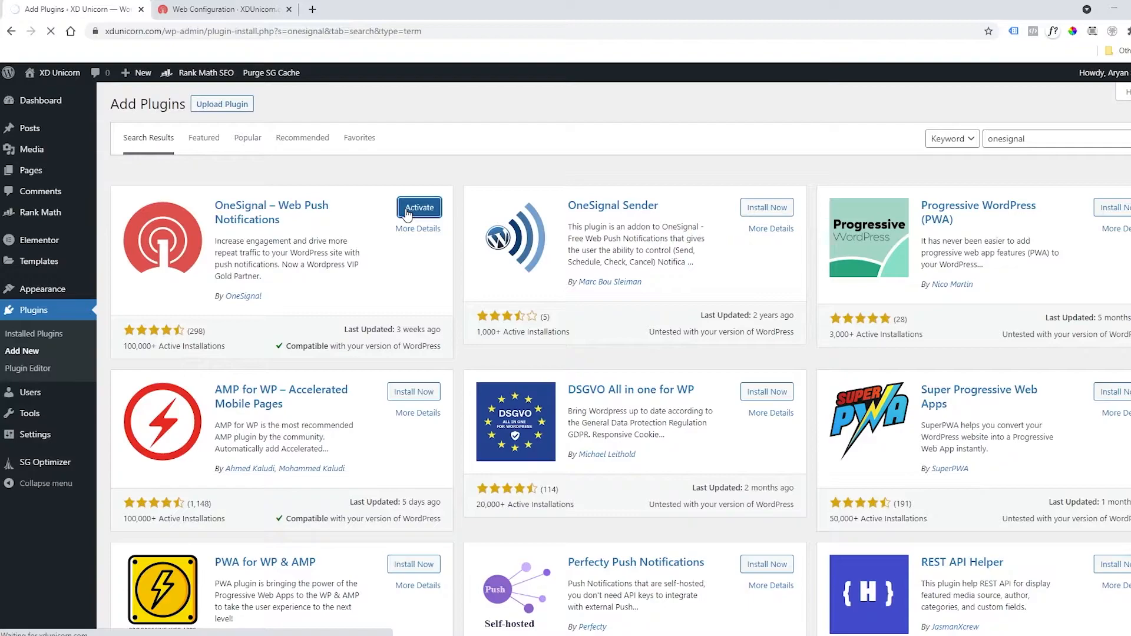
{"action": "left_click", "coordinate": [419, 208]}
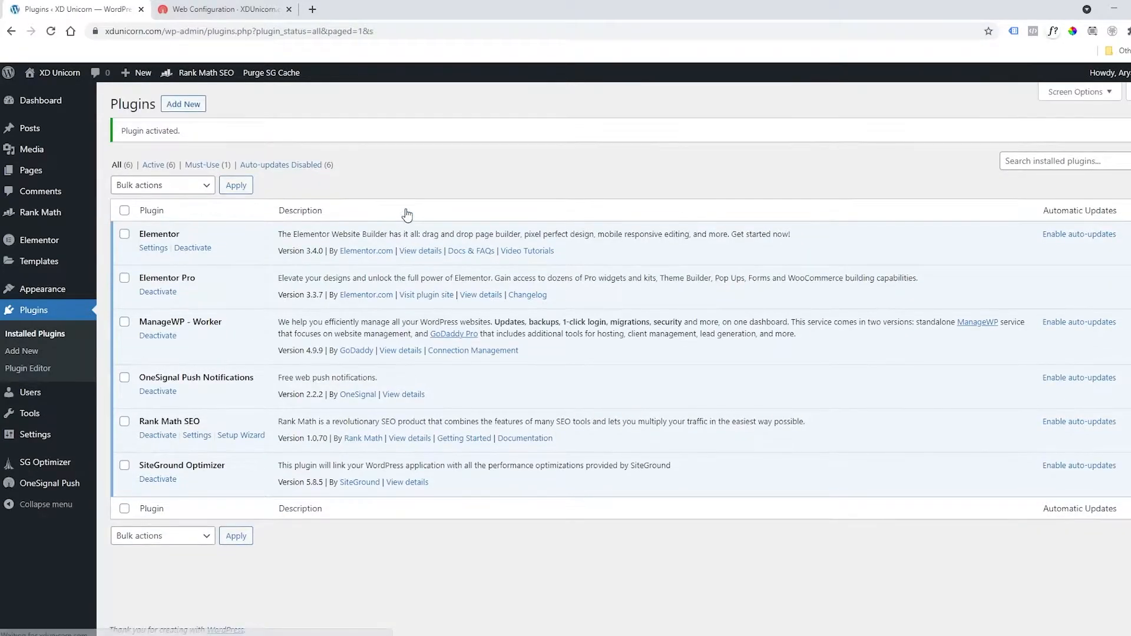
{"action": "left_click", "coordinate": [51, 482]}
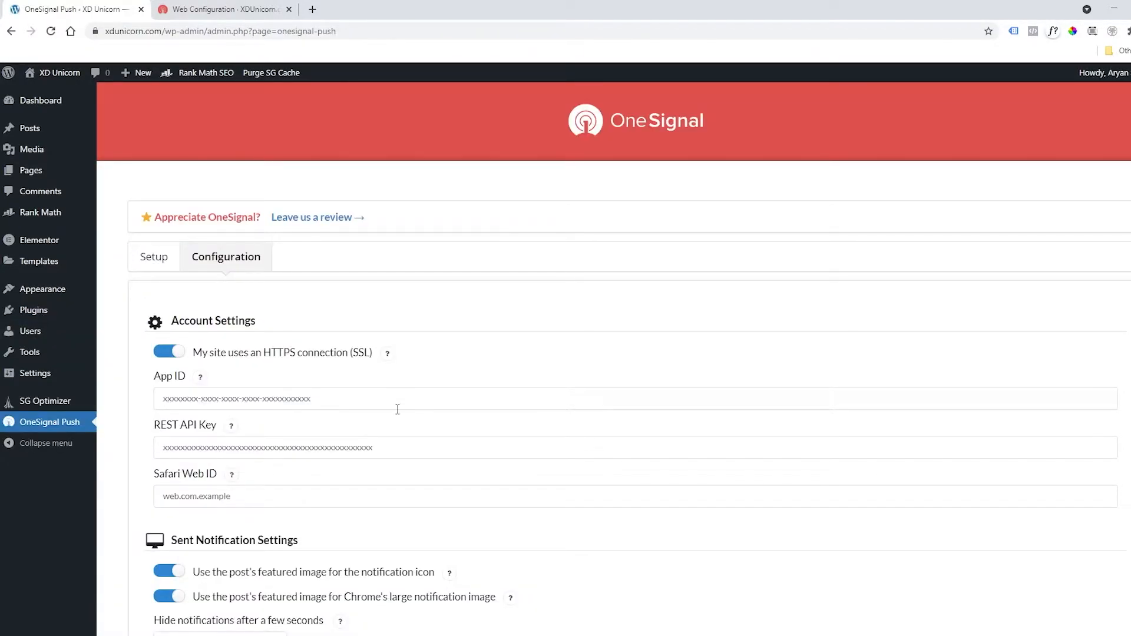
Fill the plugin's App ID, REST API Key and Safari Web ID web.onesignal.auto.122898af.
{"action": "left_click", "coordinate": [221, 9]}
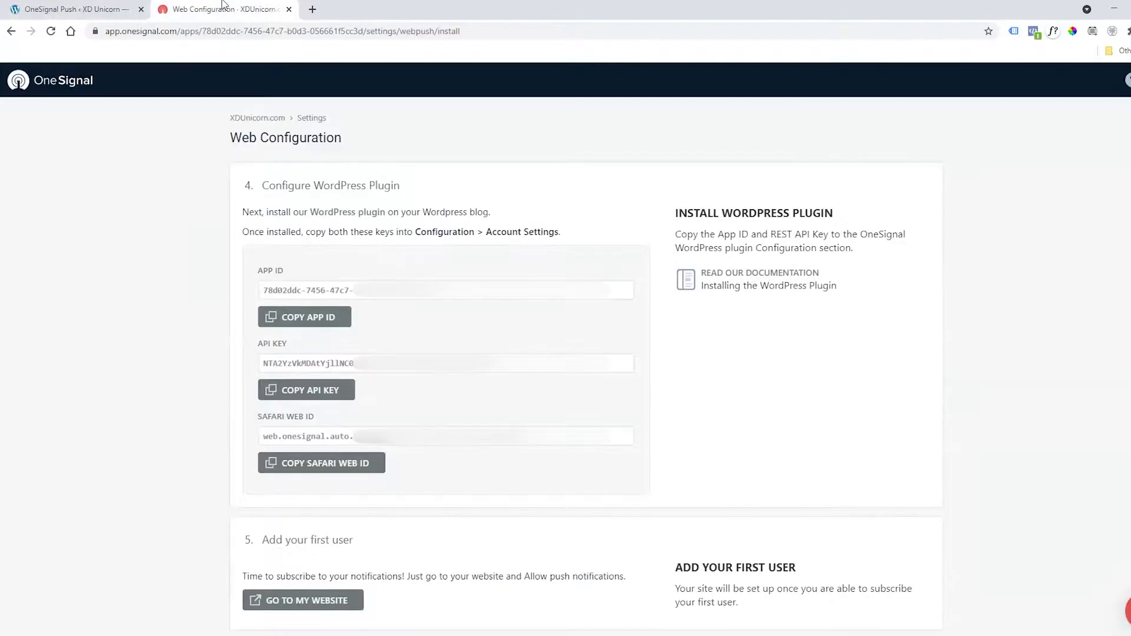
{"action": "left_click", "coordinate": [303, 317]}
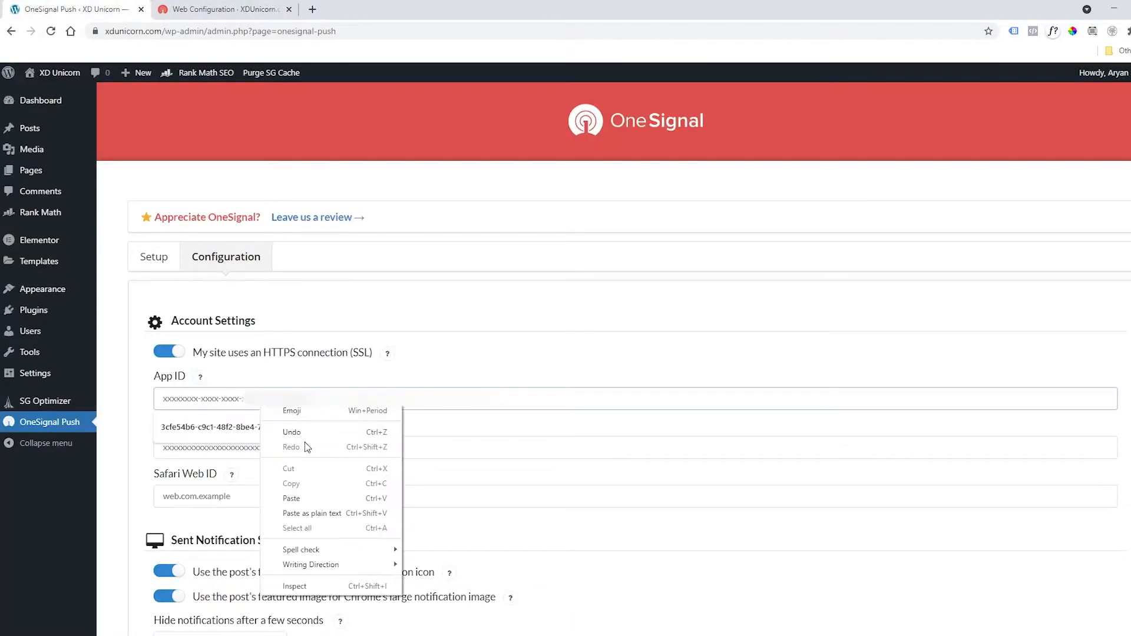
{"action": "left_click", "coordinate": [290, 498]}
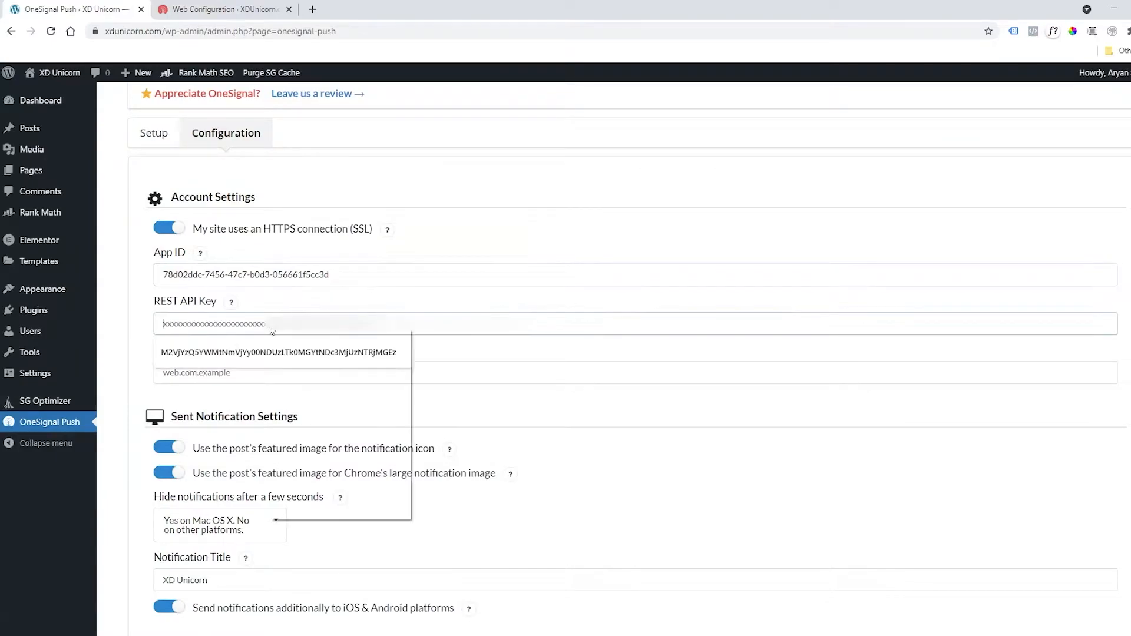
{"action": "left_click", "coordinate": [279, 352]}
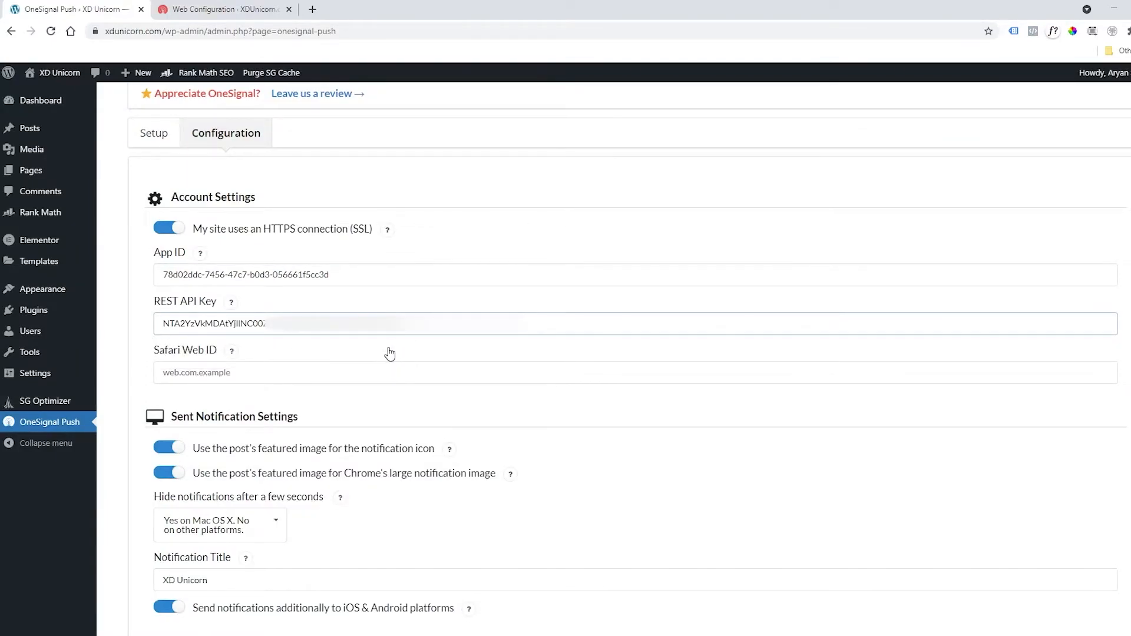
{"action": "scroll", "scroll_direction": "down", "scroll_amount": 3}
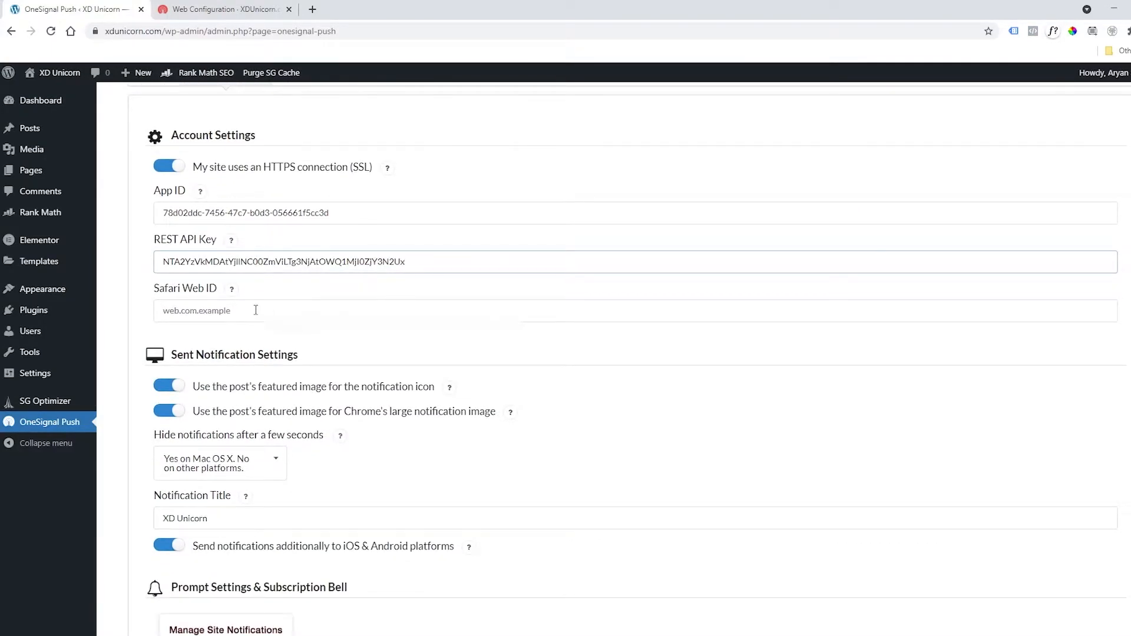
{"action": "left_click", "coordinate": [220, 9]}
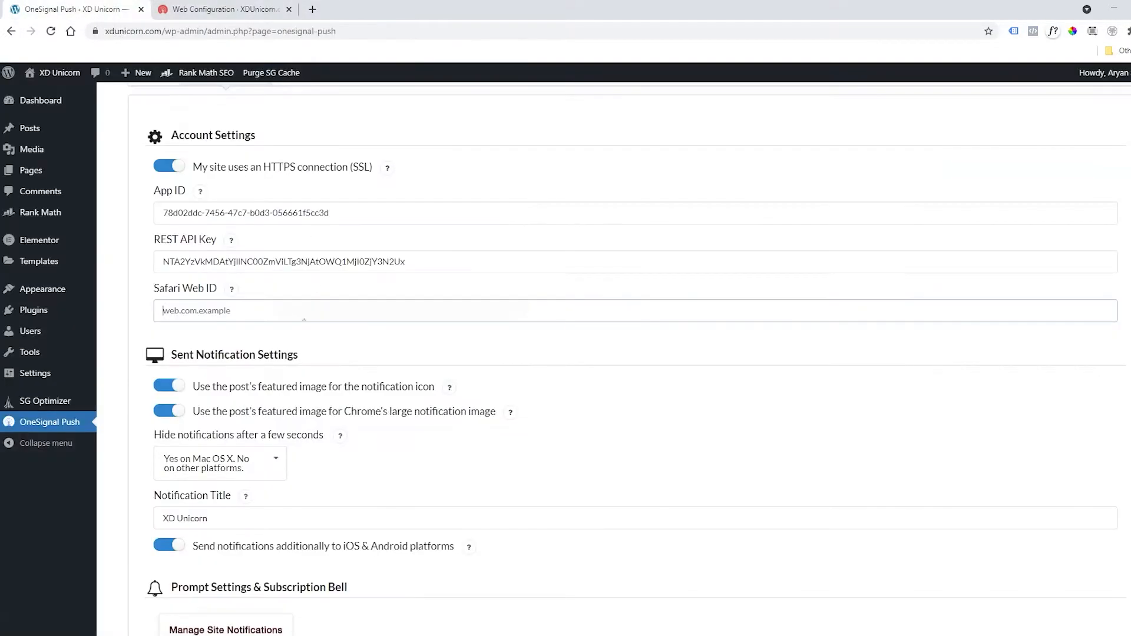
{"action": "type", "text": "web.onesignal.auto.122898af"}
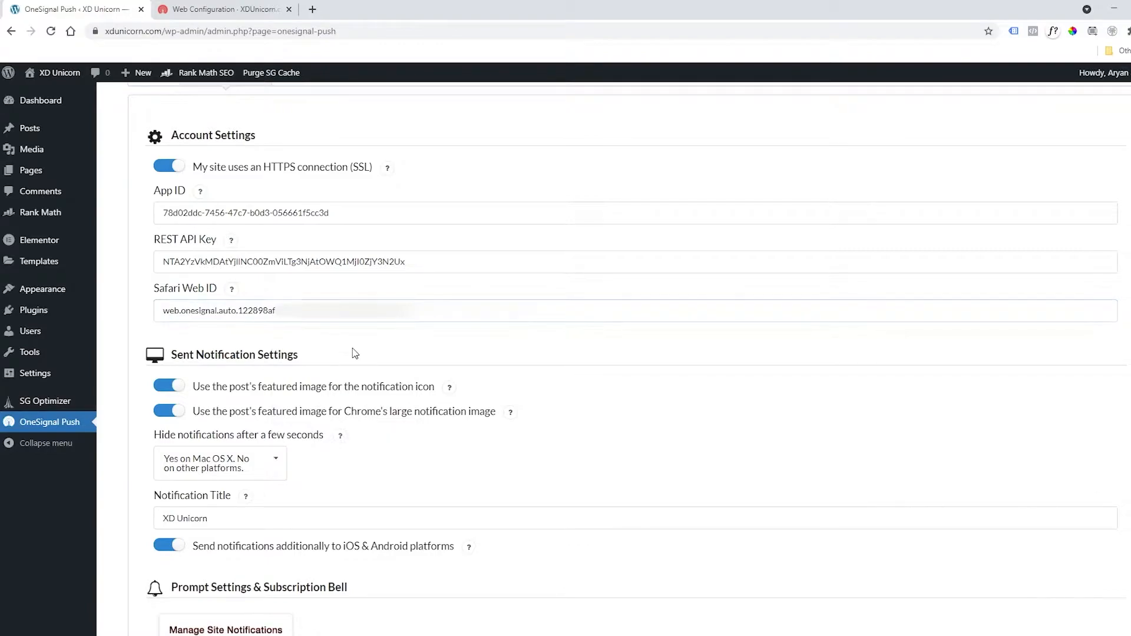
{"action": "scroll", "scroll_direction": "down", "scroll_amount": 3}
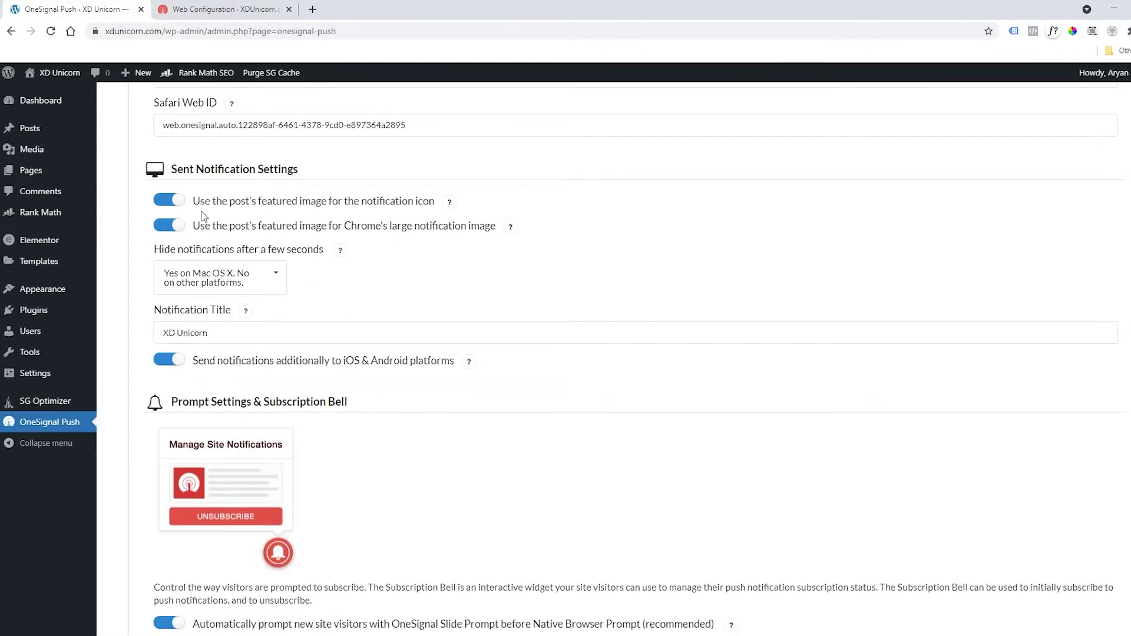
{"action": "scroll", "scroll_direction": "down", "scroll_amount": 3}
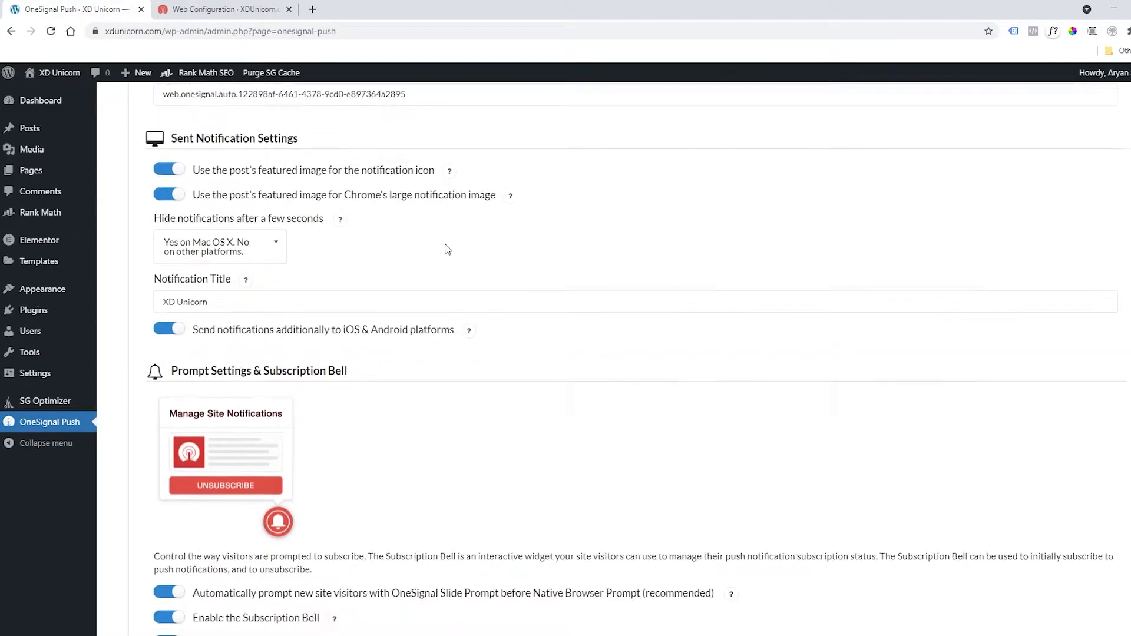
{"action": "scroll", "scroll_direction": "down", "scroll_amount": 3}
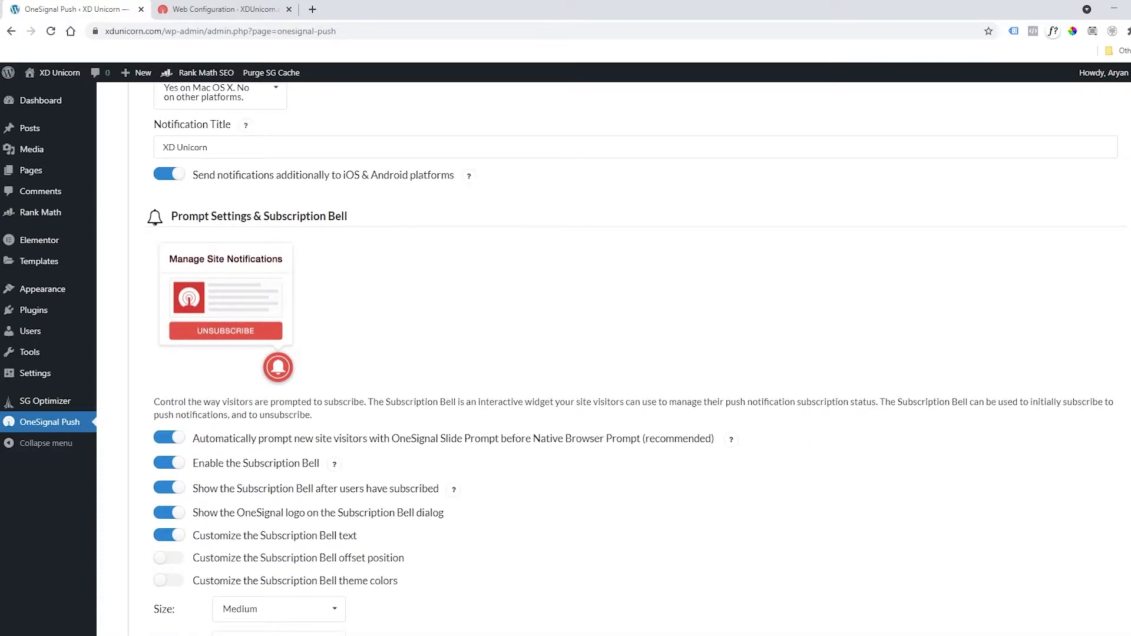
{"action": "scroll", "scroll_direction": "down", "scroll_amount": 3}
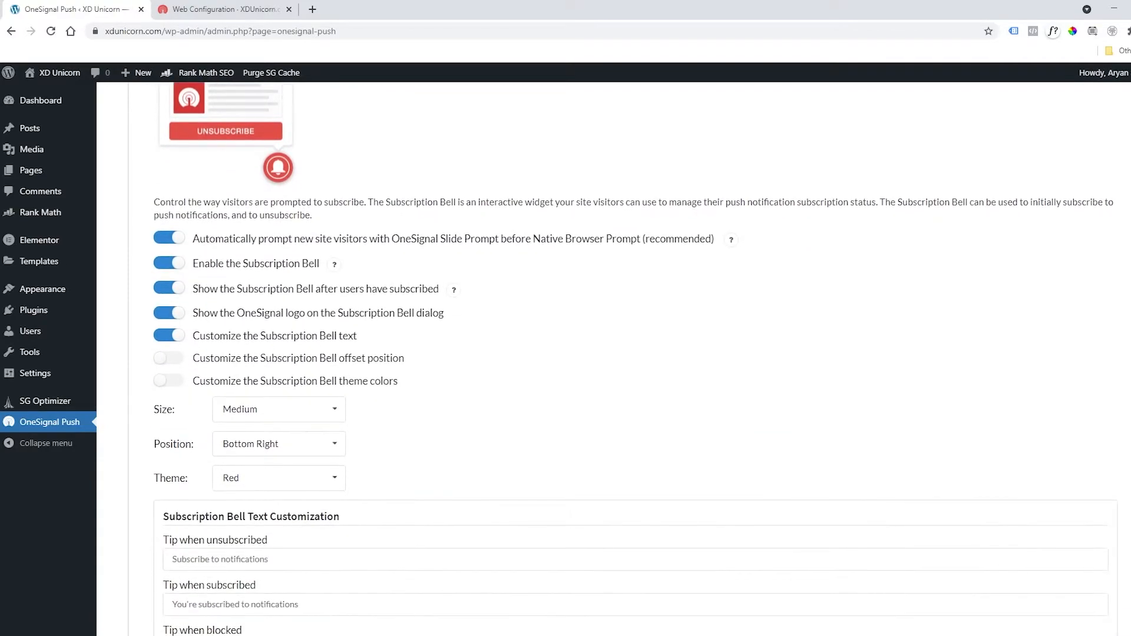
{"action": "left_click", "coordinate": [169, 239]}
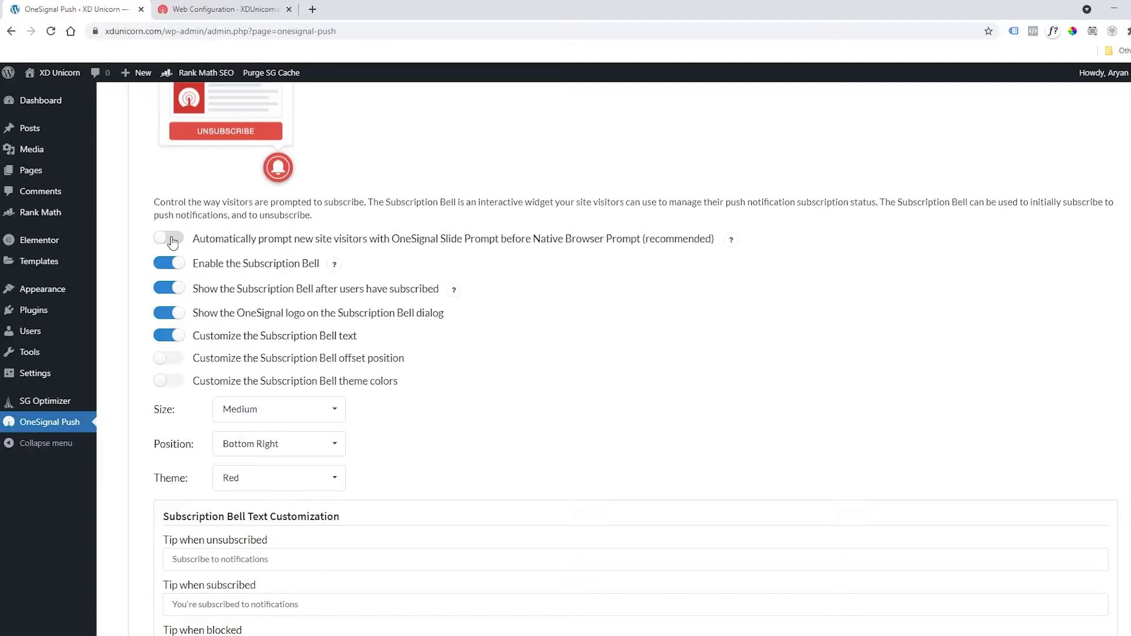
{"action": "left_click", "coordinate": [169, 238]}
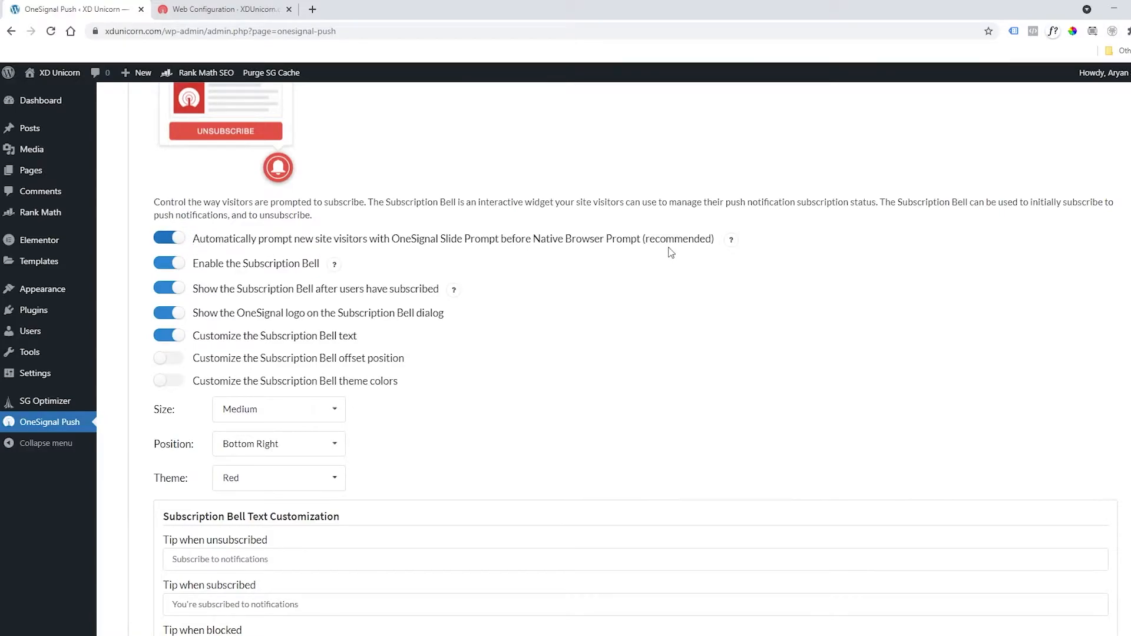
{"action": "scroll", "scroll_direction": "down", "scroll_amount": 3}
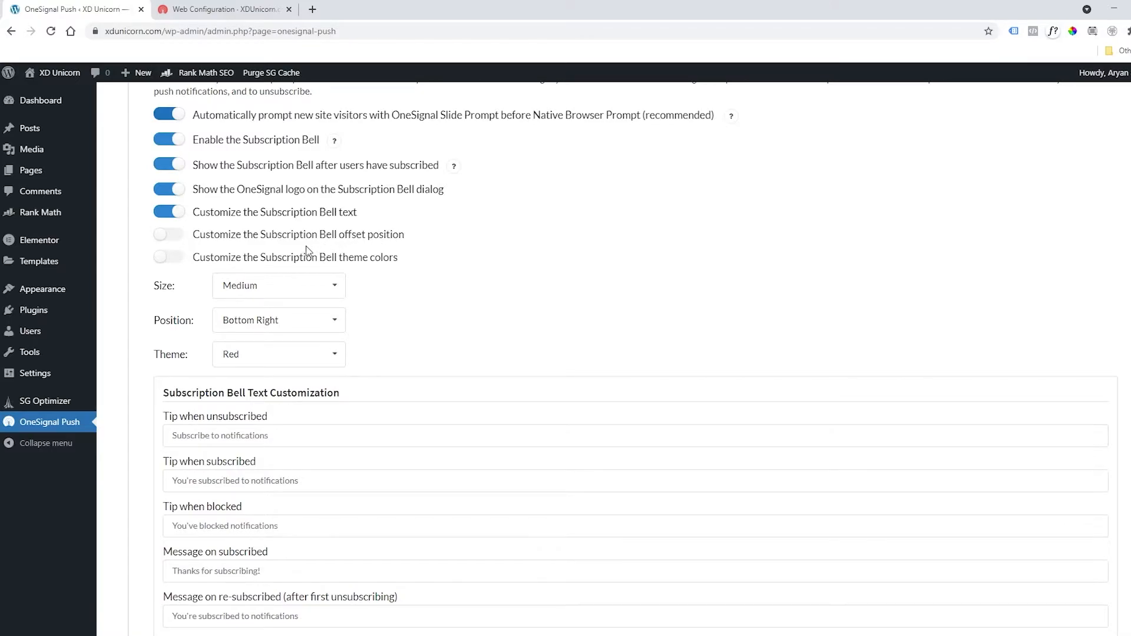
{"action": "mouse_move", "coordinate": [324, 292]}
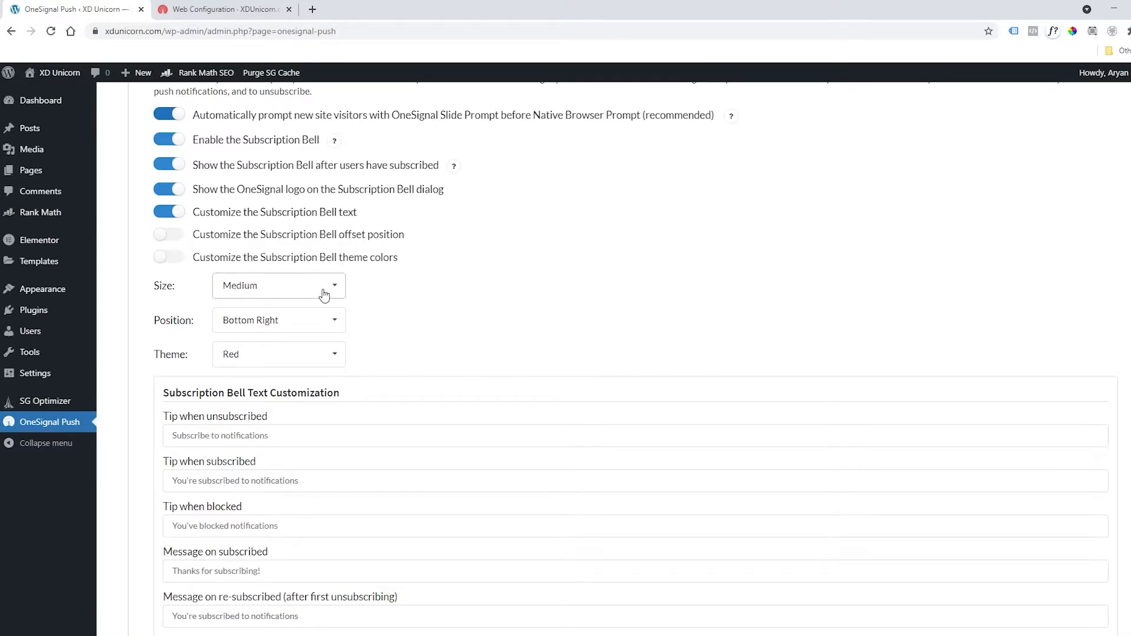
{"action": "scroll", "scroll_direction": "down", "scroll_amount": 3}
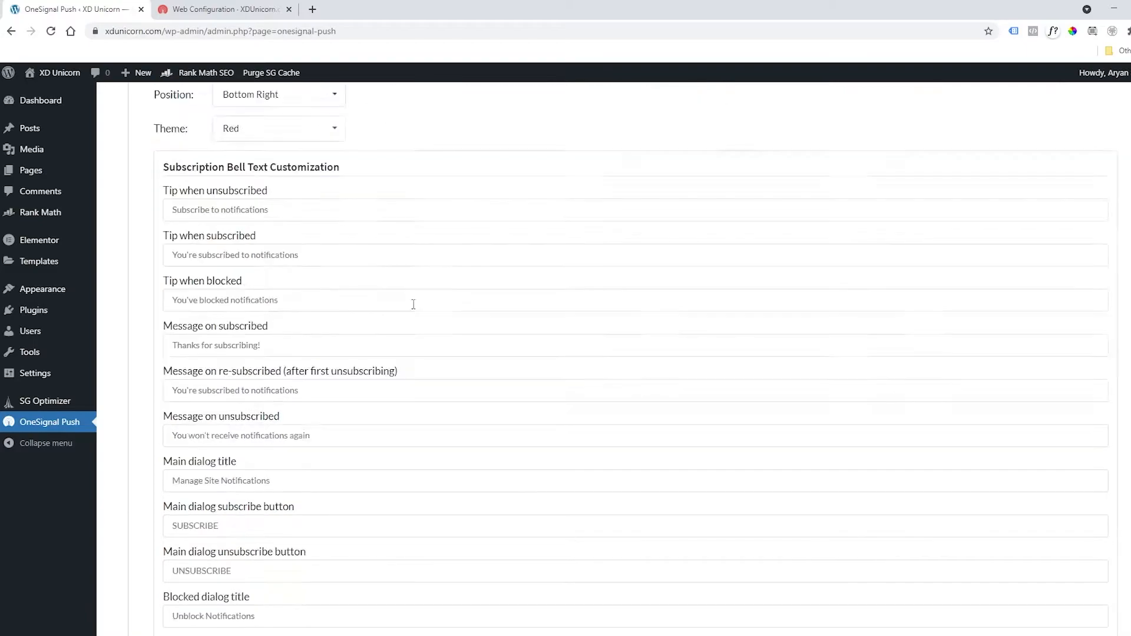
{"action": "scroll", "scroll_direction": "down", "scroll_amount": 3}
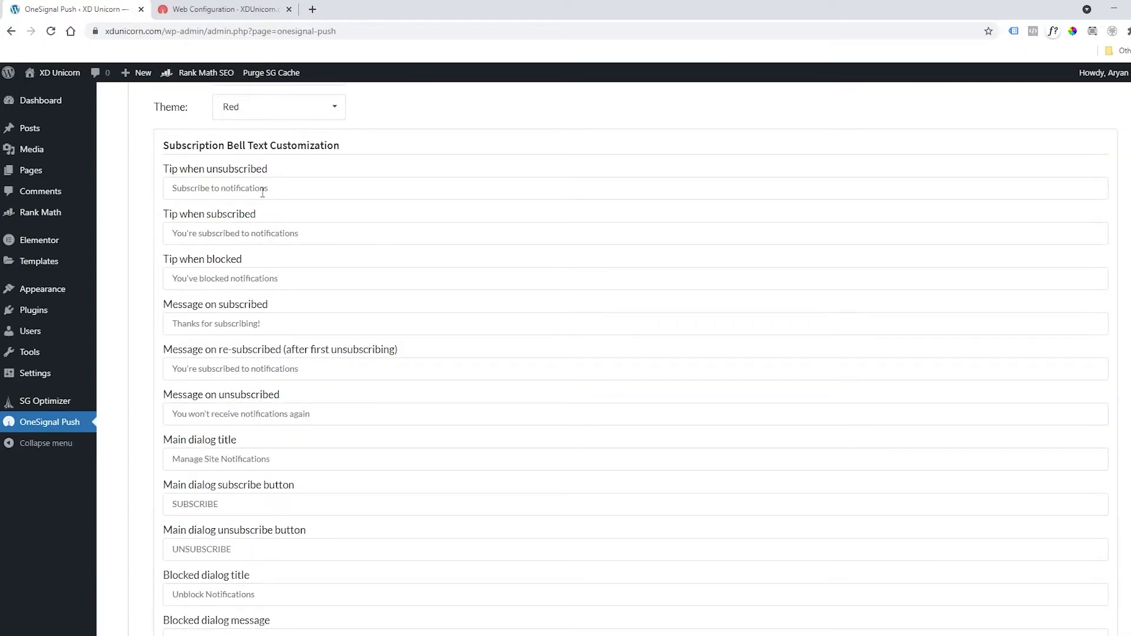
{"action": "mouse_move", "coordinate": [290, 238]}
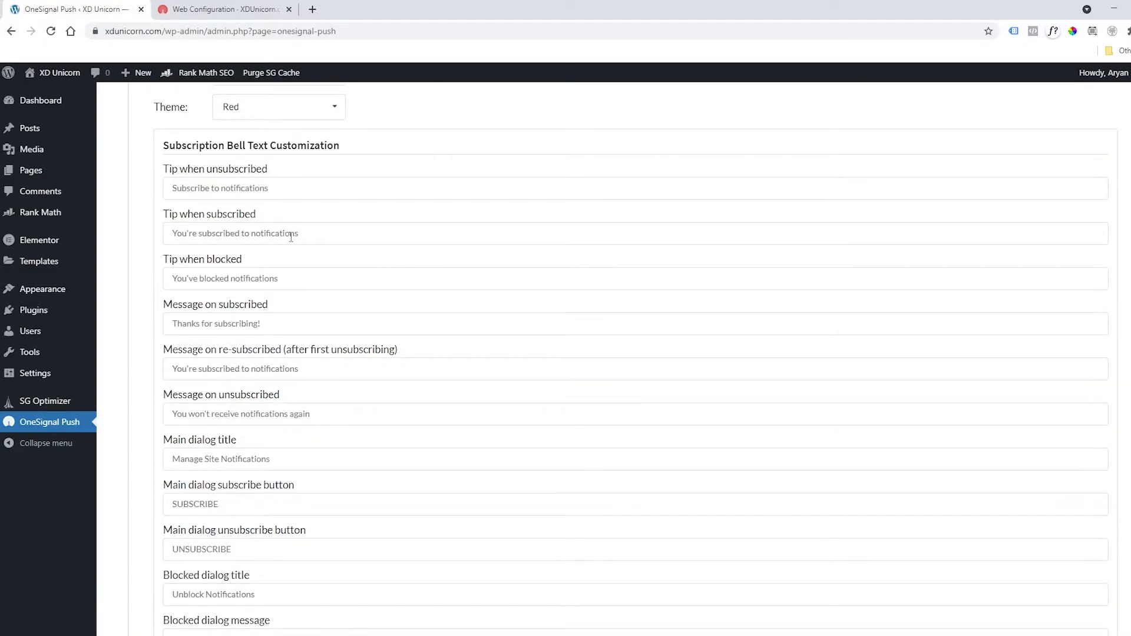
{"action": "scroll", "scroll_direction": "down", "scroll_amount": 3}
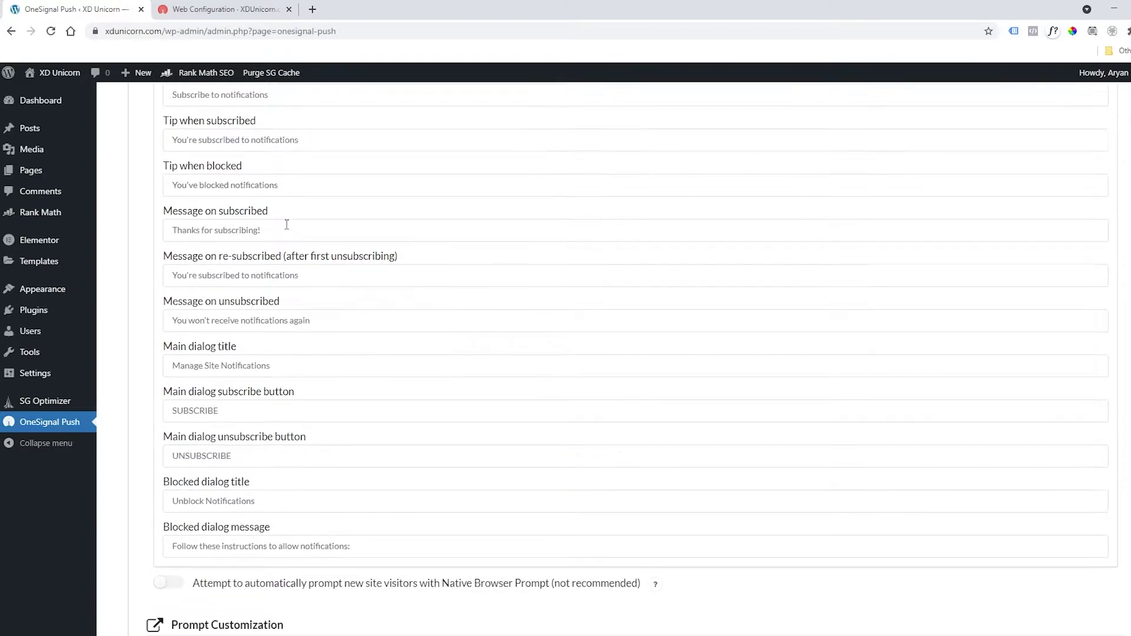
{"action": "scroll", "scroll_direction": "down", "scroll_amount": 3}
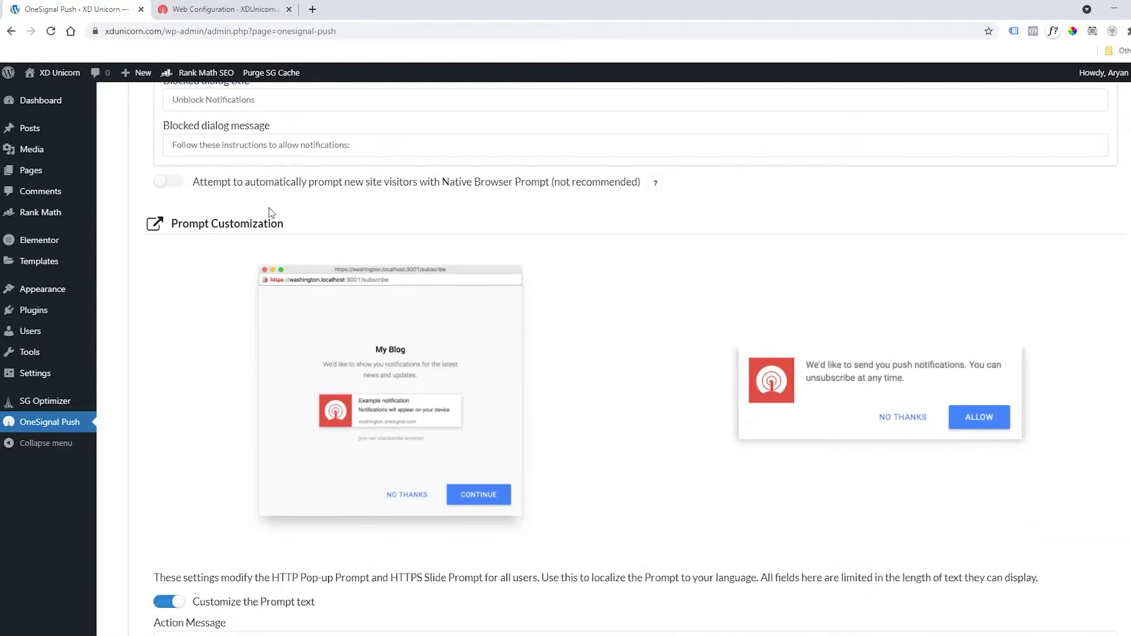
{"action": "scroll", "scroll_direction": "down", "scroll_amount": 3}
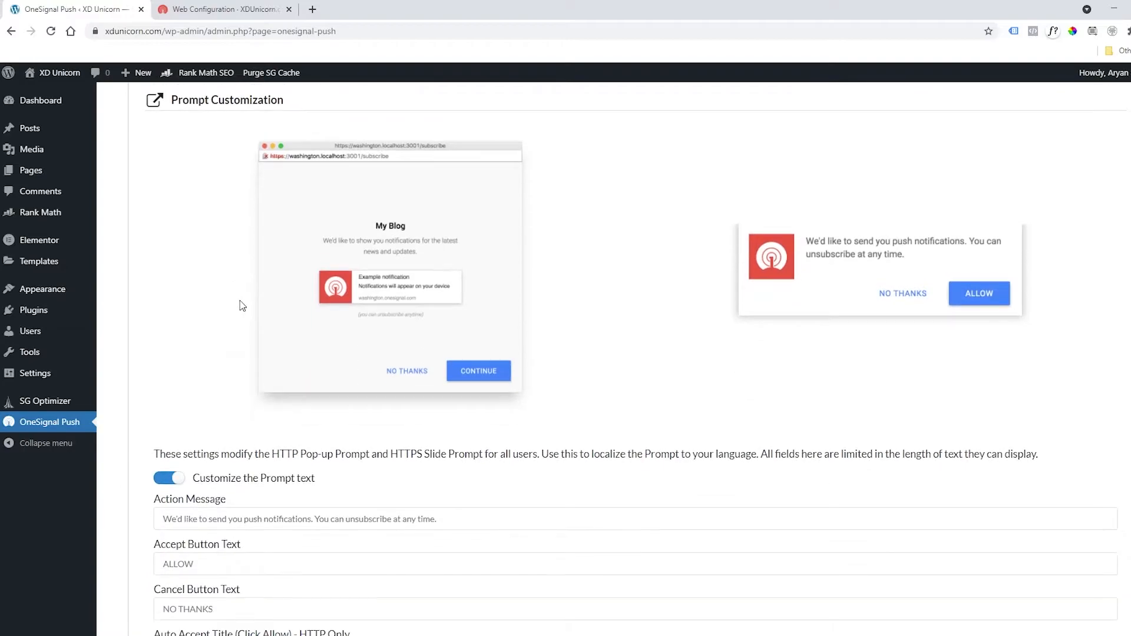
{"action": "mouse_move", "coordinate": [890, 311]}
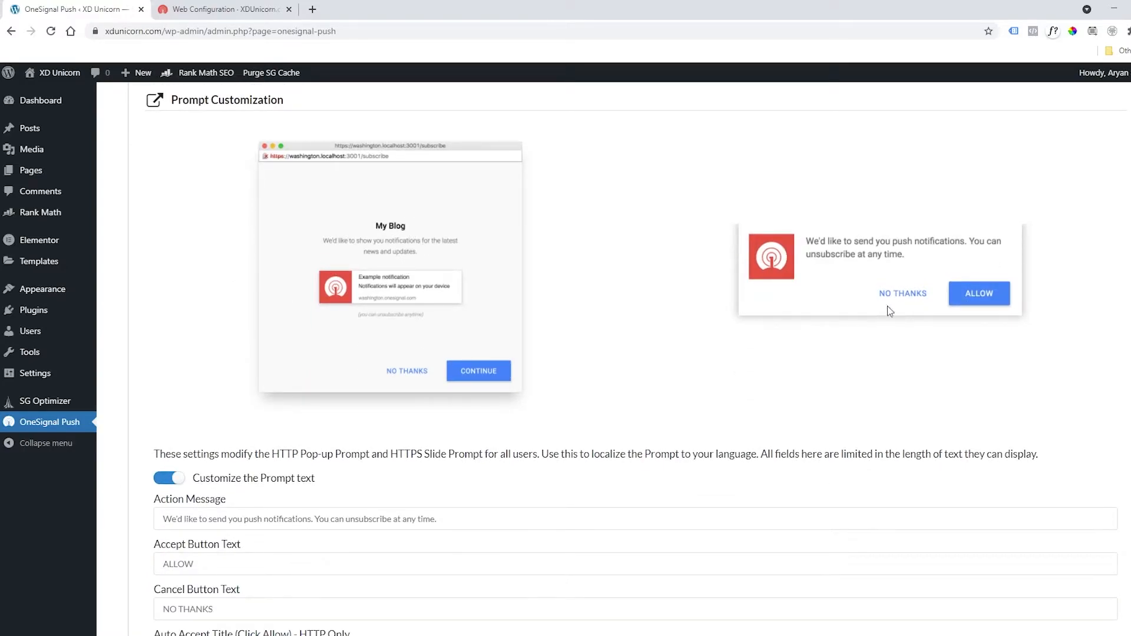
{"action": "scroll", "scroll_direction": "down", "scroll_amount": 3}
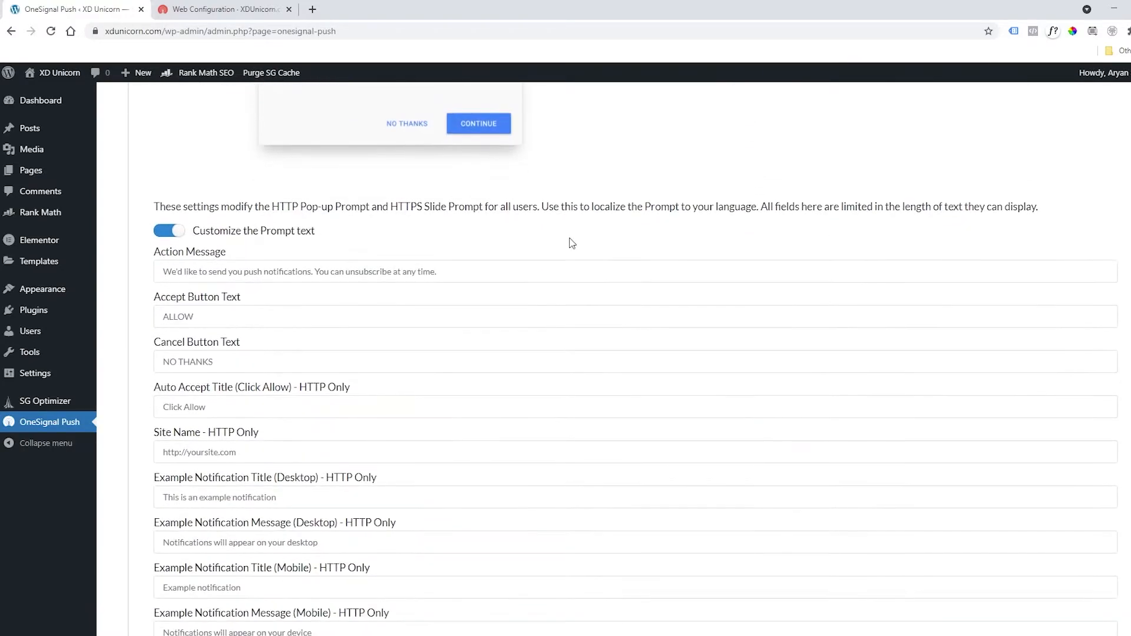
{"action": "mouse_move", "coordinate": [219, 261]}
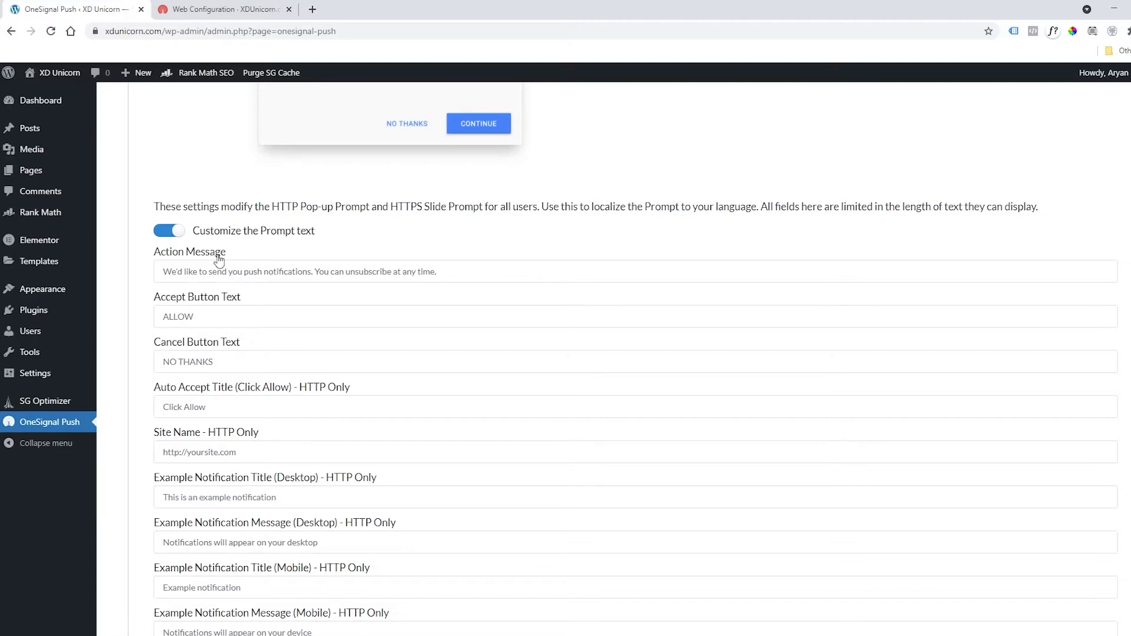
{"action": "scroll", "scroll_direction": "down", "scroll_amount": 3}
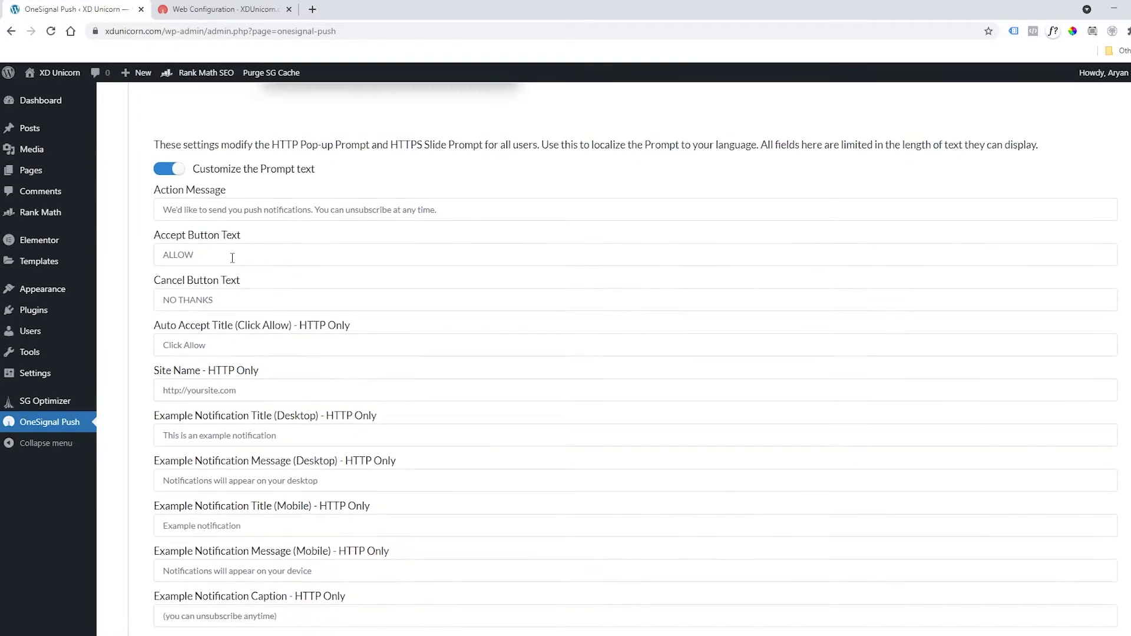
{"action": "scroll", "scroll_direction": "down", "scroll_amount": 3}
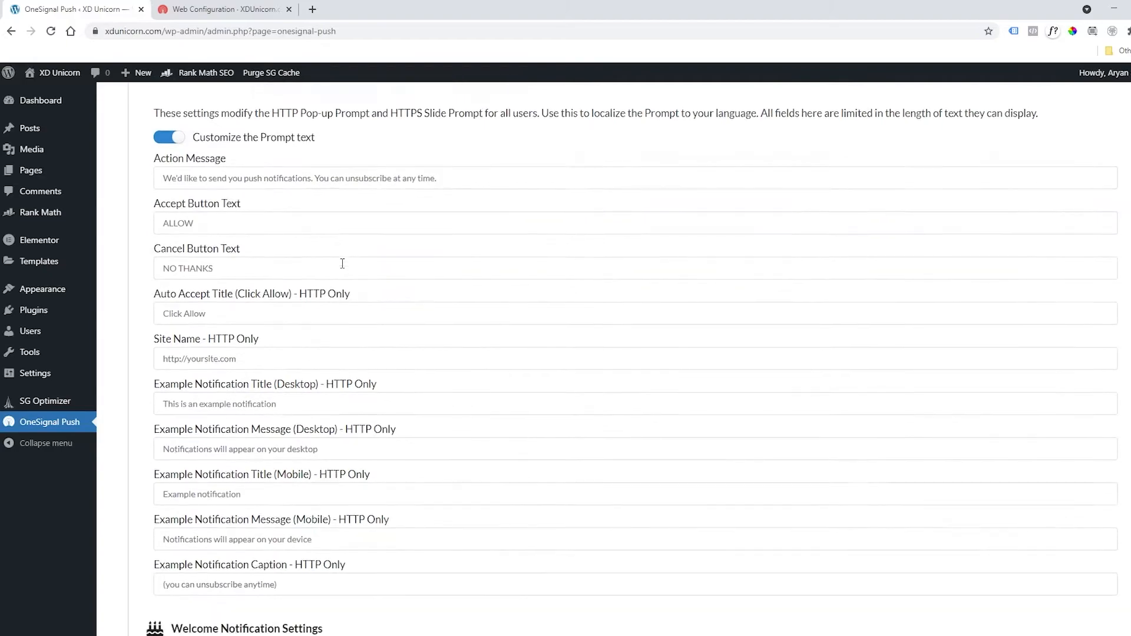
{"action": "scroll", "scroll_direction": "down", "scroll_amount": 3}
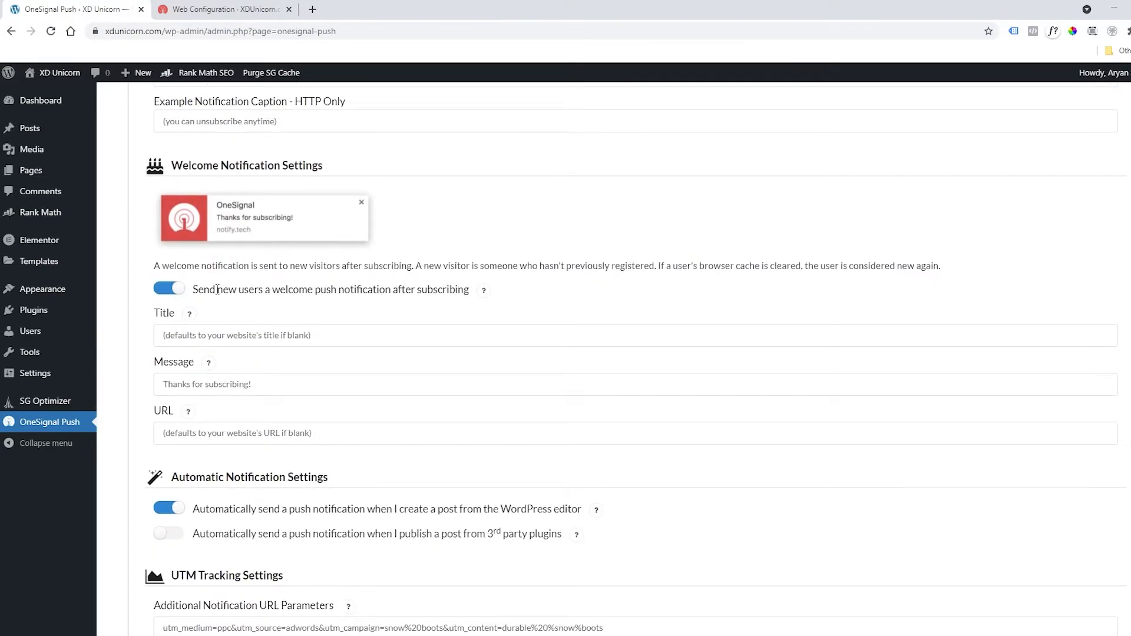
Enter 'Welcome to XDUnicorn Website!' as the welcome title and save the plugin settings.
{"action": "type", "text": "Welcome to XDUnicorn Website!"}
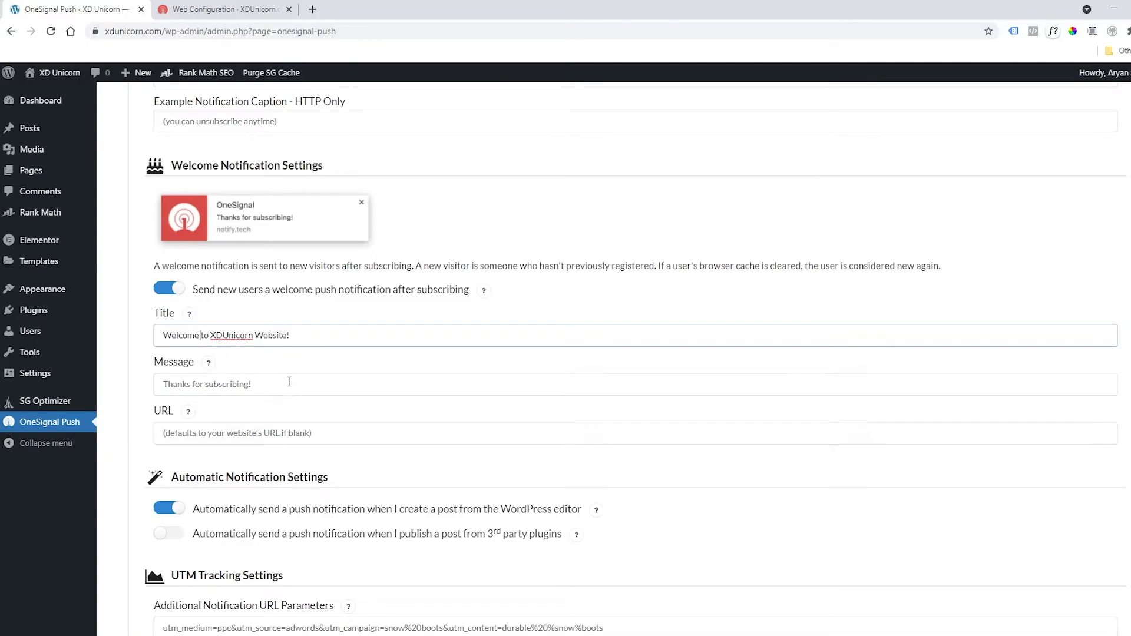
{"action": "scroll", "scroll_direction": "down", "scroll_amount": 3}
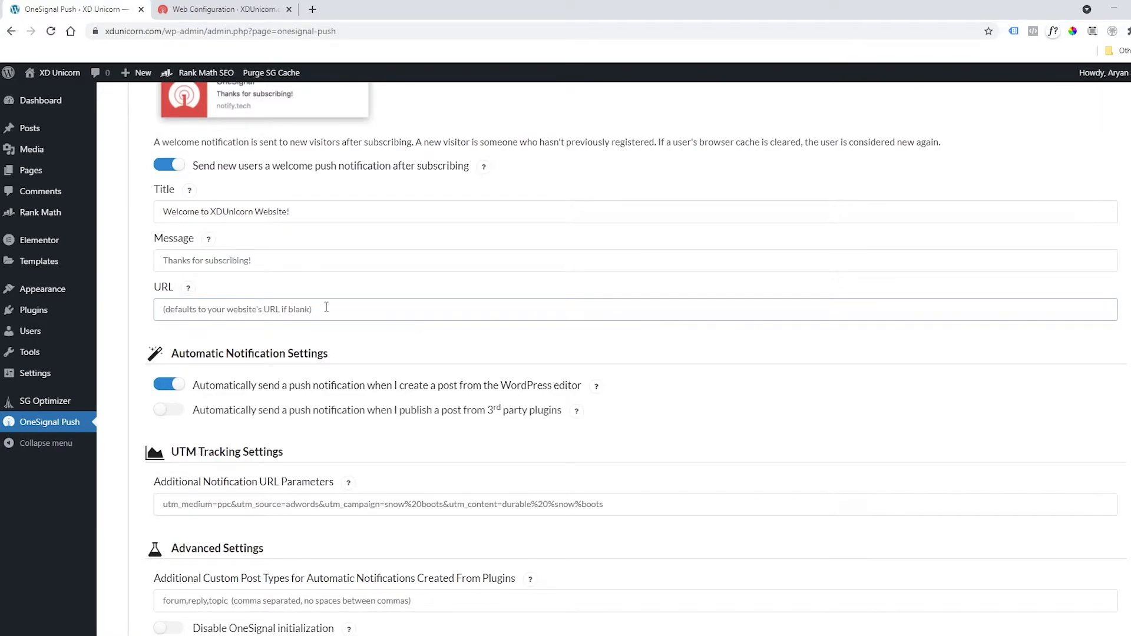
{"action": "scroll", "scroll_direction": "down", "scroll_amount": 3}
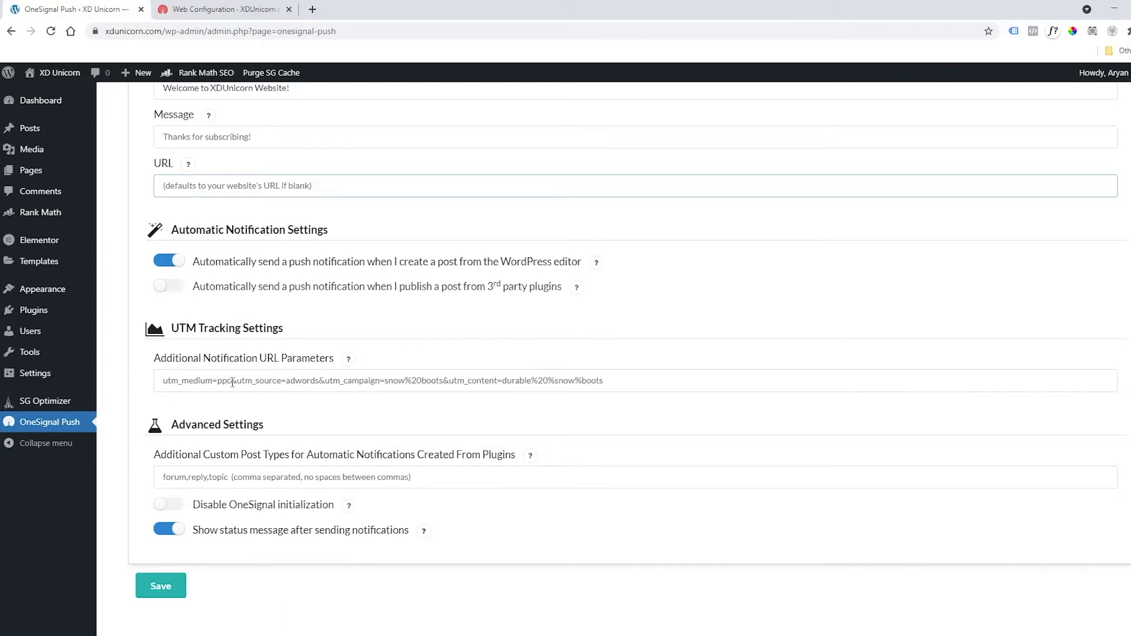
{"action": "scroll", "scroll_direction": "down", "scroll_amount": 3}
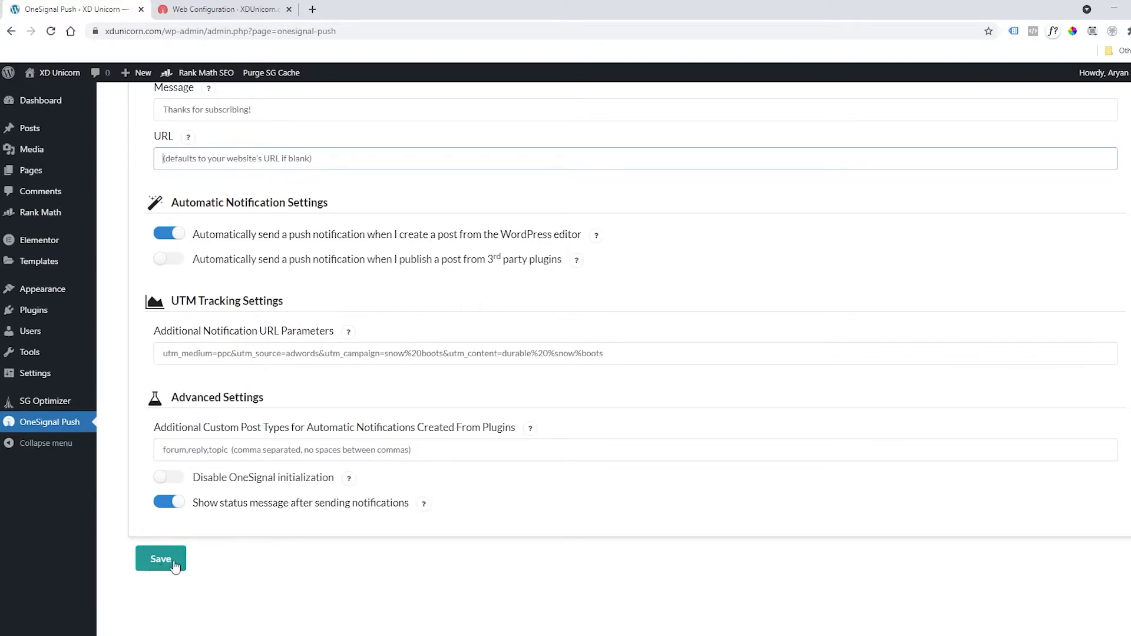
{"action": "left_click", "coordinate": [160, 559]}
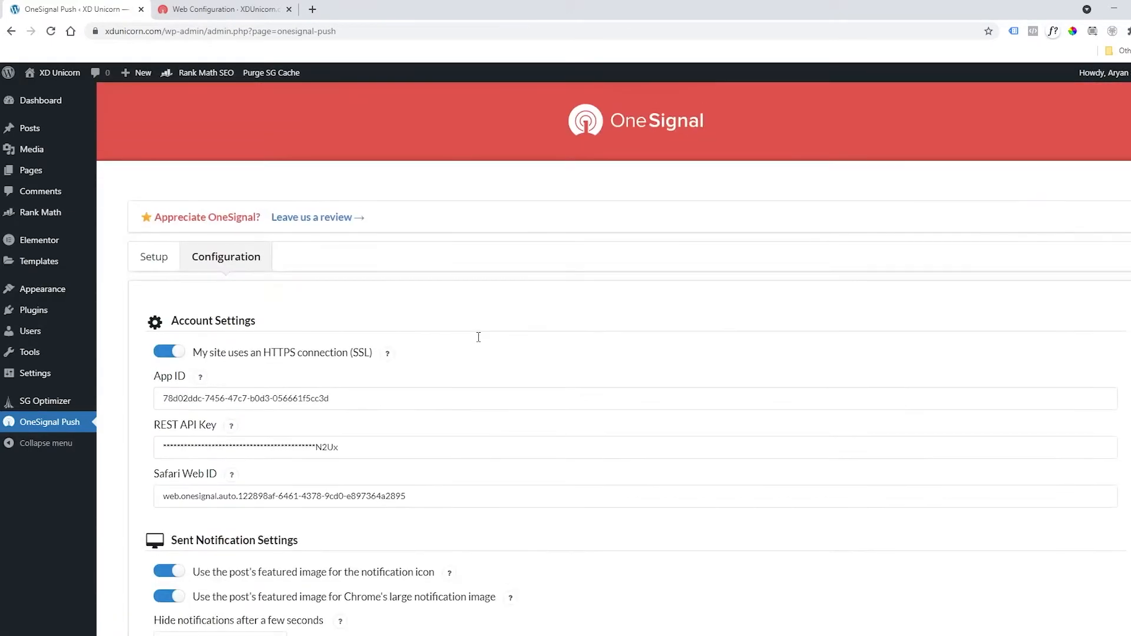
Open the XDUnicorn site from Go To My Website and allow notifications in both prompts.
{"action": "left_click", "coordinate": [224, 9]}
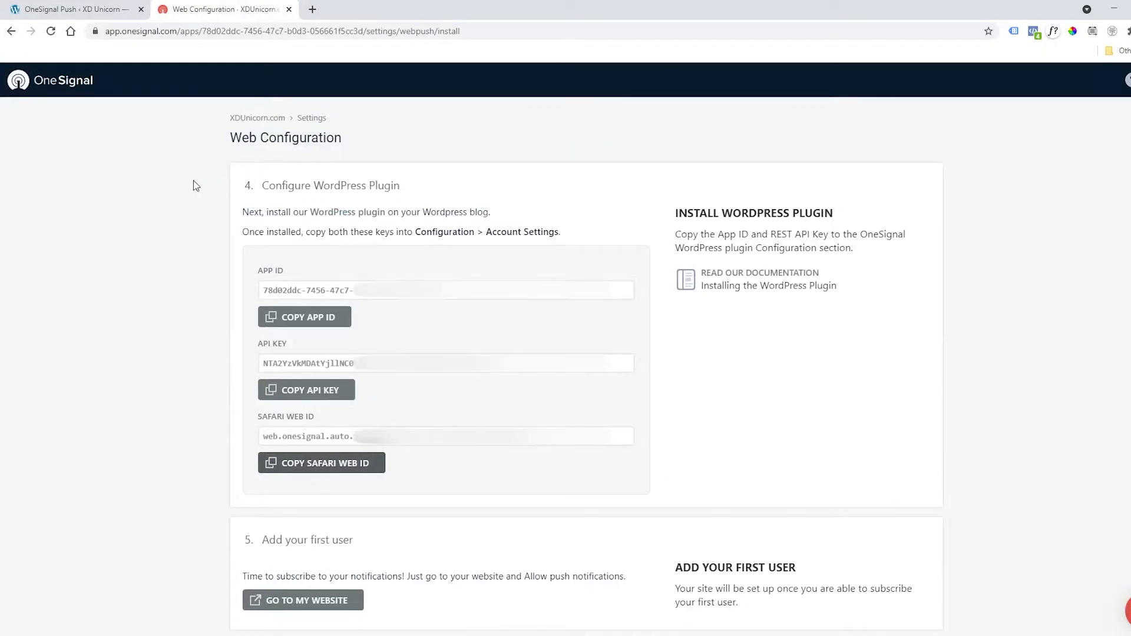
{"action": "scroll", "scroll_direction": "down", "scroll_amount": 3}
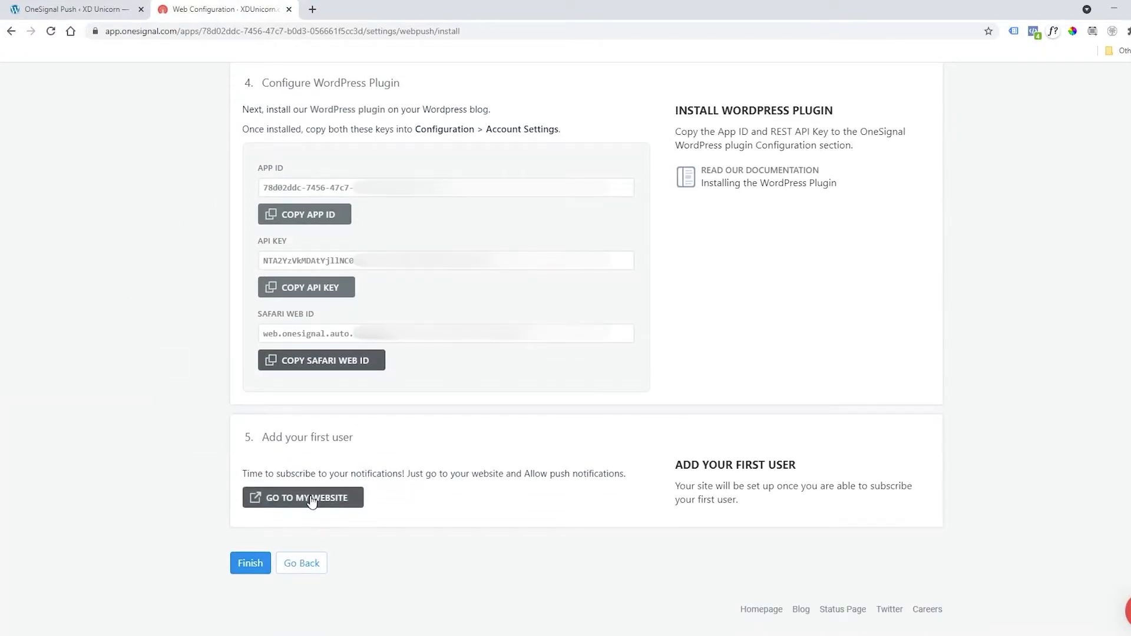
{"action": "left_click", "coordinate": [302, 497]}
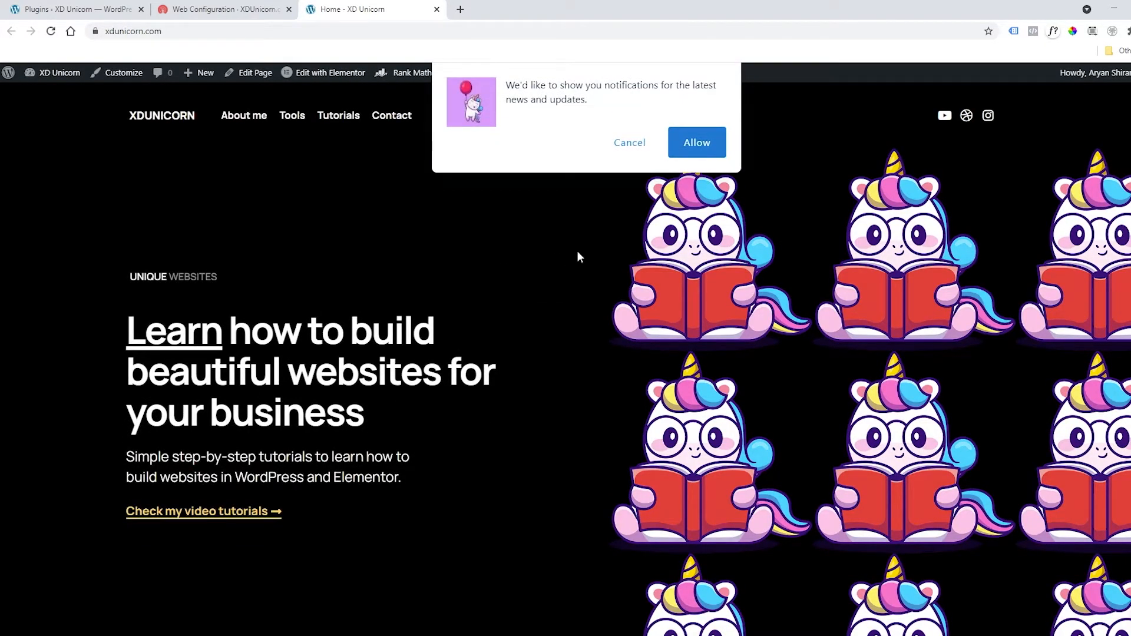
{"action": "left_click", "coordinate": [695, 142]}
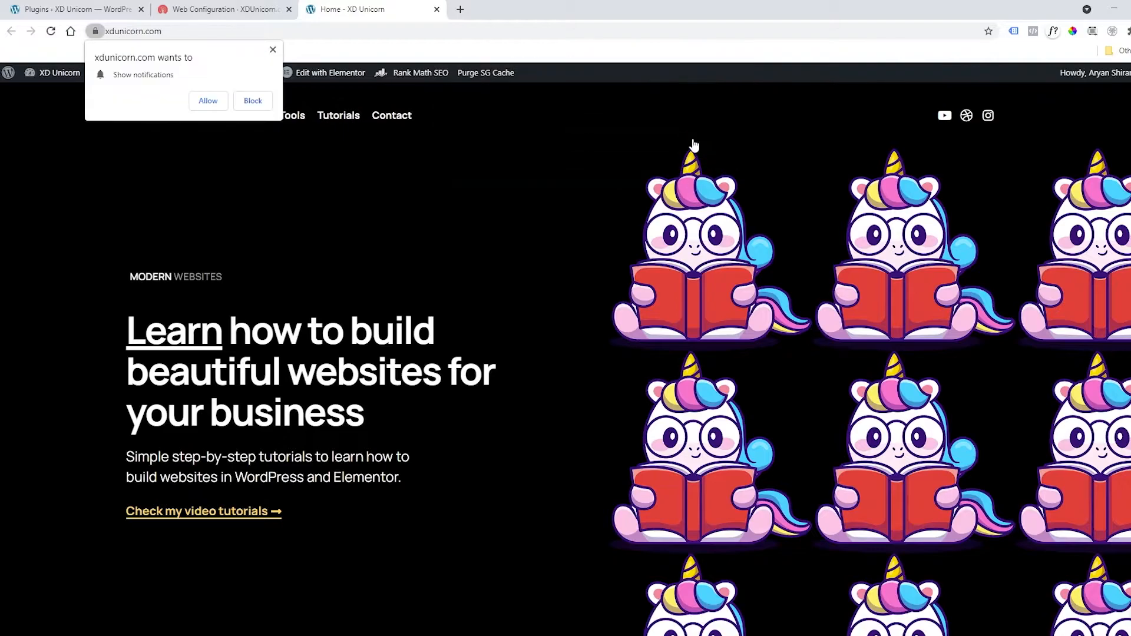
{"action": "left_click", "coordinate": [251, 100]}
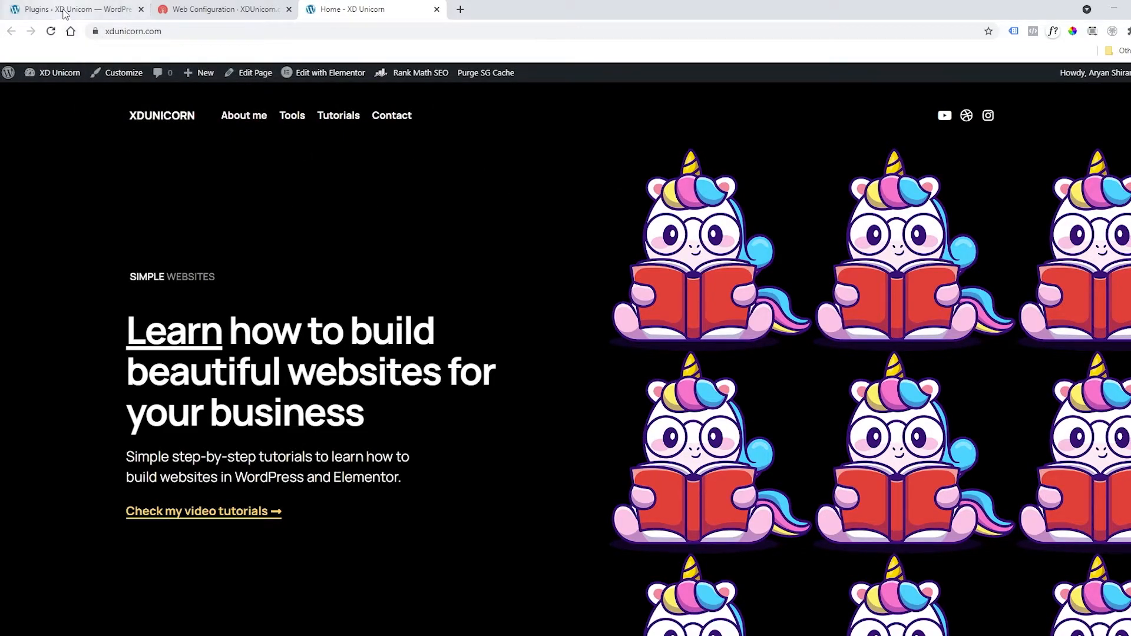
Write a new post titled 'Hello!' with the text 'Just a notification'.
{"action": "left_click", "coordinate": [71, 8]}
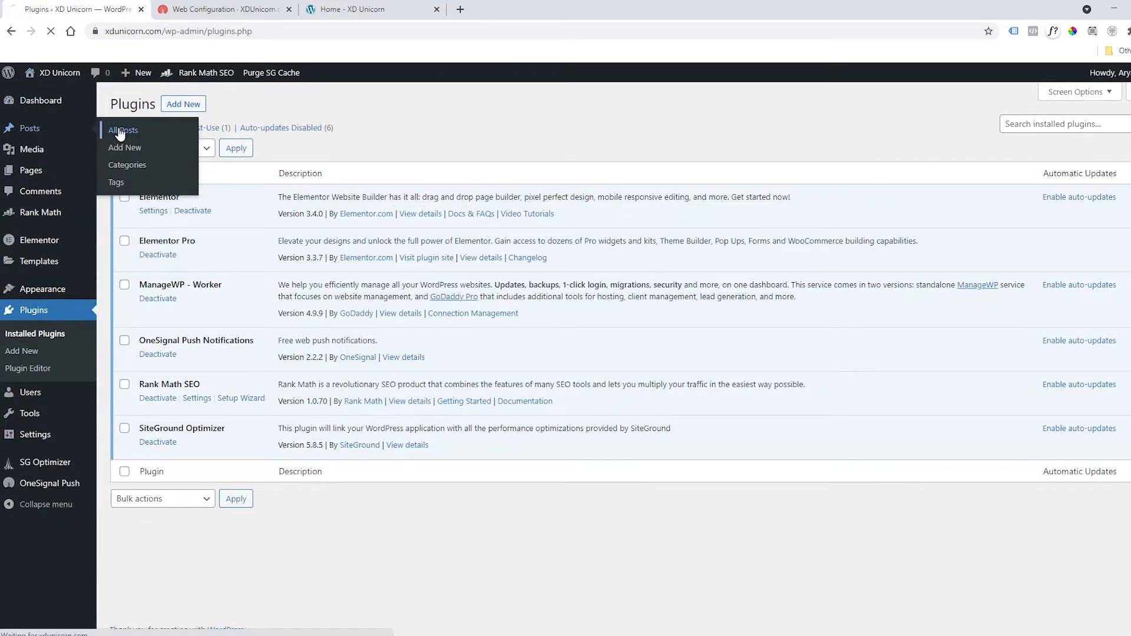
{"action": "left_click", "coordinate": [122, 131]}
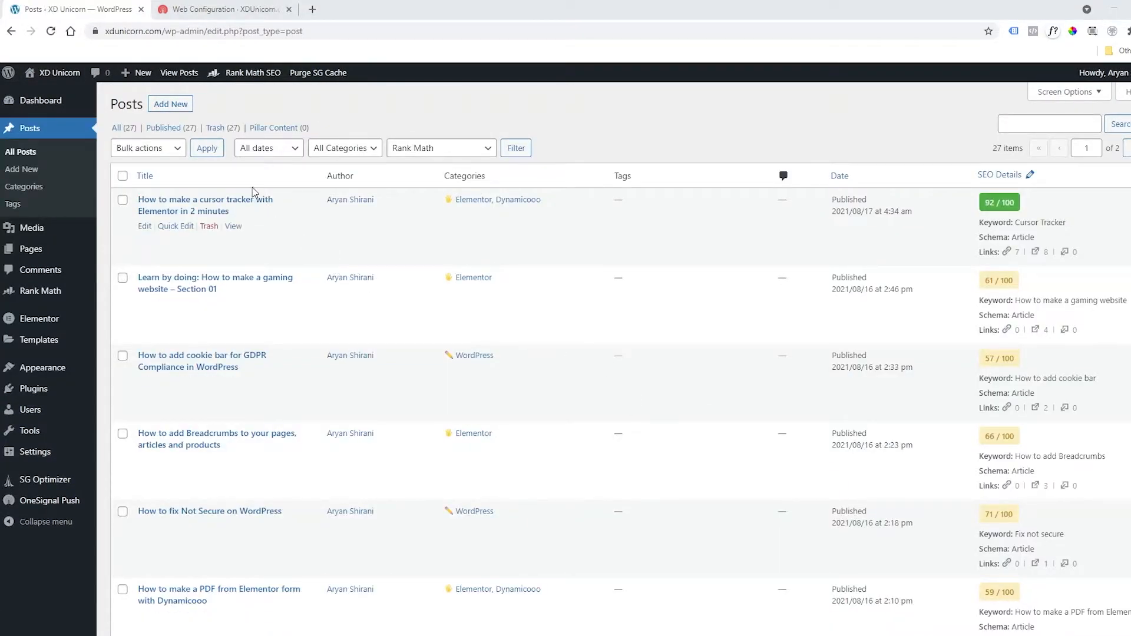
{"action": "left_click", "coordinate": [170, 104]}
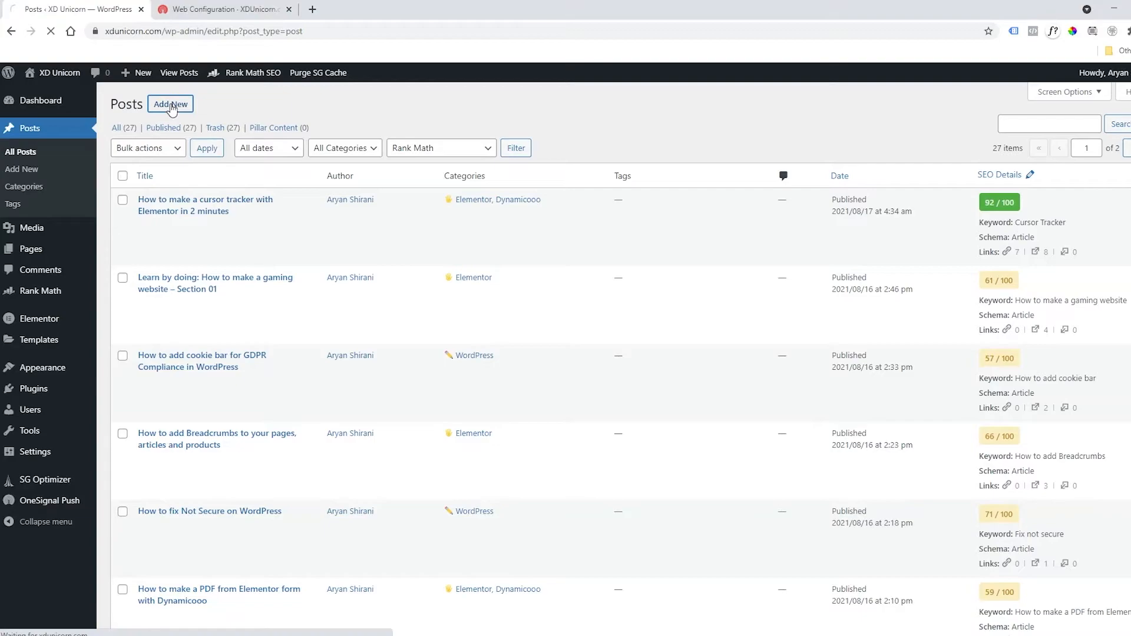
{"action": "left_click", "coordinate": [170, 104]}
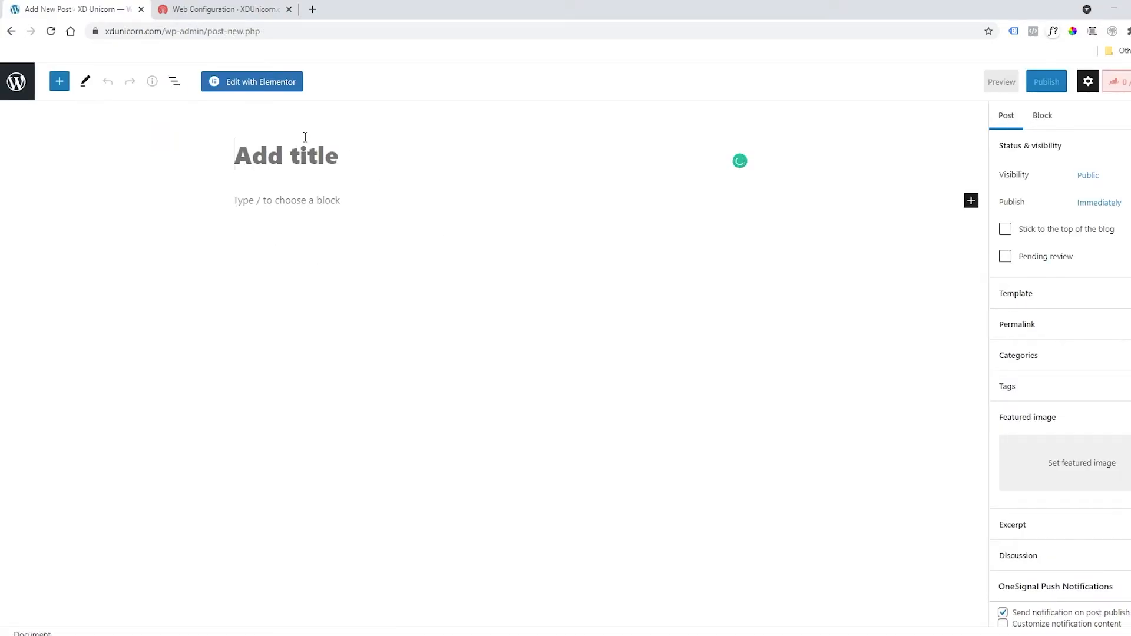
{"action": "type", "text": "Hello!"}
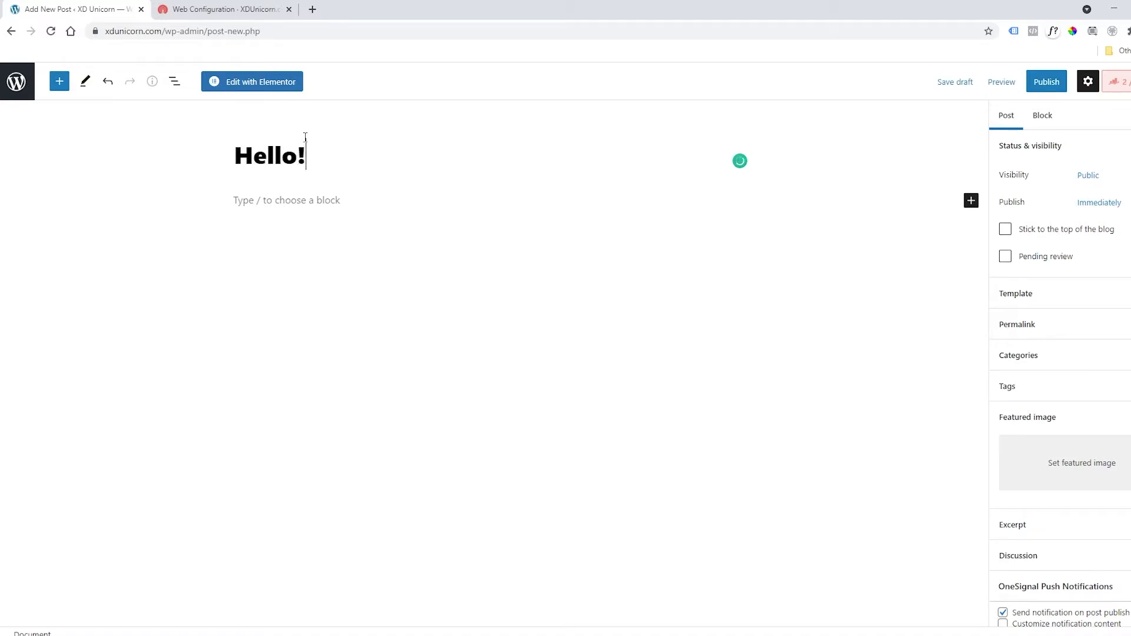
{"action": "type", "text": "Just a notifica"}
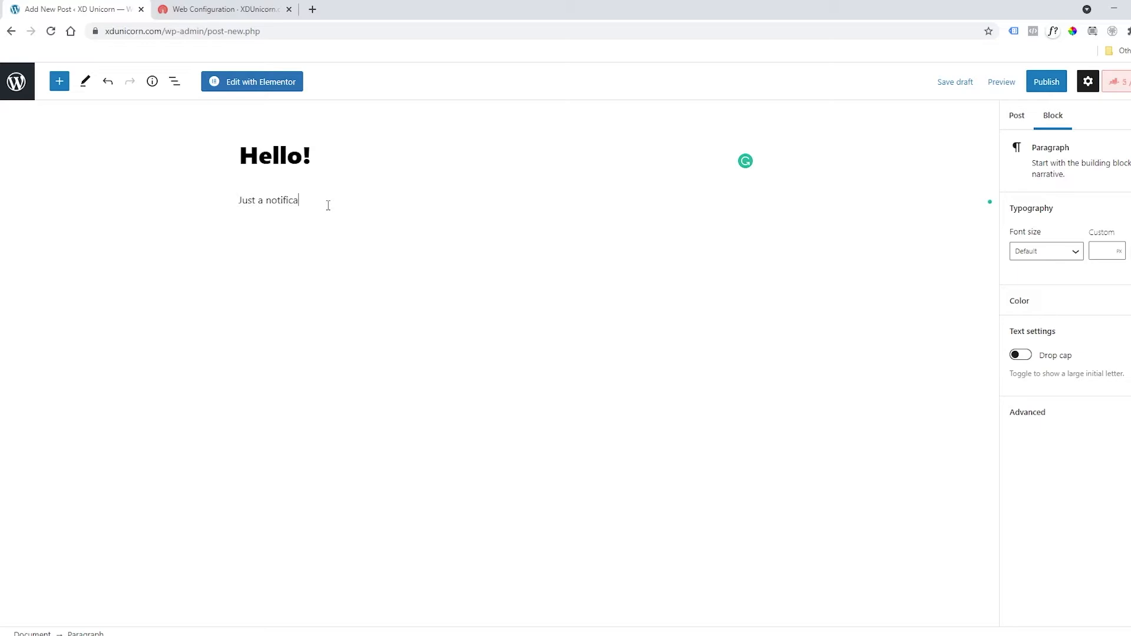
{"action": "type", "text": "tion"}
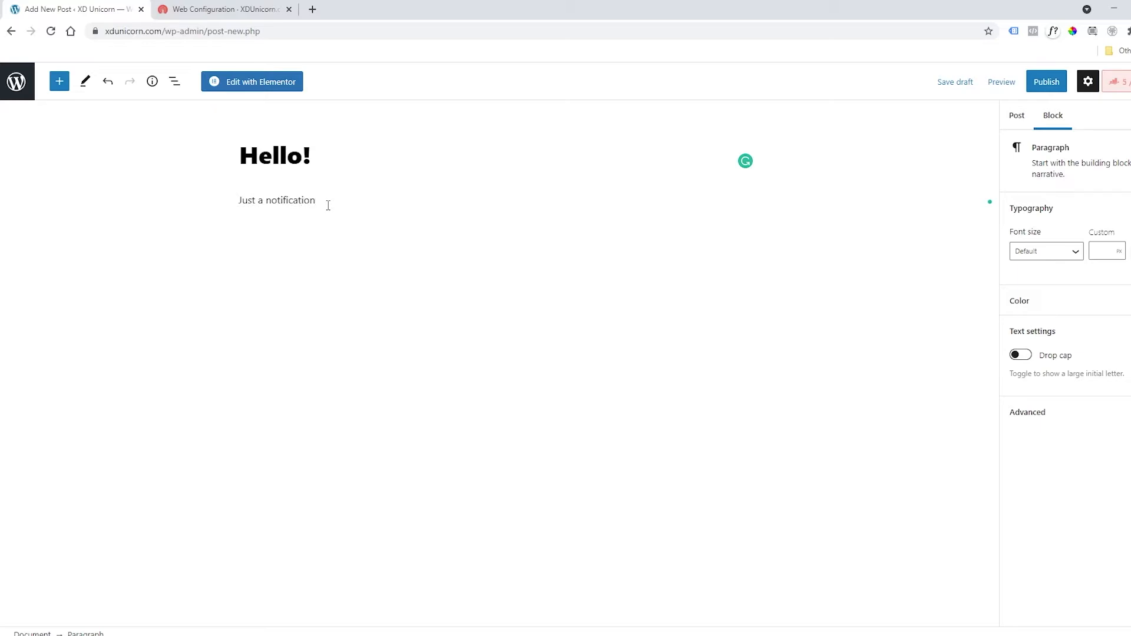
Show the post settings sidebar and choose a featured image from the media library.
{"action": "left_click", "coordinate": [1005, 115]}
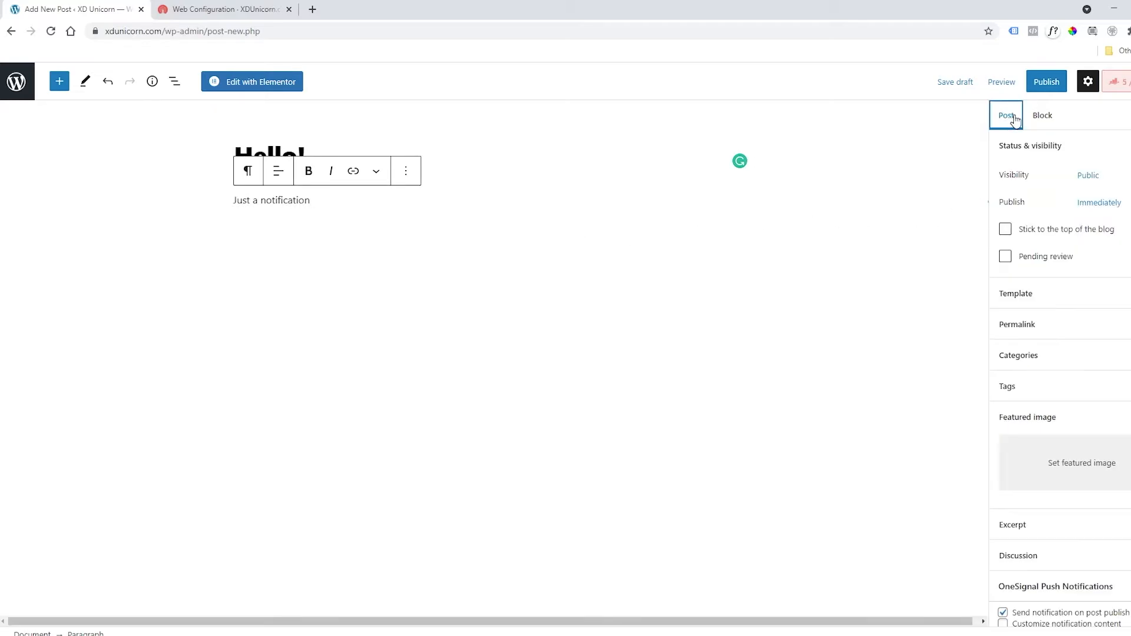
{"action": "scroll", "scroll_direction": "down", "scroll_amount": 3}
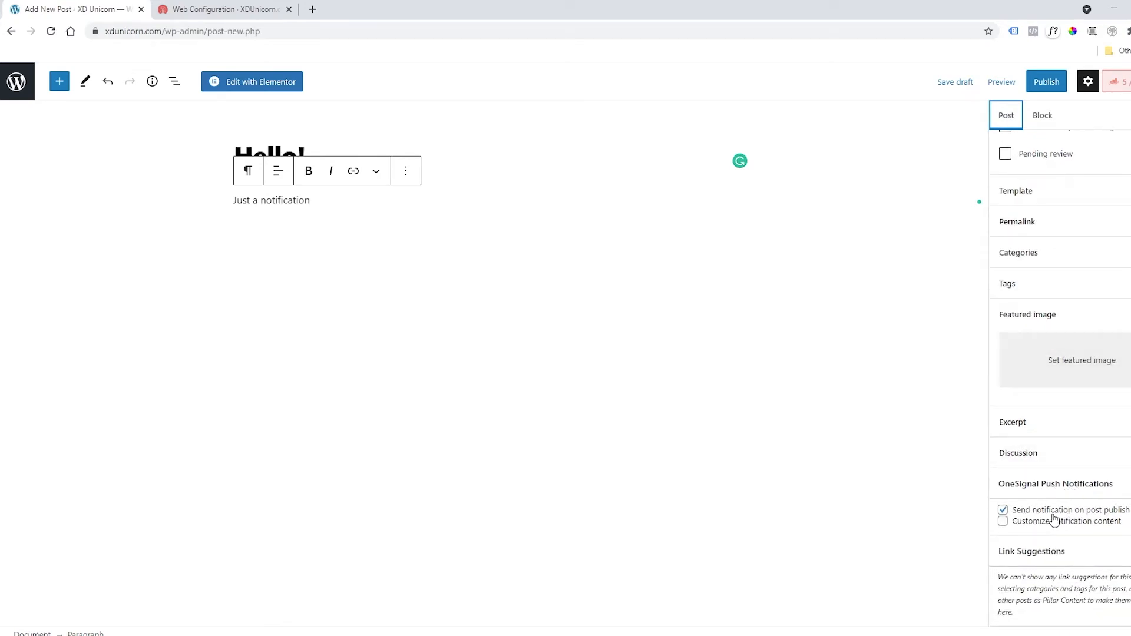
{"action": "left_click", "coordinate": [1081, 360]}
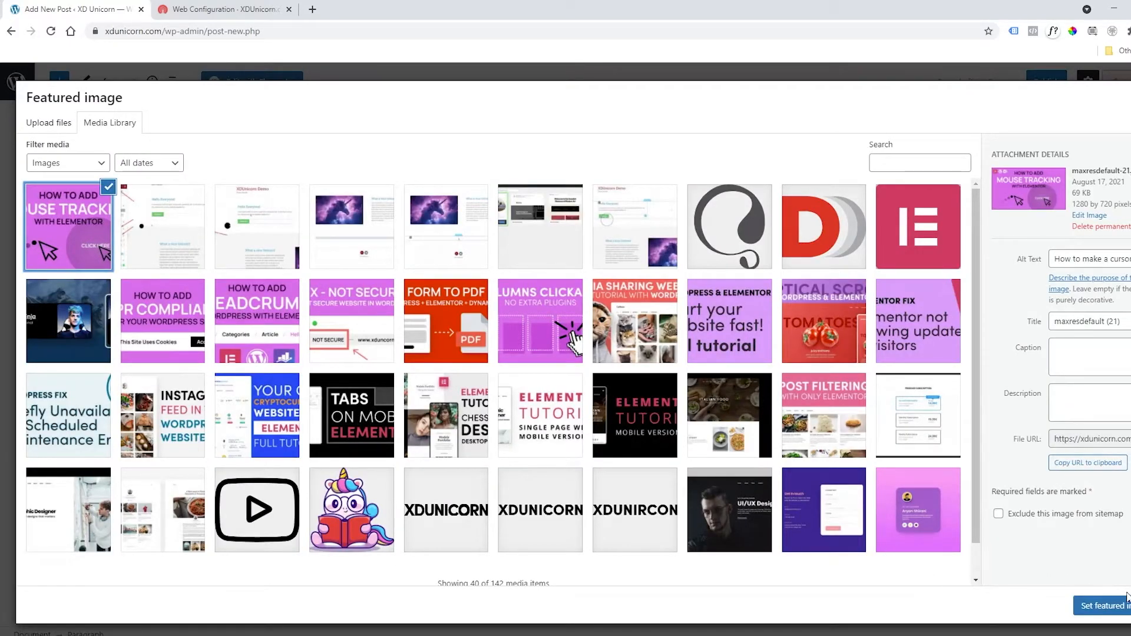
Set the chosen picture as featured image and publish the Hello! post.
{"action": "left_click", "coordinate": [1100, 605]}
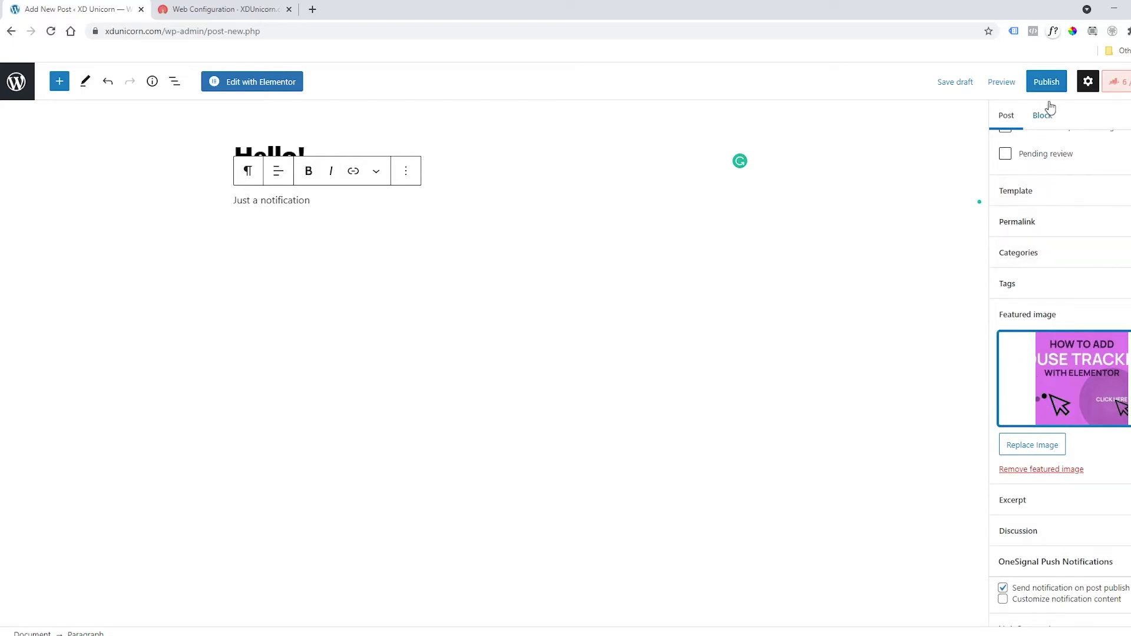
{"action": "left_click", "coordinate": [1045, 81]}
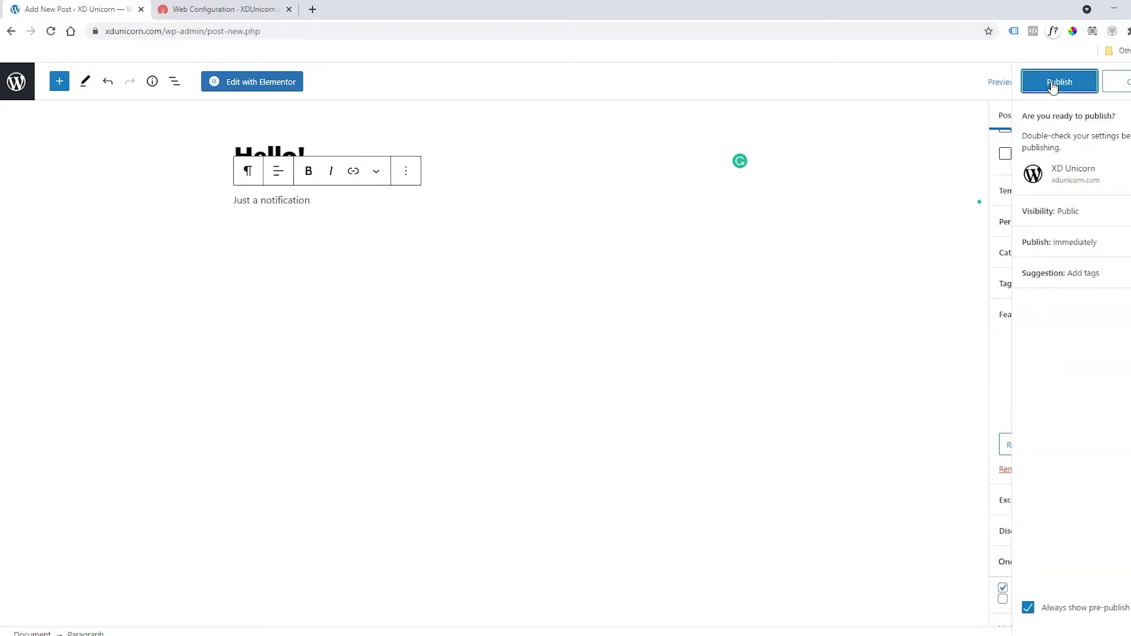
{"action": "left_click", "coordinate": [1059, 80]}
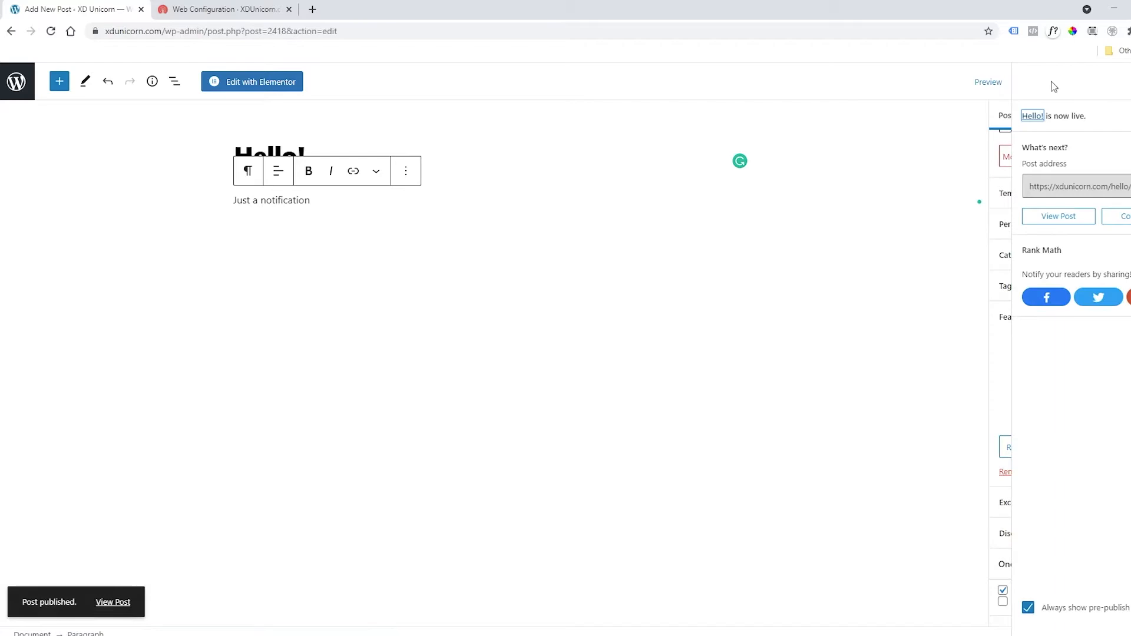
{"action": "mouse_move", "coordinate": [646, 141]}
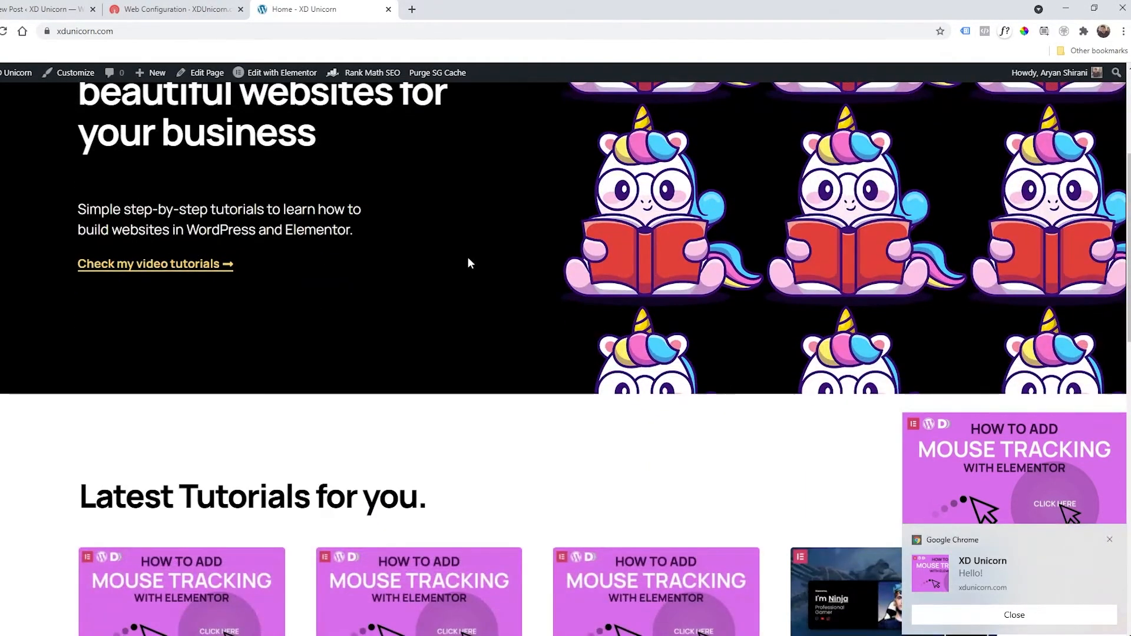
Browse the XD Unicorn homepage after the Hello! notification and check the bell subscription status.
{"action": "scroll", "scroll_direction": "down", "scroll_amount": 3}
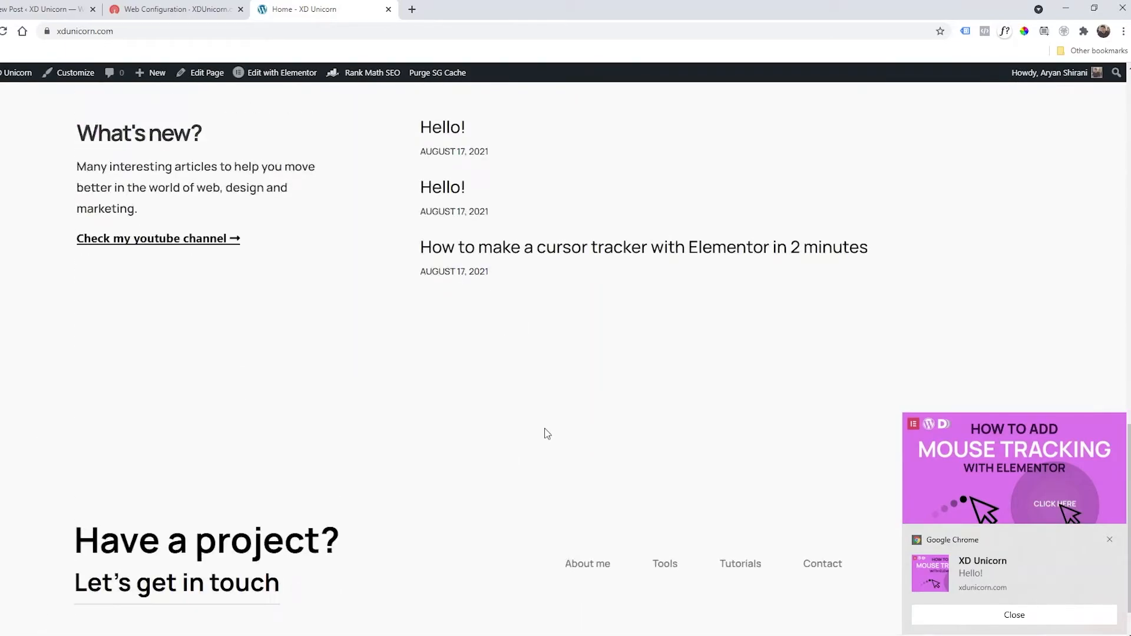
{"action": "scroll", "scroll_direction": "up", "scroll_amount": 3}
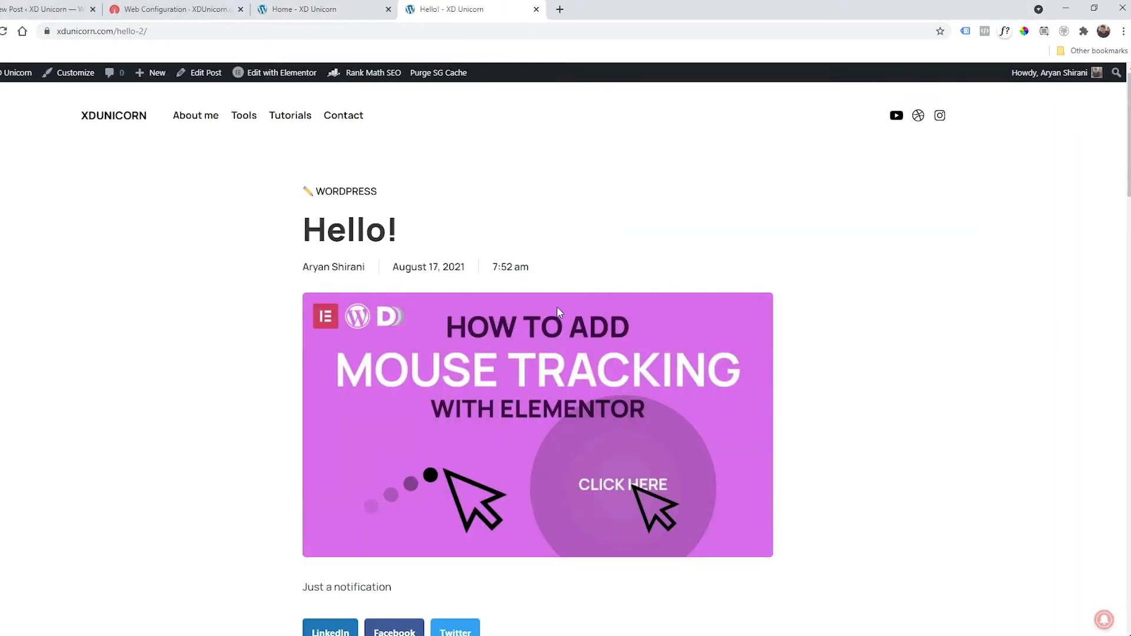
{"action": "left_click", "coordinate": [1100, 614]}
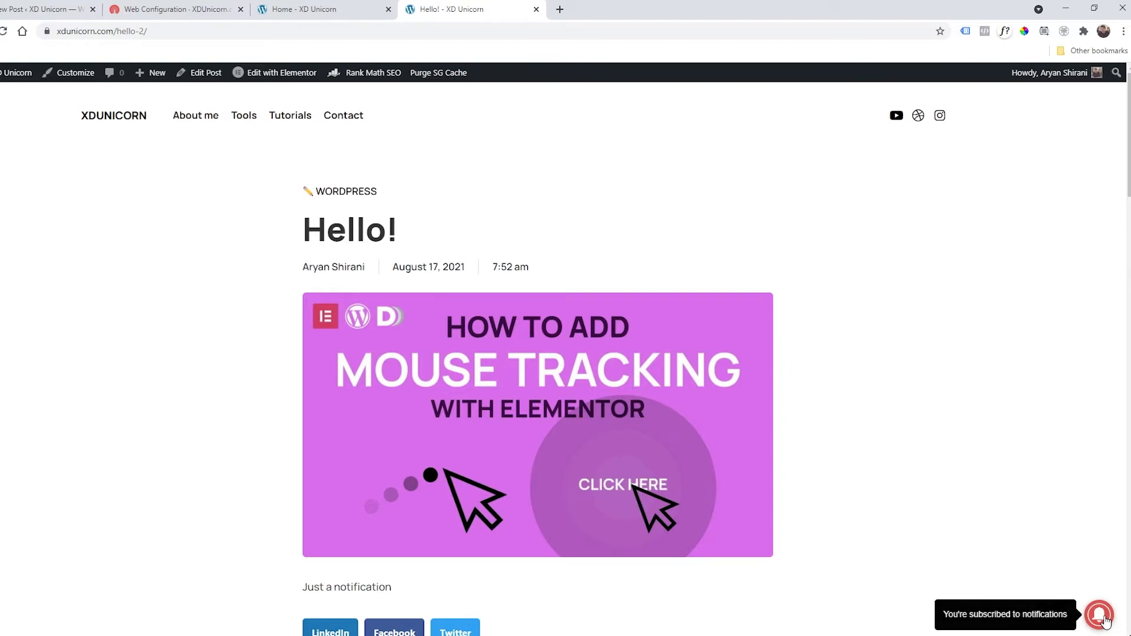
{"action": "left_click", "coordinate": [1099, 614]}
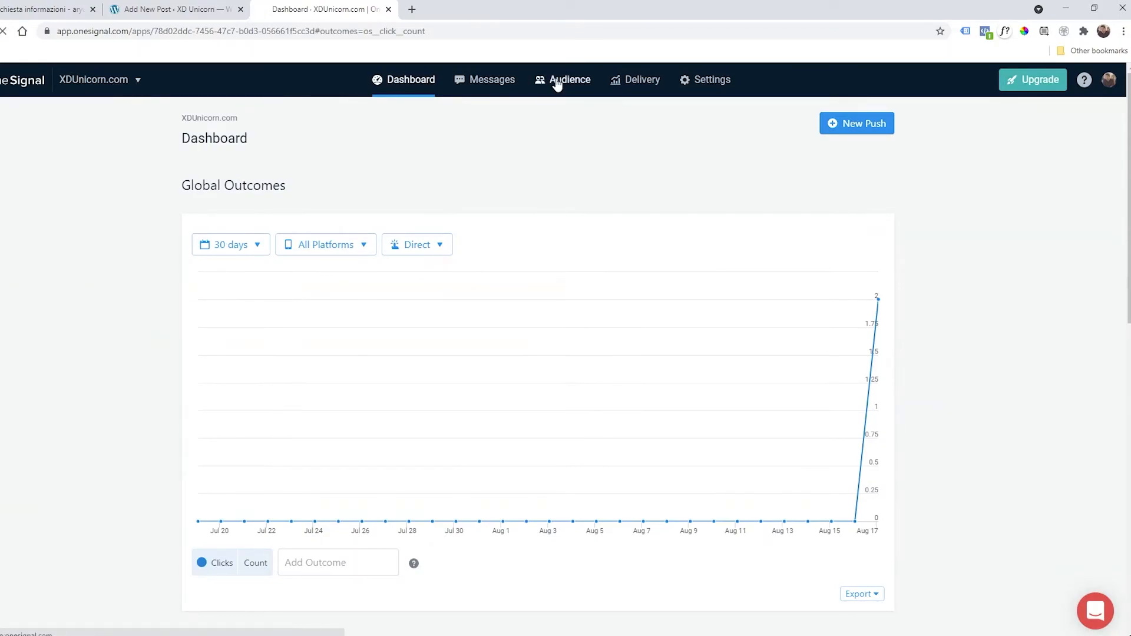
List all audience users via Audience, the Active segment filter, and All Users: one subscribed, one not permitted.
{"action": "left_click", "coordinate": [569, 79]}
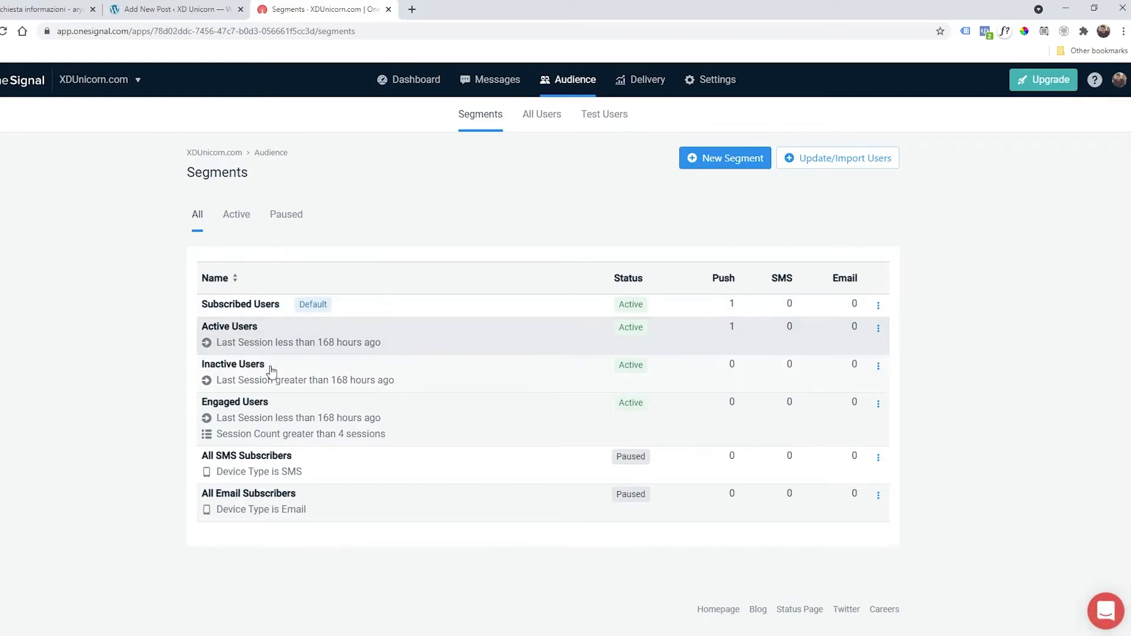
{"action": "mouse_move", "coordinate": [312, 304]}
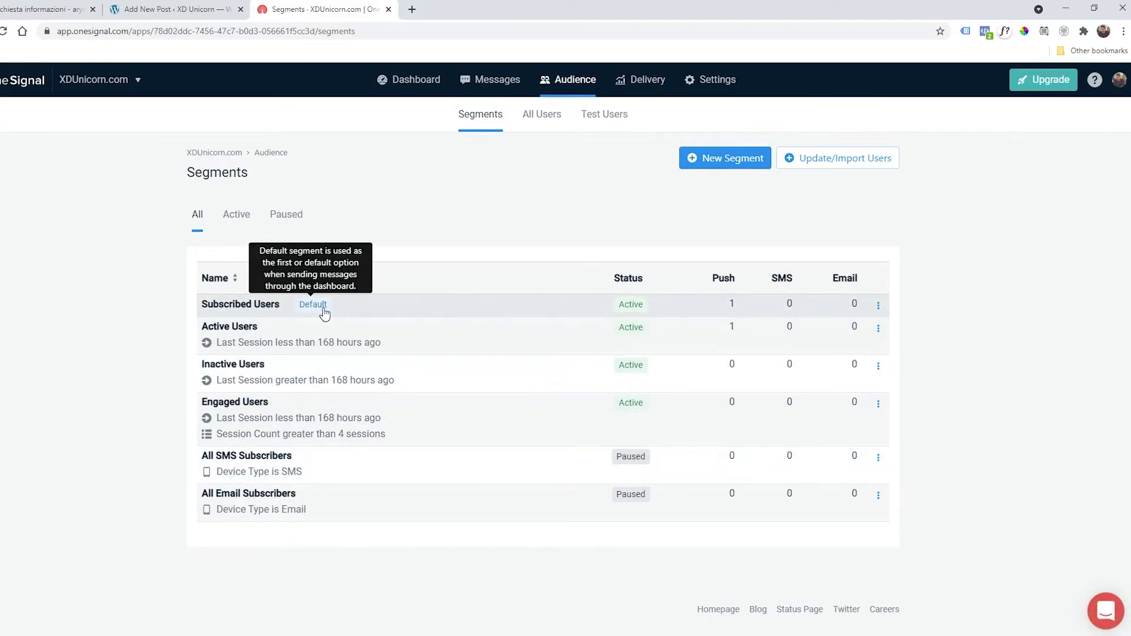
{"action": "mouse_move", "coordinate": [235, 215]}
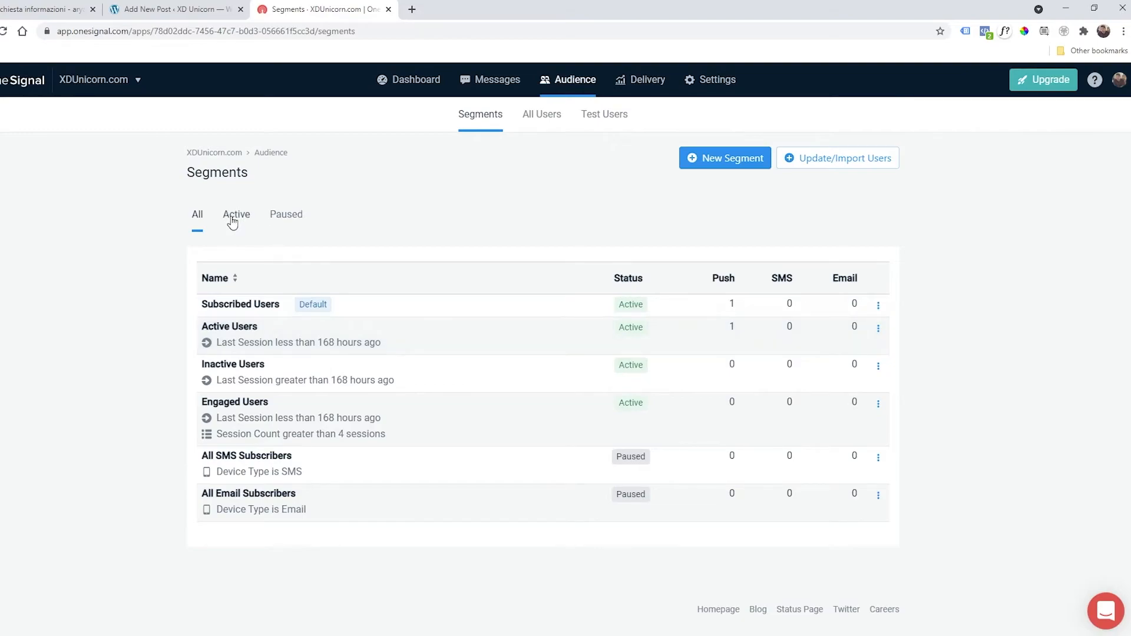
{"action": "left_click", "coordinate": [236, 214]}
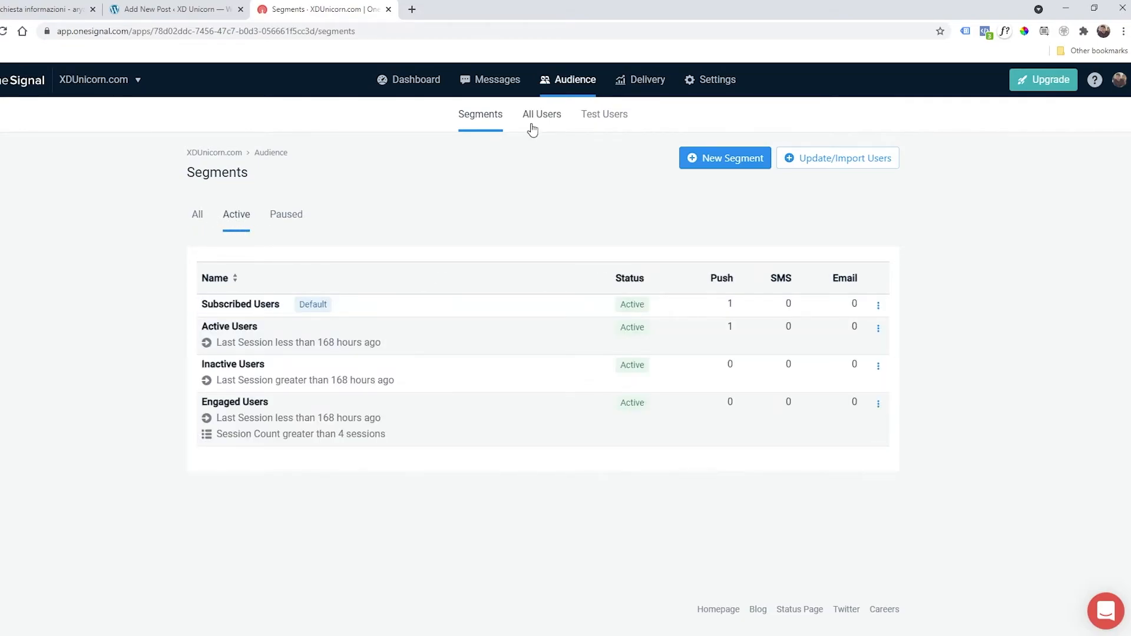
{"action": "left_click", "coordinate": [542, 114]}
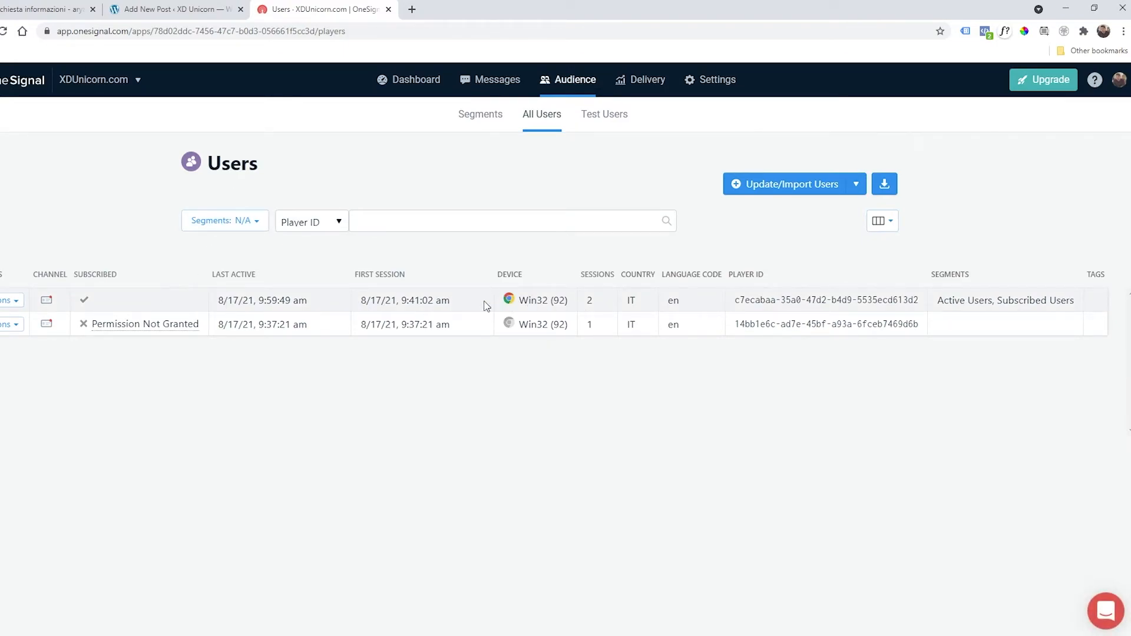
{"action": "mouse_move", "coordinate": [247, 357]}
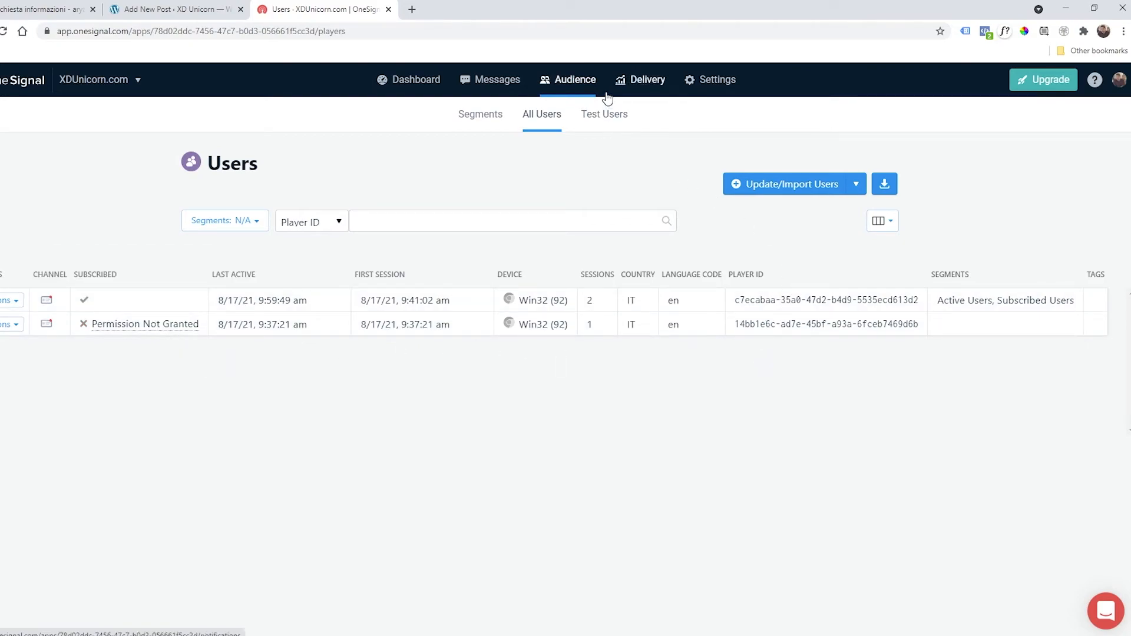
Open Delivery's Sent Messages log and scroll through the eight delivered 'Hello!' and 'Hello Test' notifications.
{"action": "left_click", "coordinate": [640, 80]}
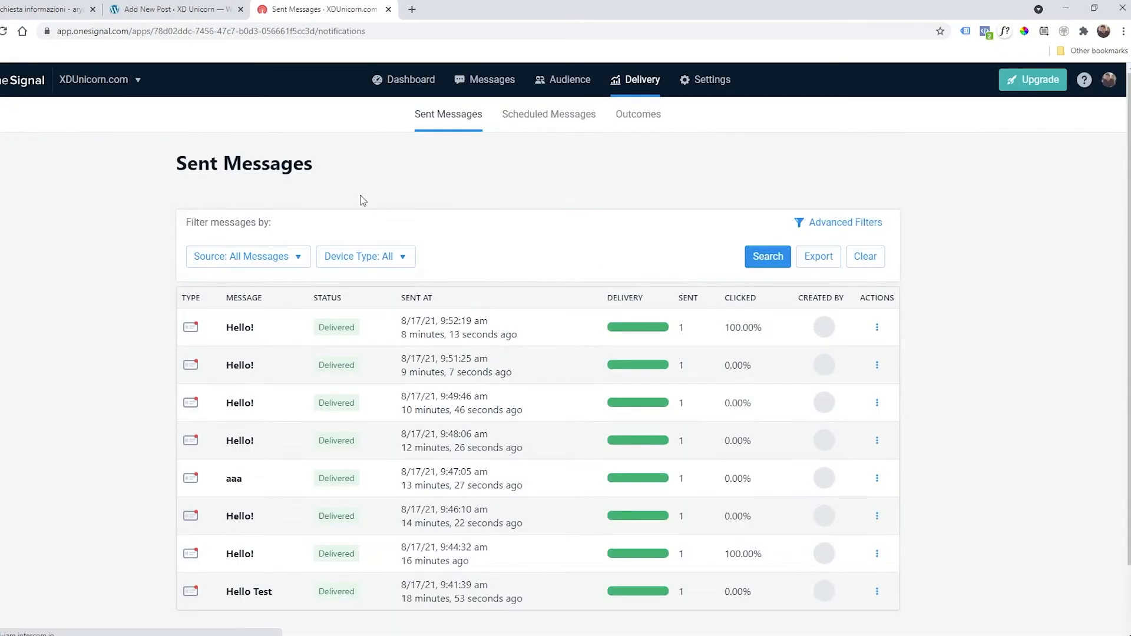
{"action": "scroll", "scroll_direction": "down", "scroll_amount": 3}
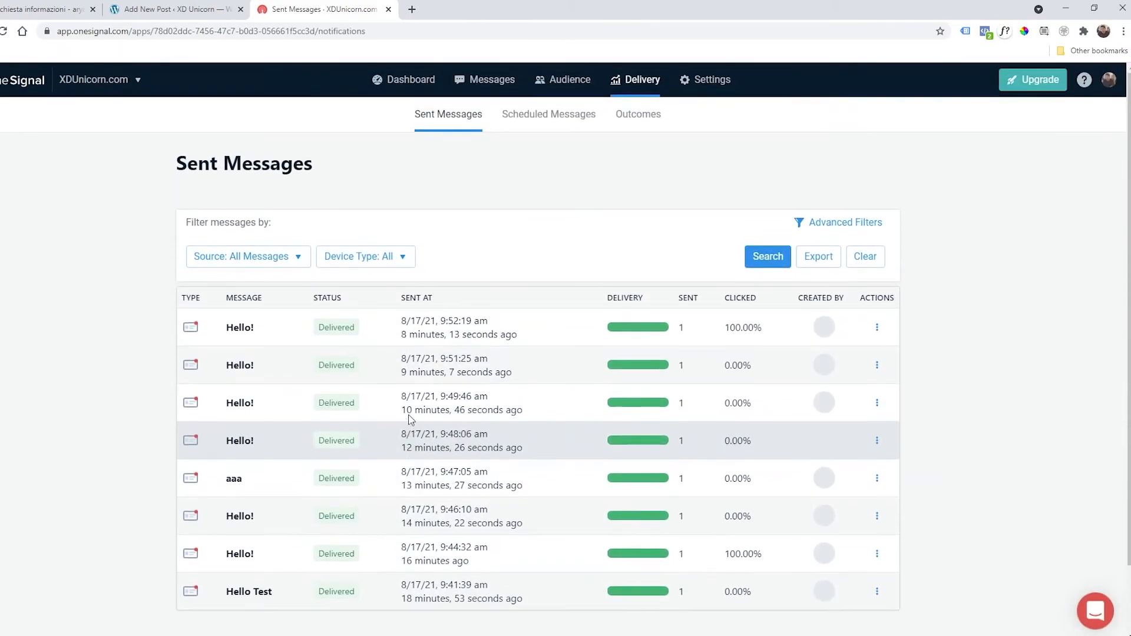
{"action": "mouse_move", "coordinate": [545, 140]}
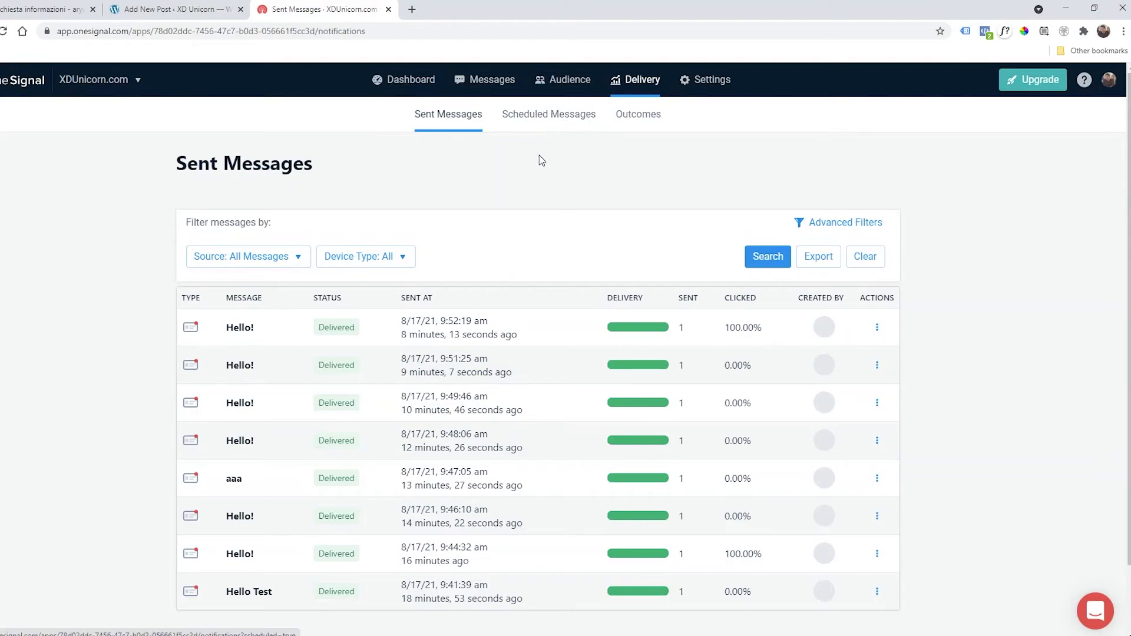
{"action": "mouse_move", "coordinate": [396, 194]}
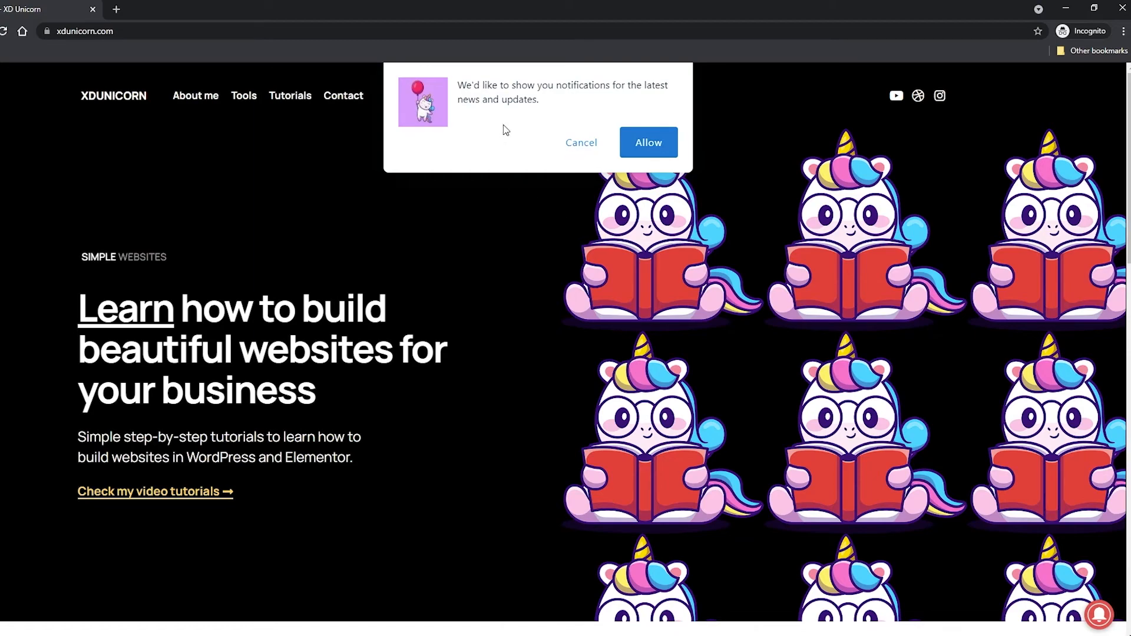
{"action": "mouse_move", "coordinate": [495, 251]}
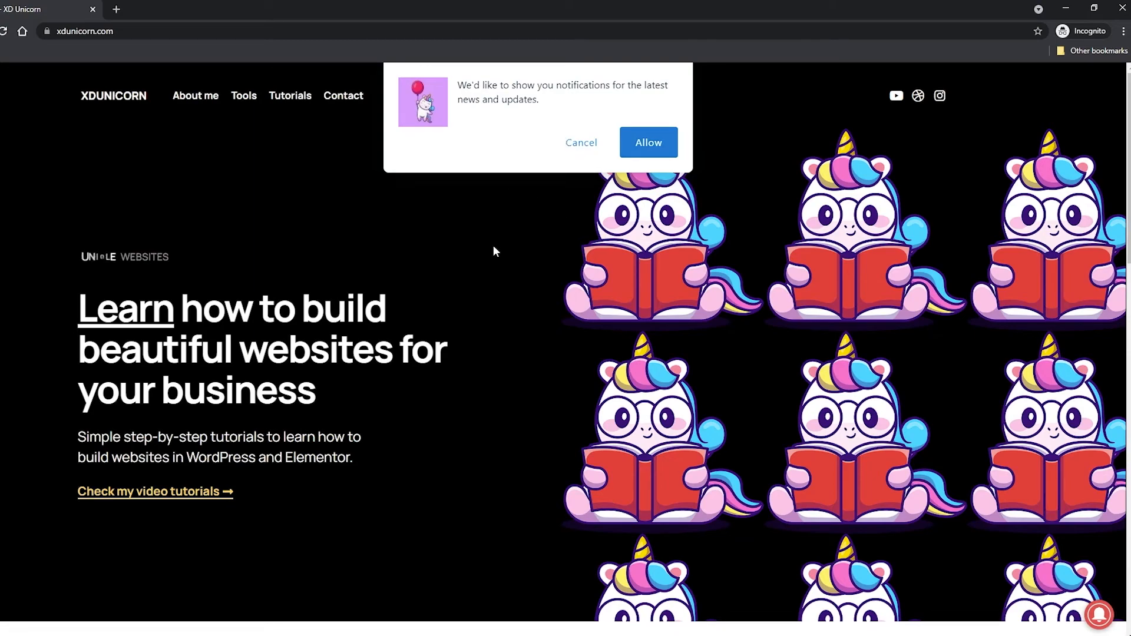
{"action": "mouse_move", "coordinate": [564, 190]}
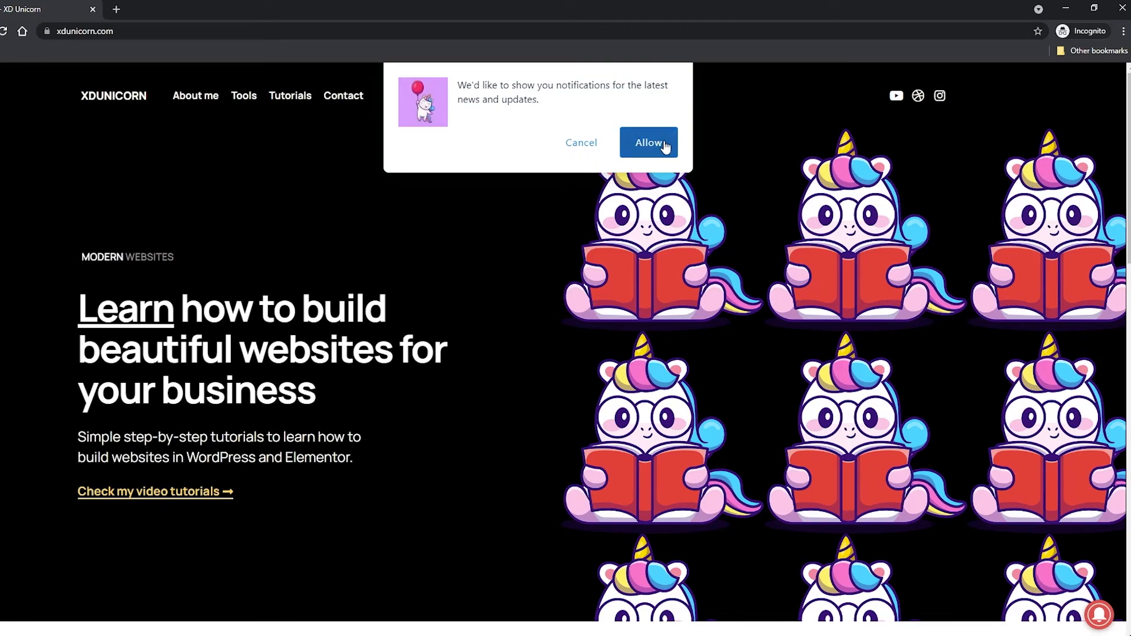
{"action": "mouse_move", "coordinate": [468, 282]}
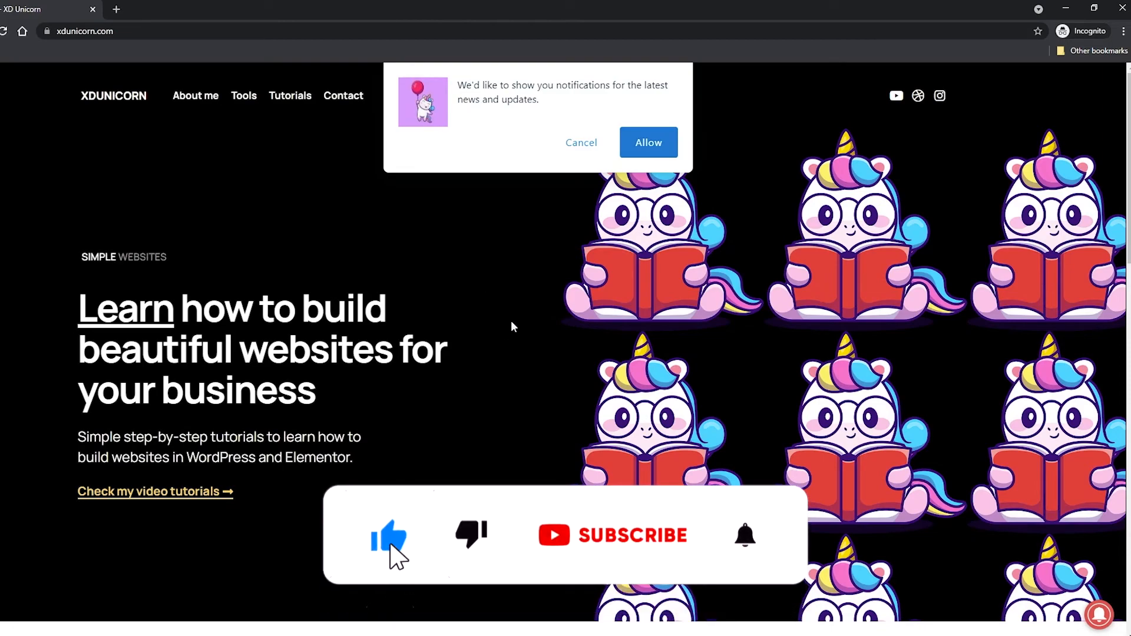
{"action": "left_click", "coordinate": [613, 536]}
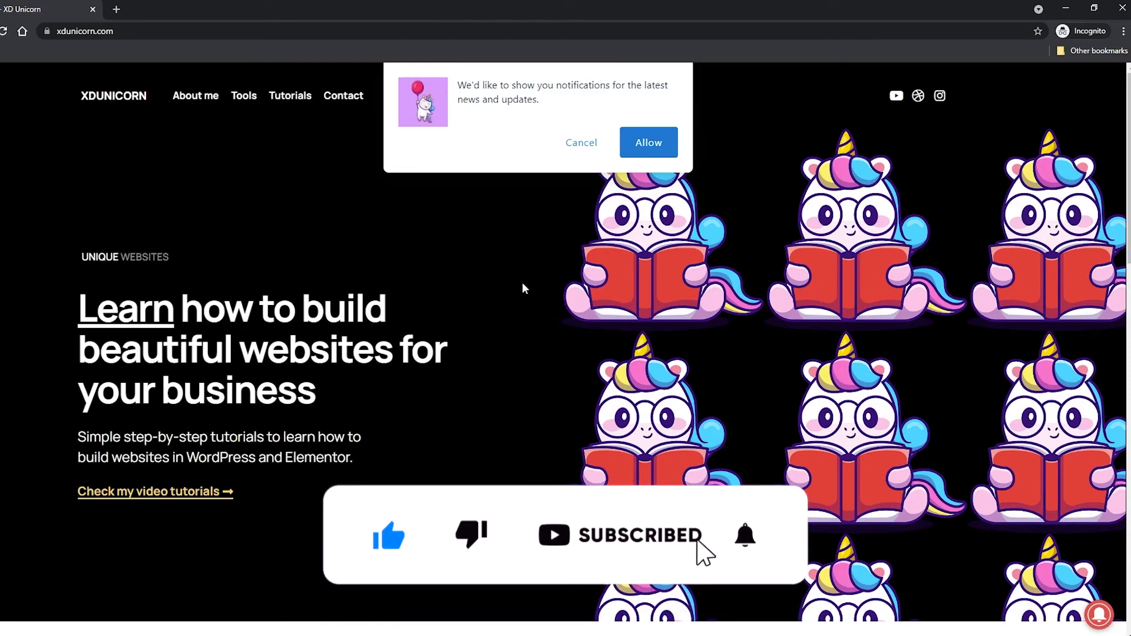